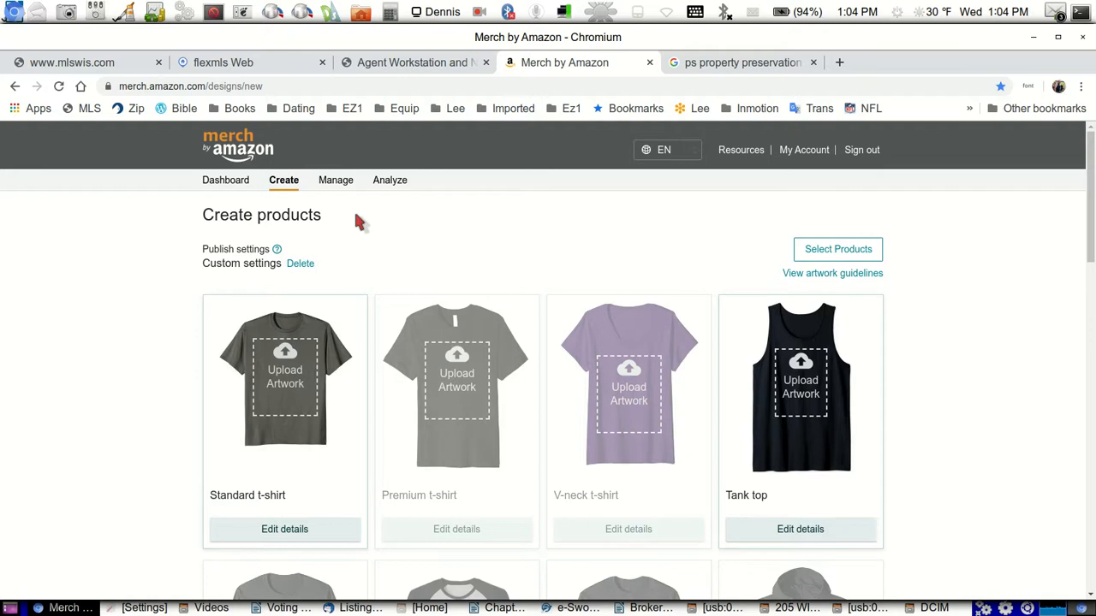
pyautogui.moveTo(545, 305)
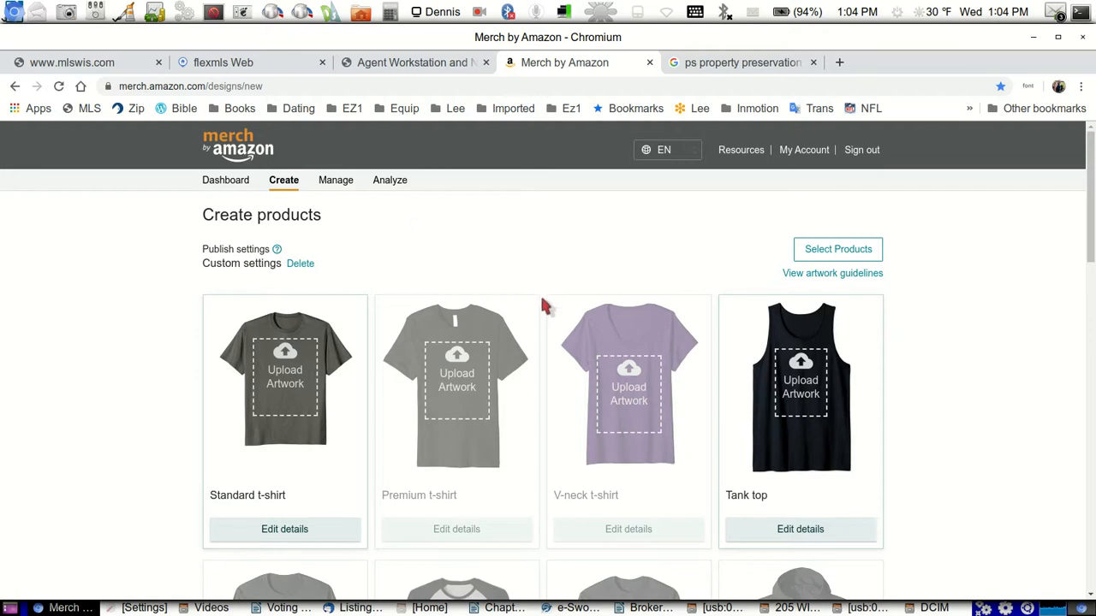
pyautogui.moveTo(548, 374)
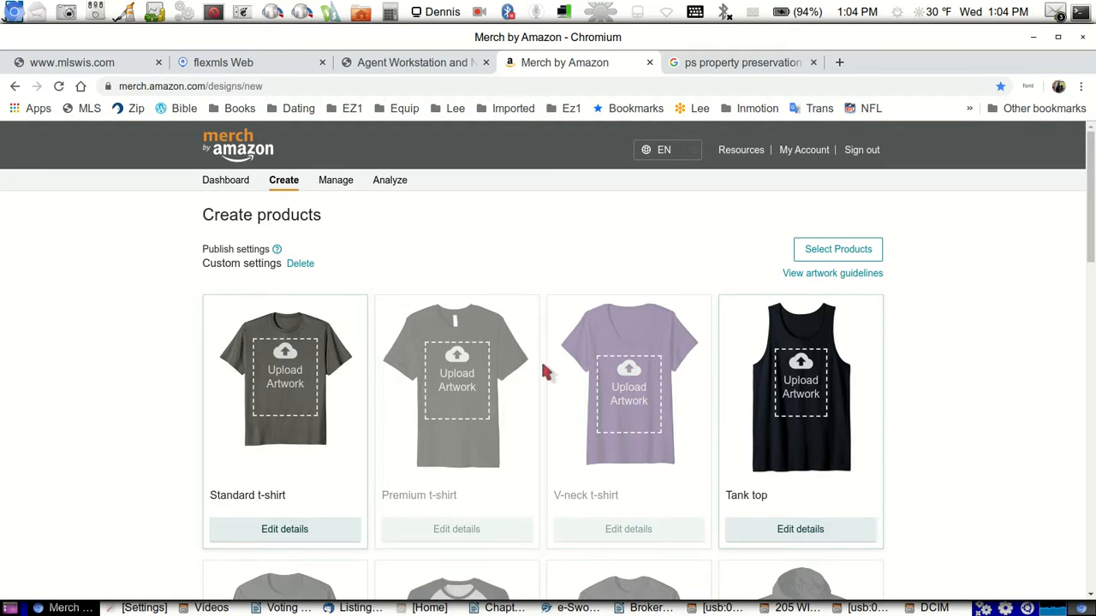
pyautogui.moveTo(545, 341)
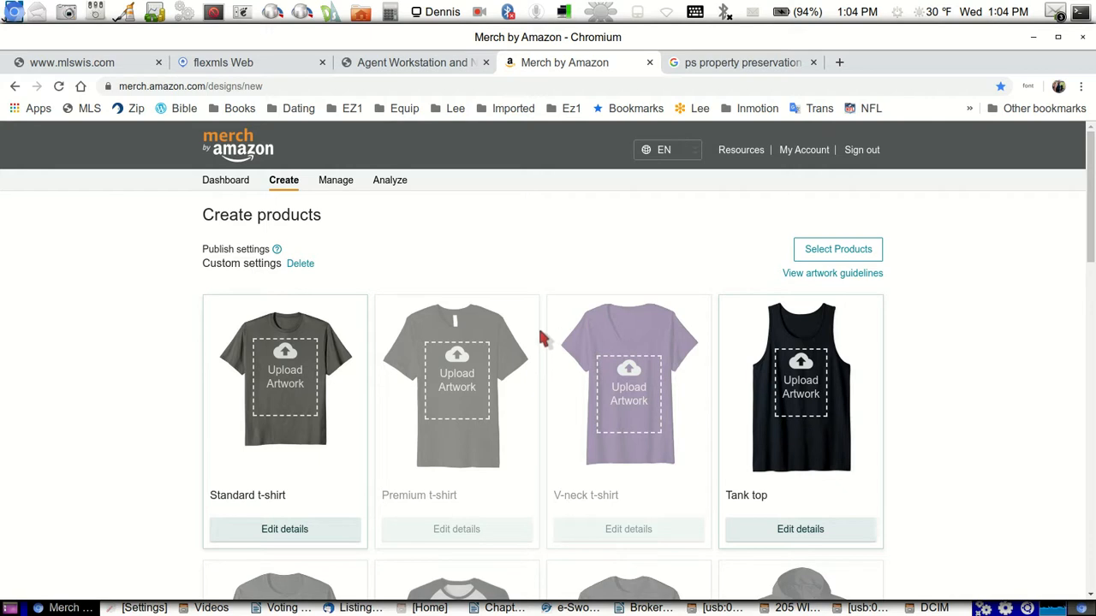
pyautogui.moveTo(541, 291)
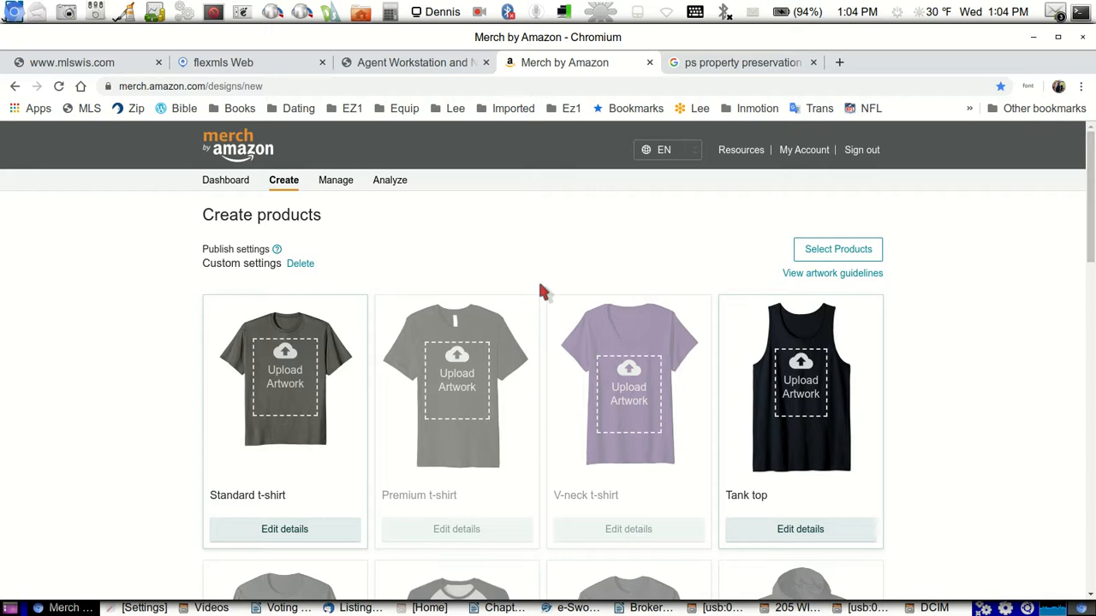
pyautogui.moveTo(502, 267)
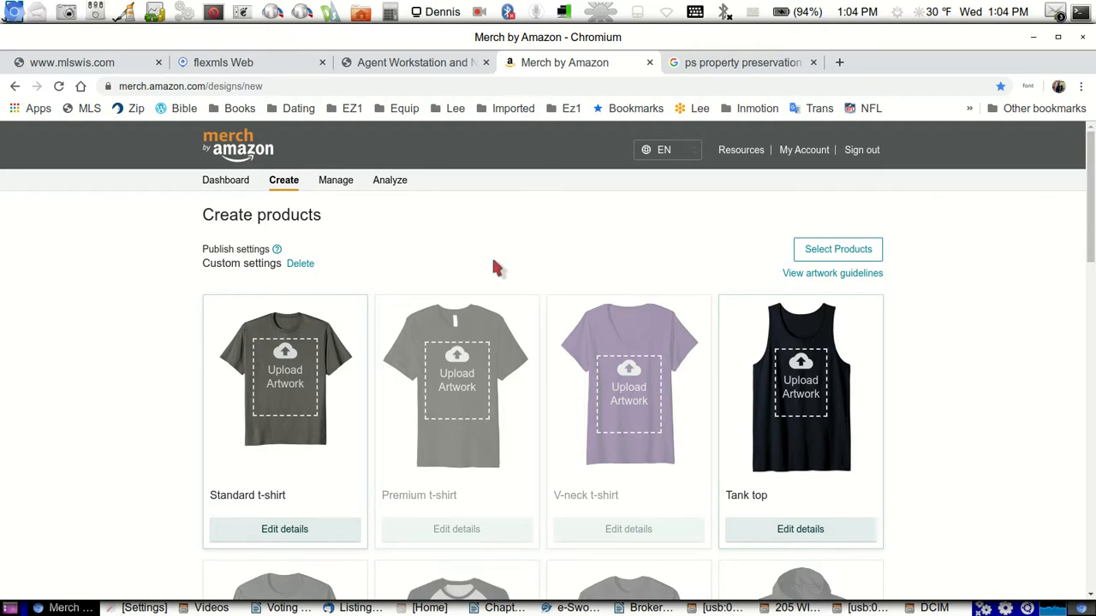
pyautogui.moveTo(384, 249)
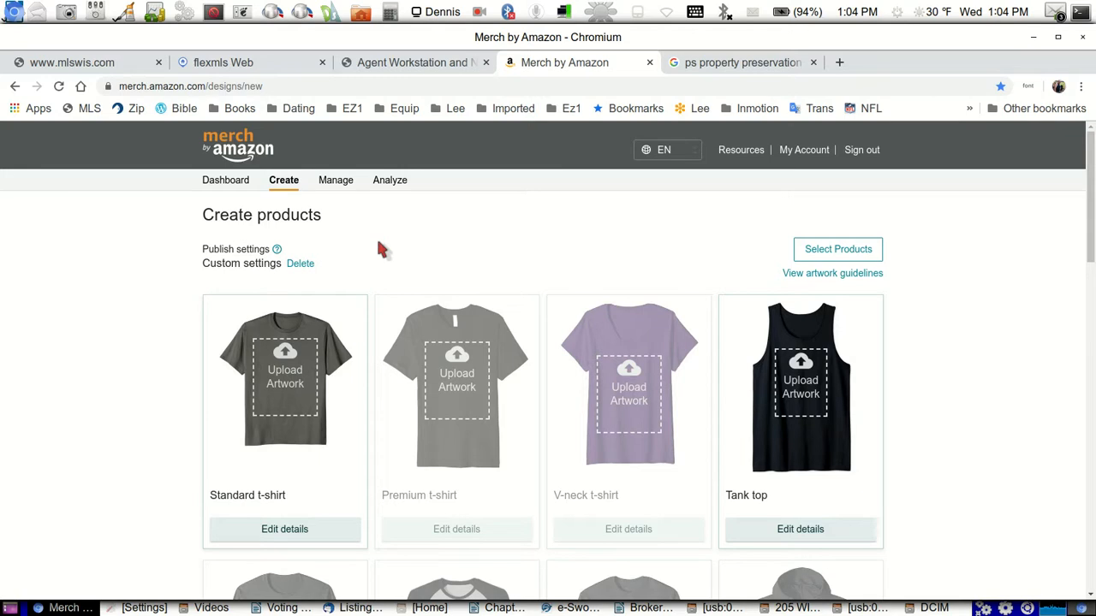
pyautogui.moveTo(614, 340)
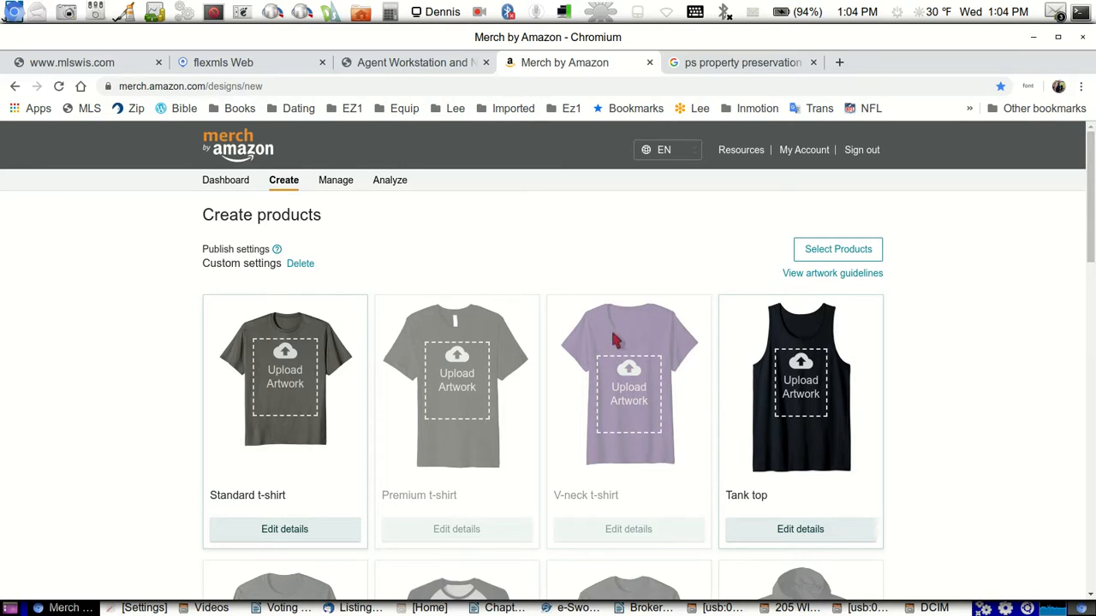
# Scroll through the create page and bring up the product chooser for publishing.
pyautogui.scroll(-3)
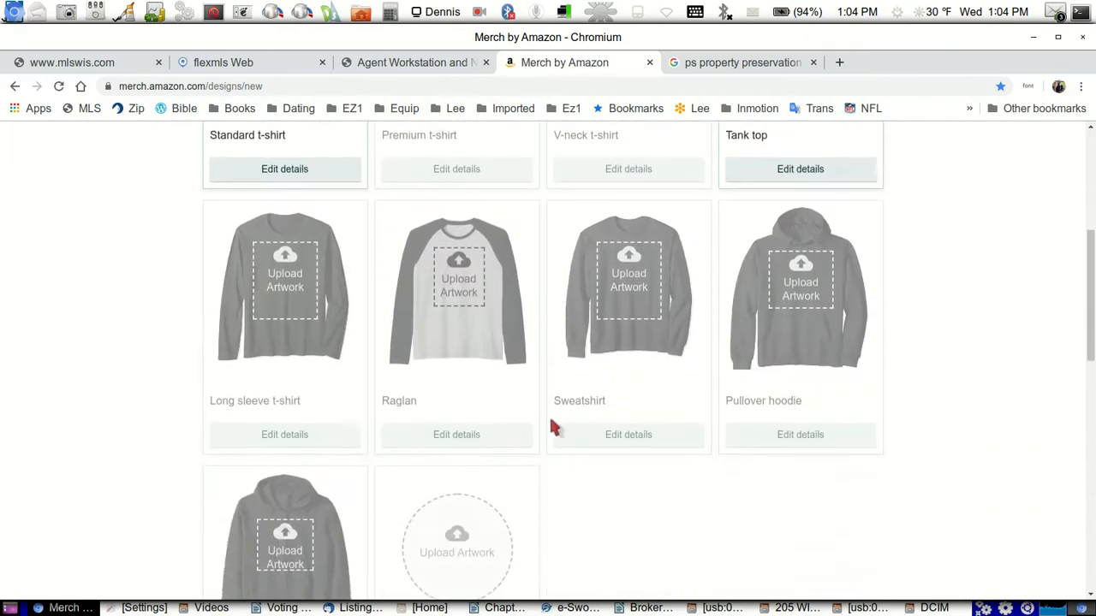
pyautogui.scroll(-3)
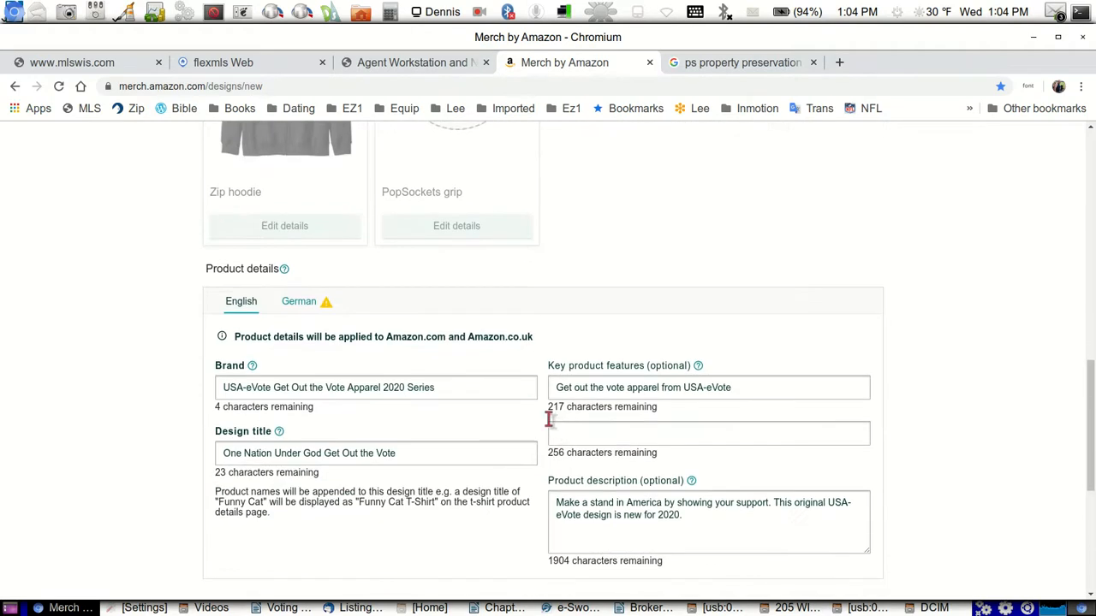
pyautogui.scroll(-3)
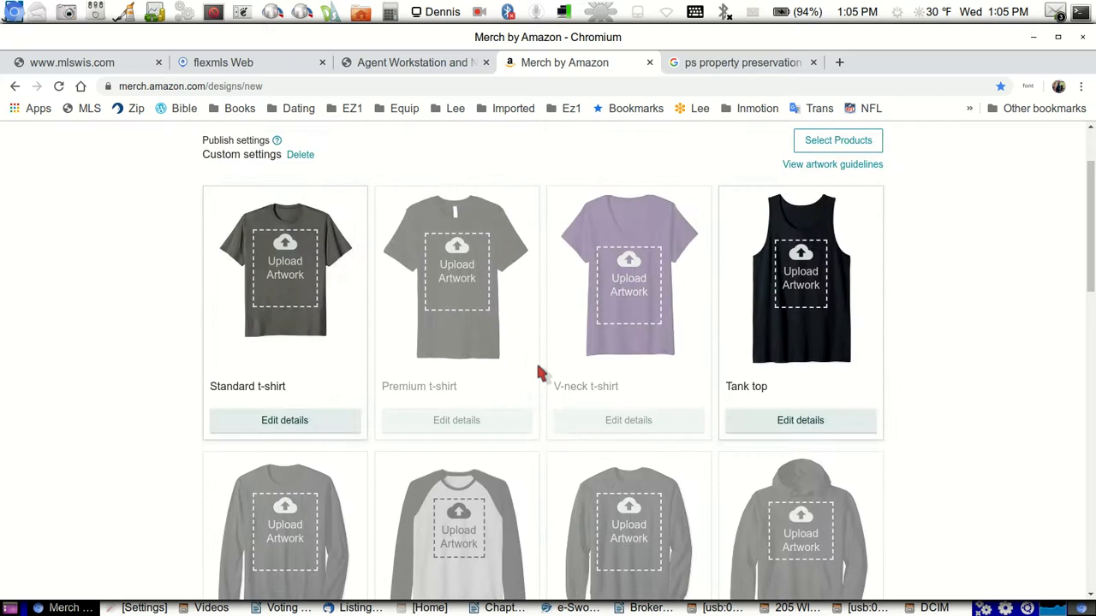
pyautogui.scroll(-3)
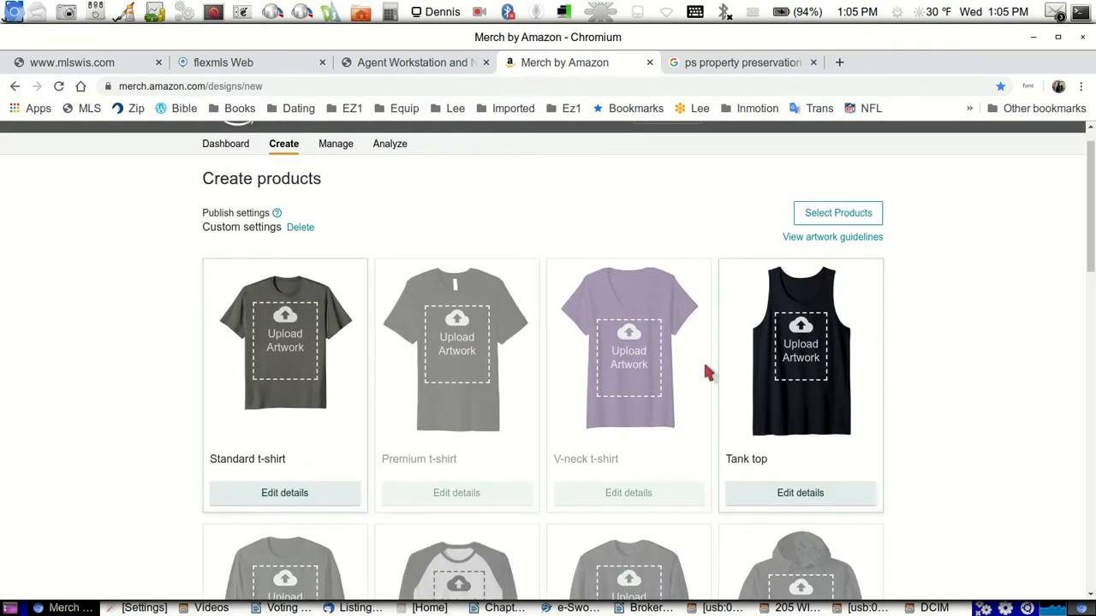
pyautogui.scroll(-3)
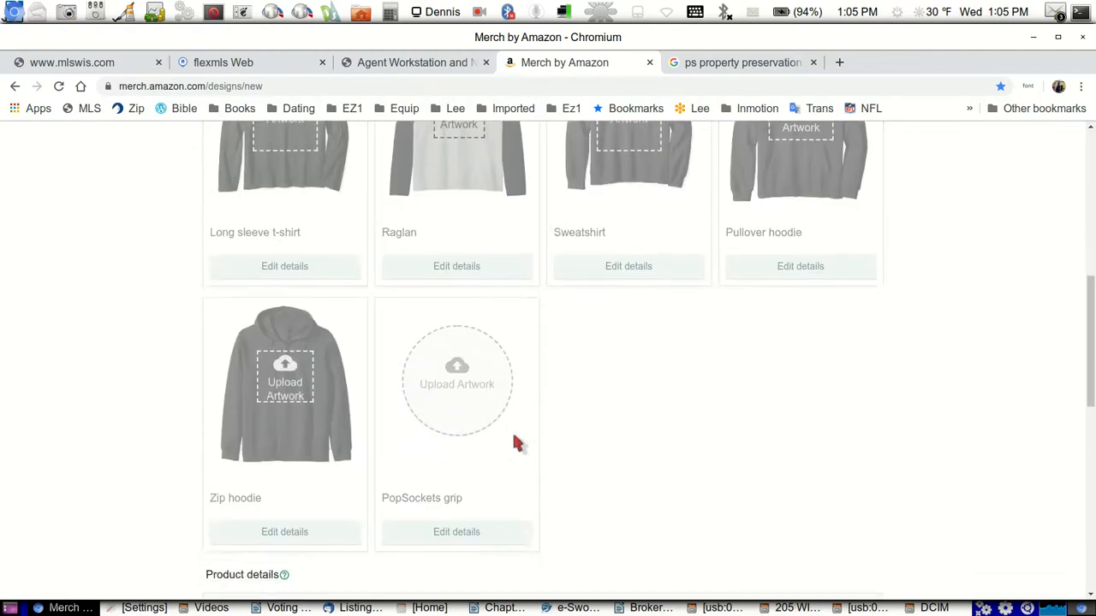
pyautogui.scroll(-3)
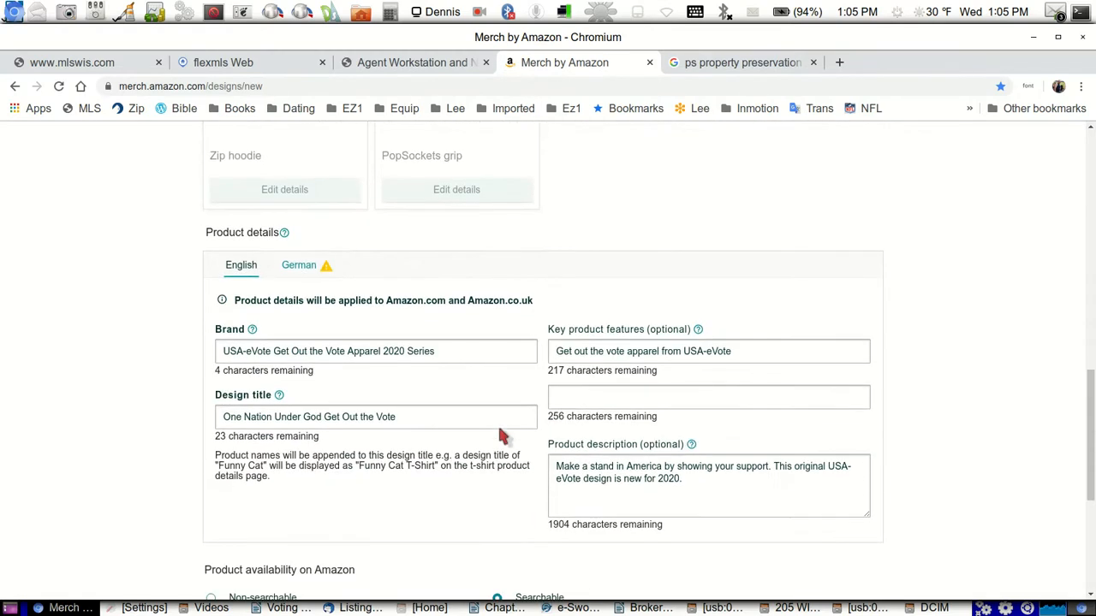
pyautogui.scroll(-3)
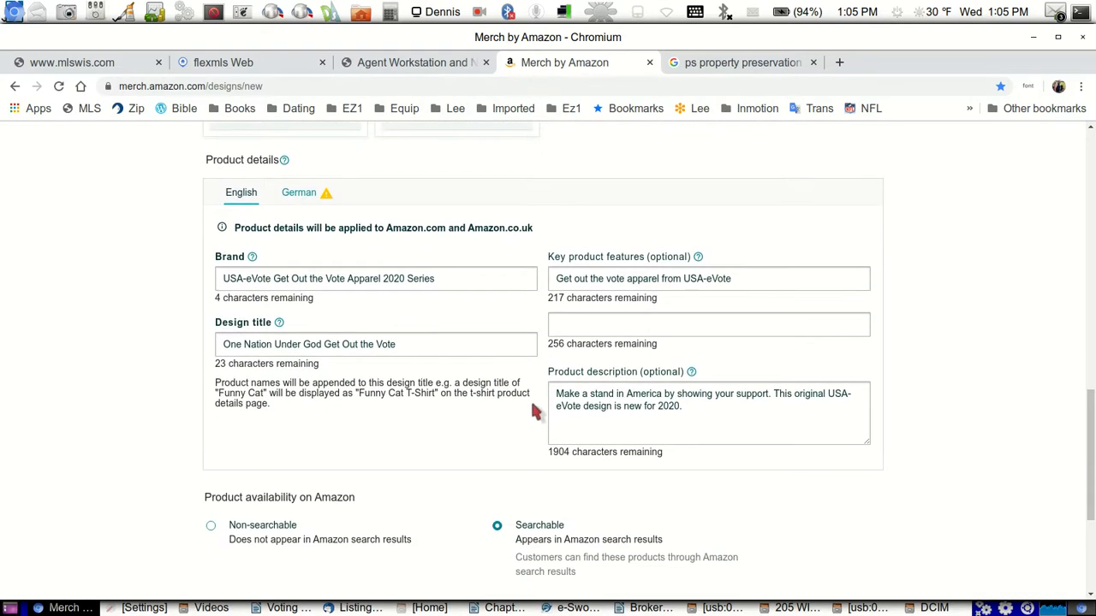
pyautogui.scroll(-3)
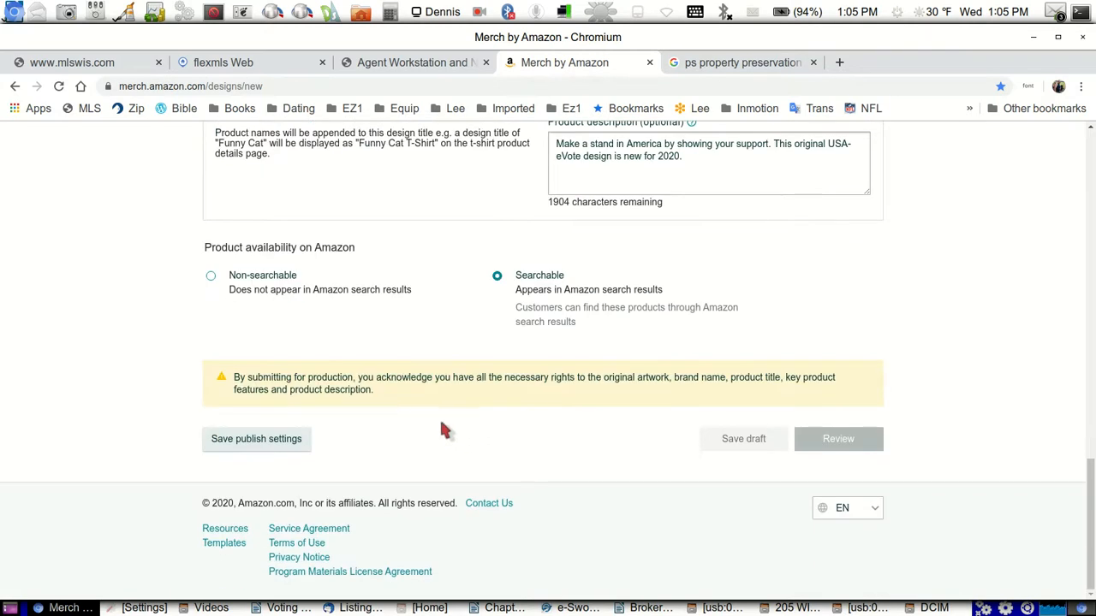
pyautogui.moveTo(546, 442)
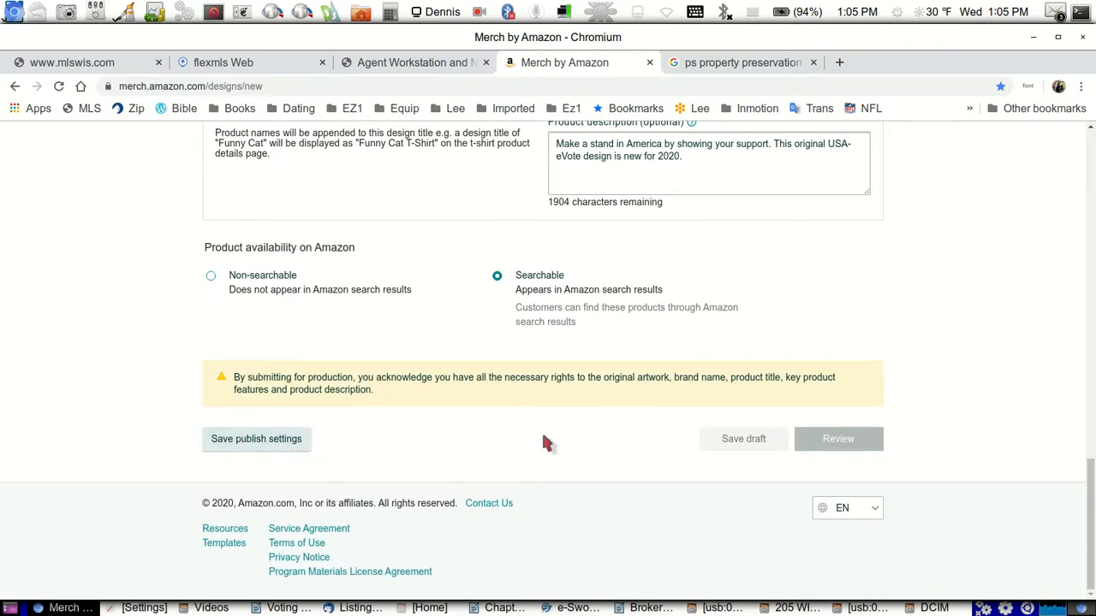
pyautogui.scroll(3)
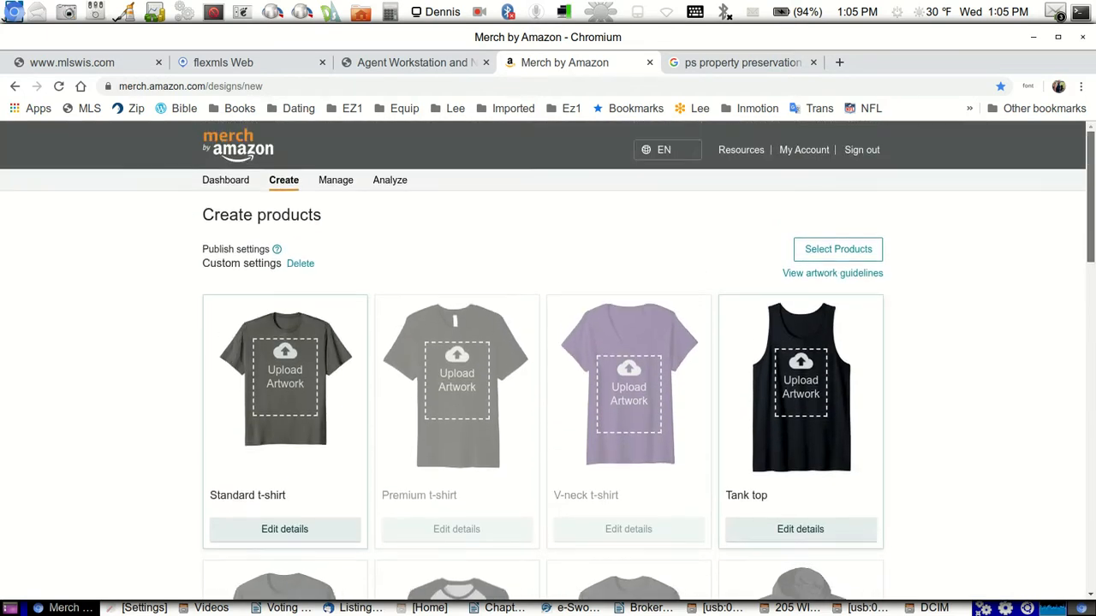
pyautogui.moveTo(1024, 315)
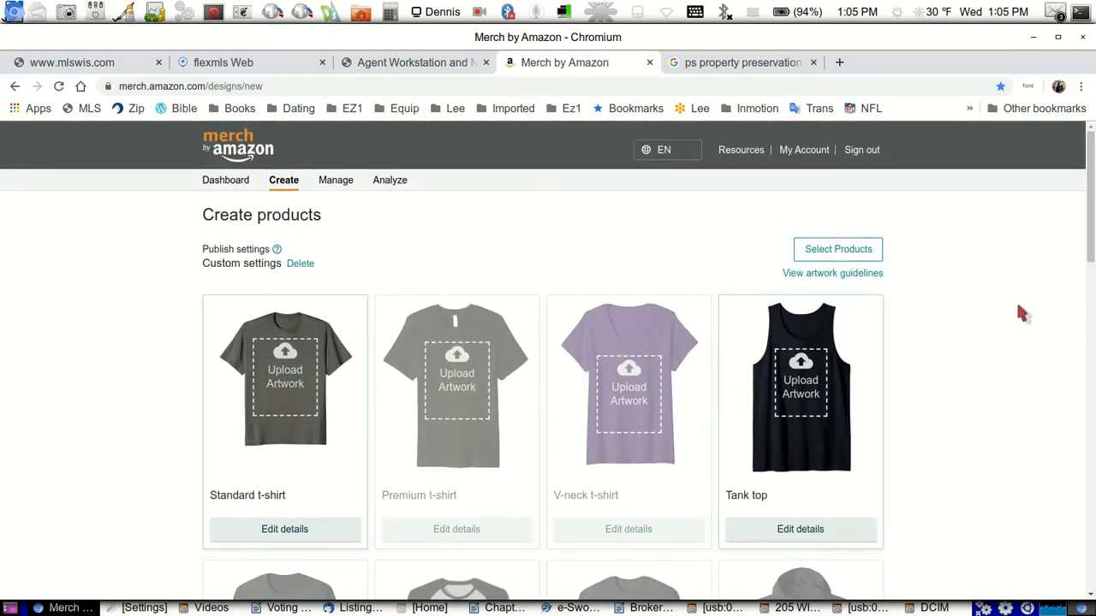
pyautogui.moveTo(676, 250)
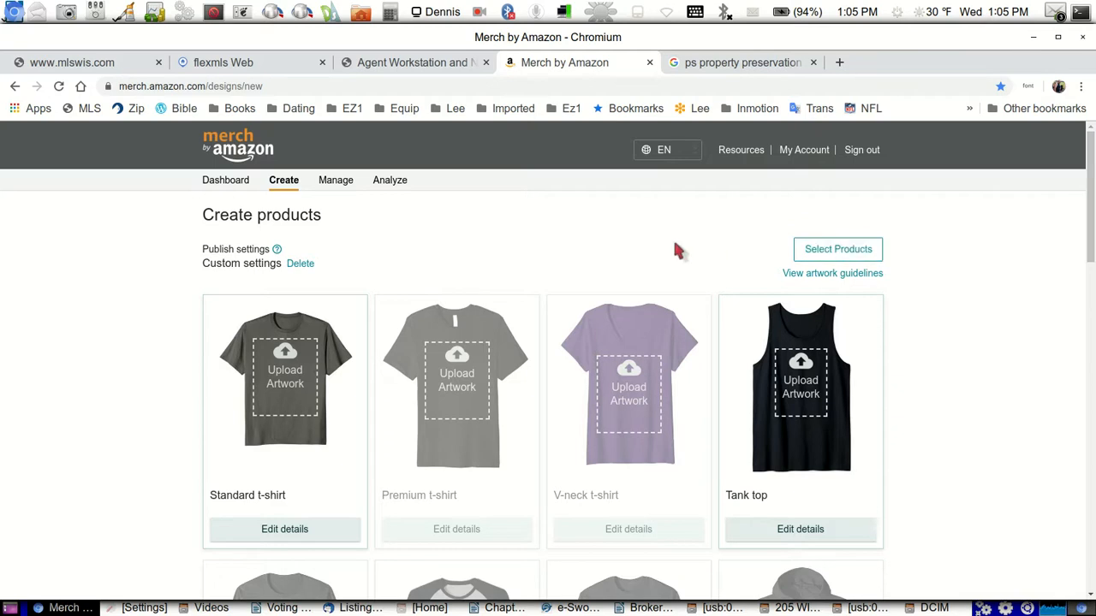
pyautogui.moveTo(839, 250)
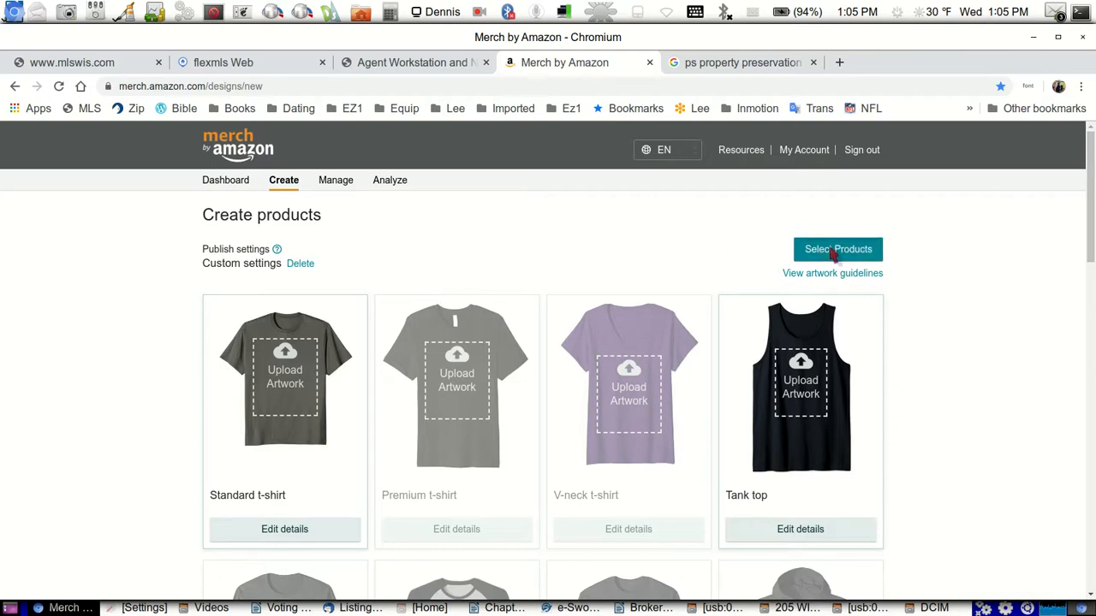
pyautogui.click(839, 250)
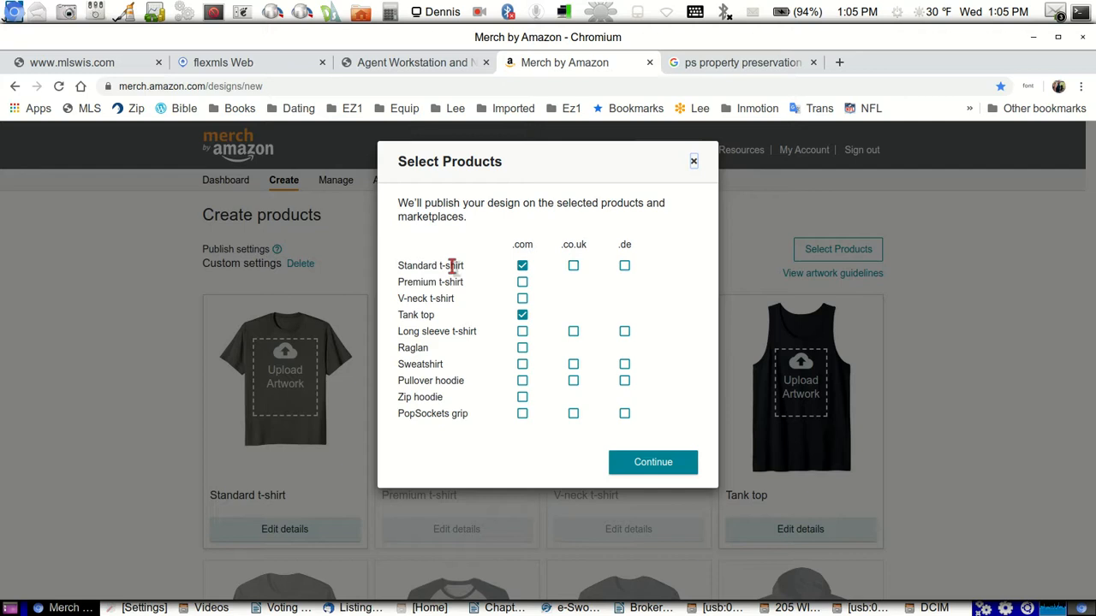
pyautogui.moveTo(483, 310)
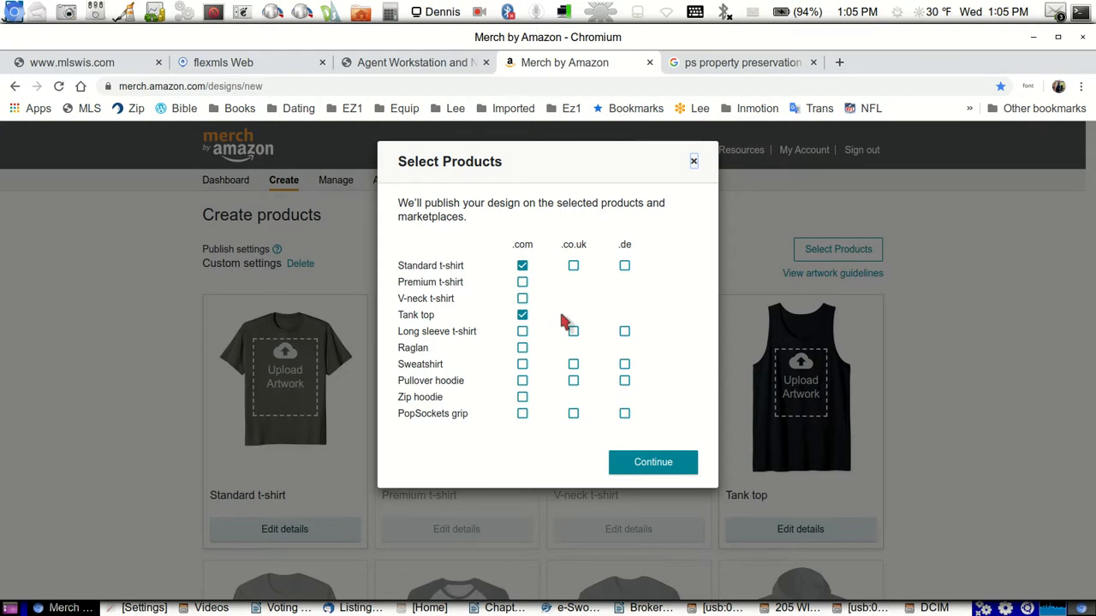
pyautogui.moveTo(533, 300)
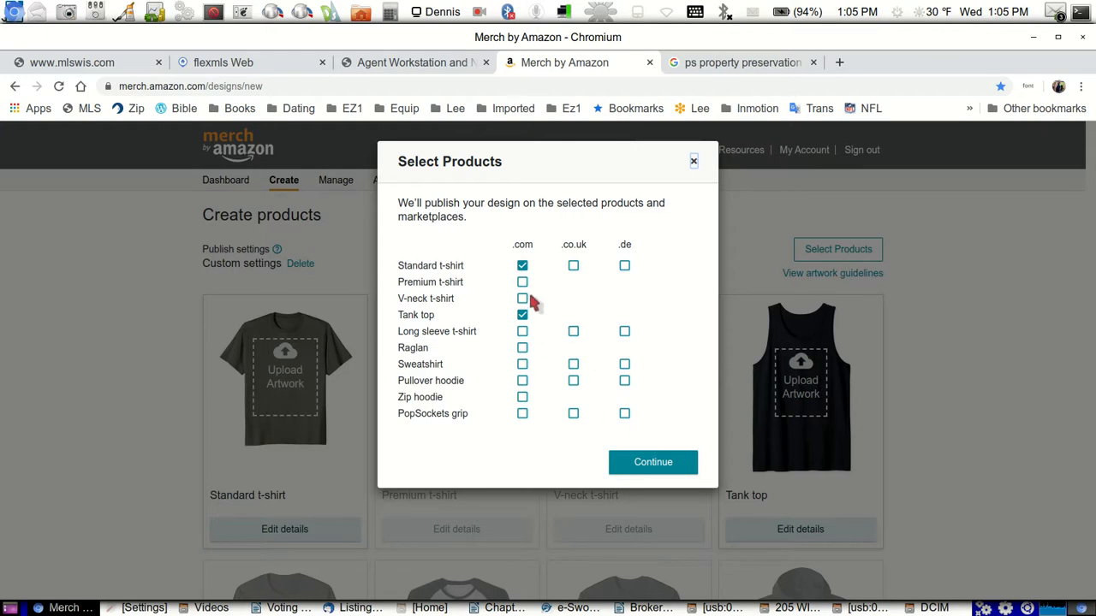
pyautogui.moveTo(470, 271)
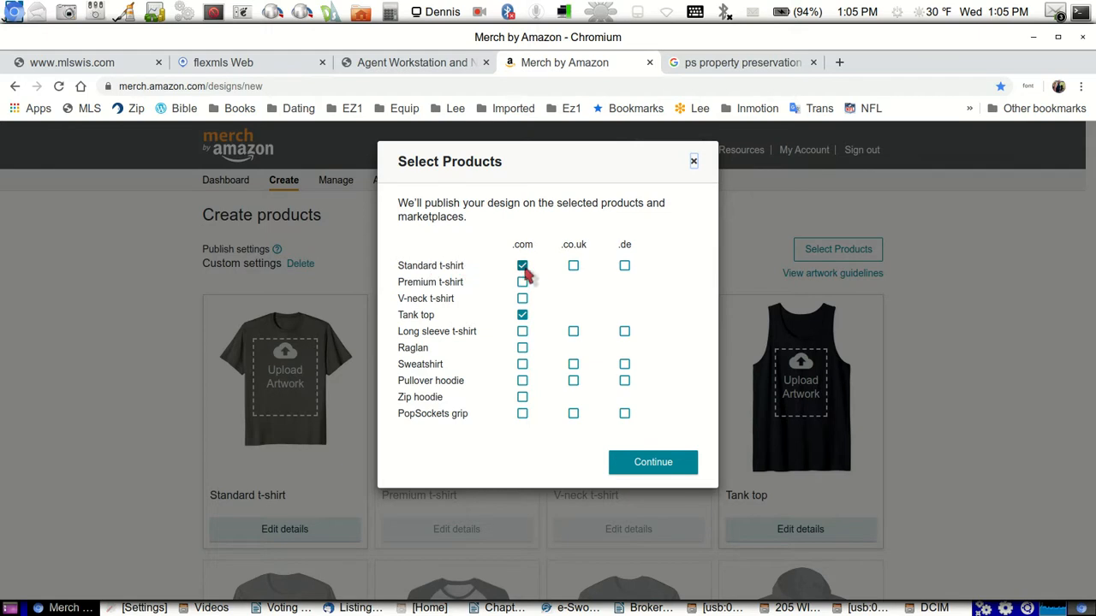
pyautogui.moveTo(458, 329)
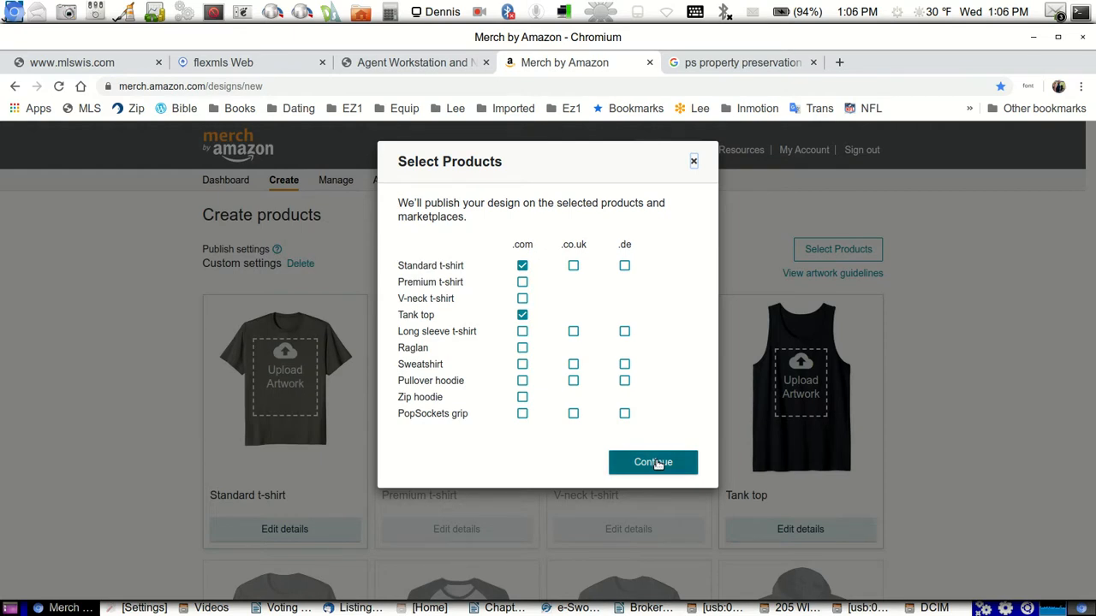
pyautogui.click(652, 463)
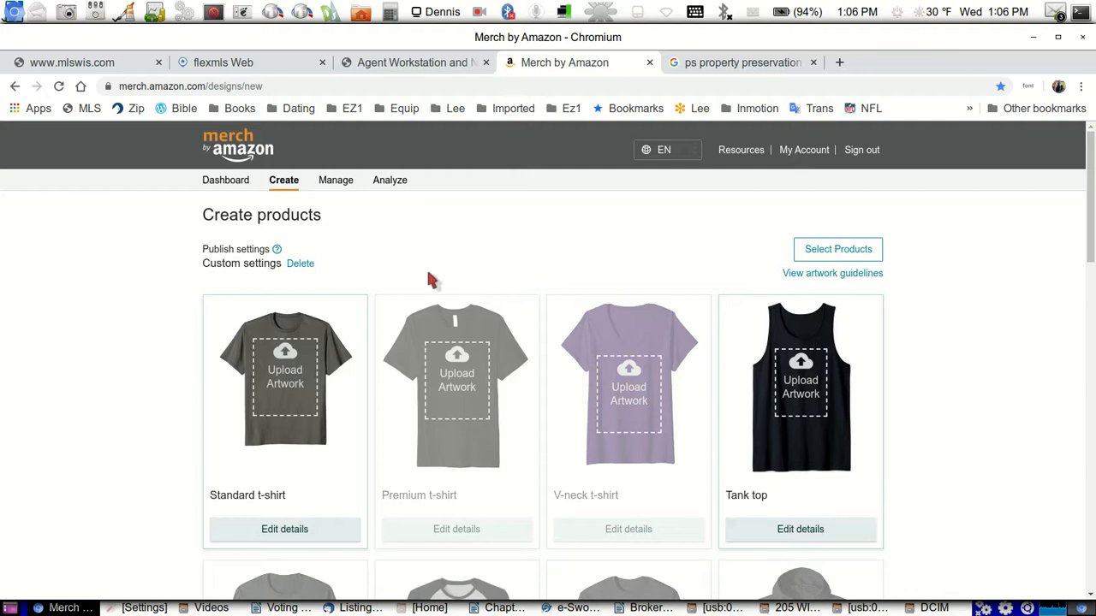
pyautogui.moveTo(544, 452)
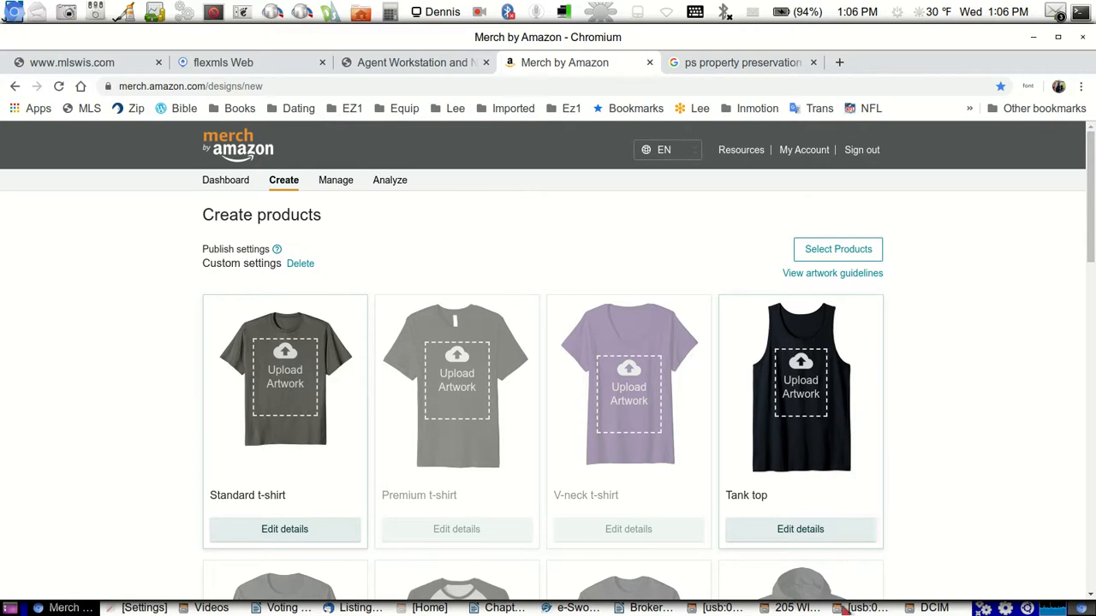
pyautogui.moveTo(211, 608)
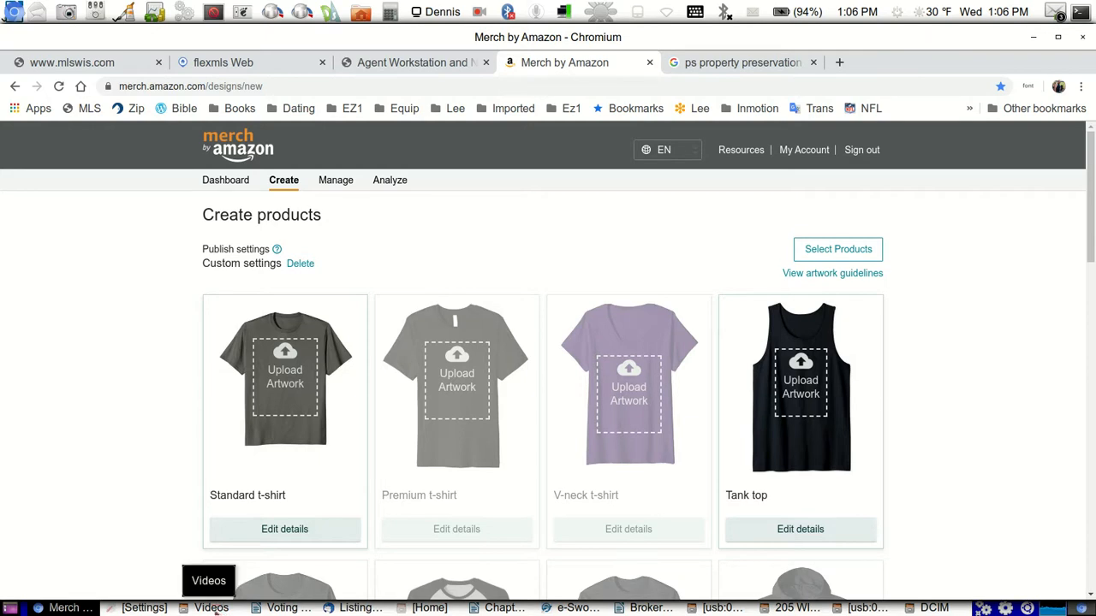
# In Files, browse OS drive > AAPictures > 1USA > T-Shirts and bring up open options for 1 Vote Matters.png.
pyautogui.click(209, 608)
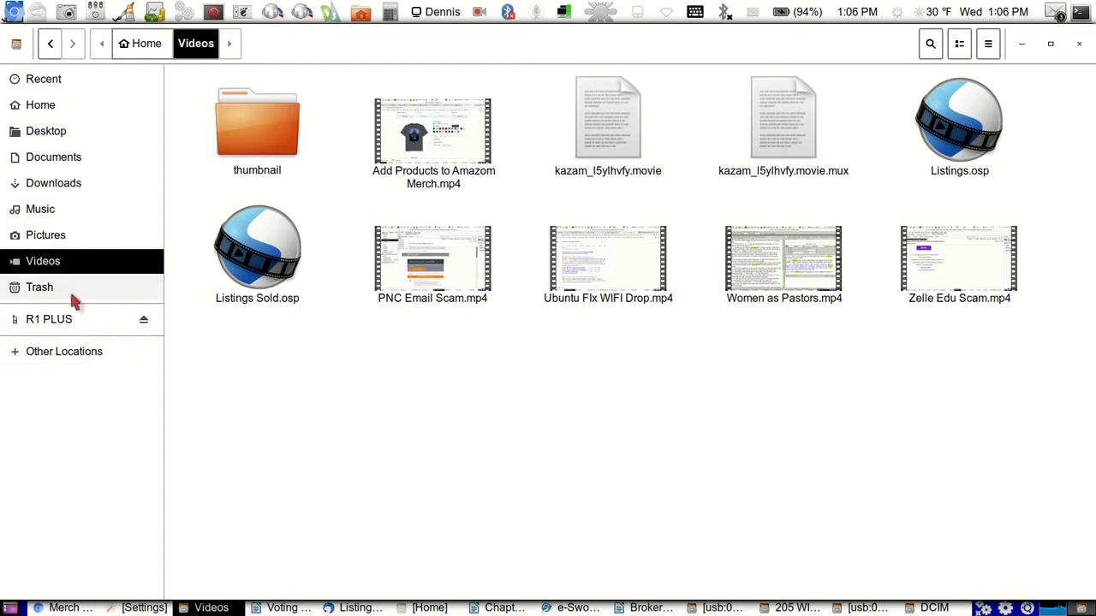
pyautogui.moveTo(86, 326)
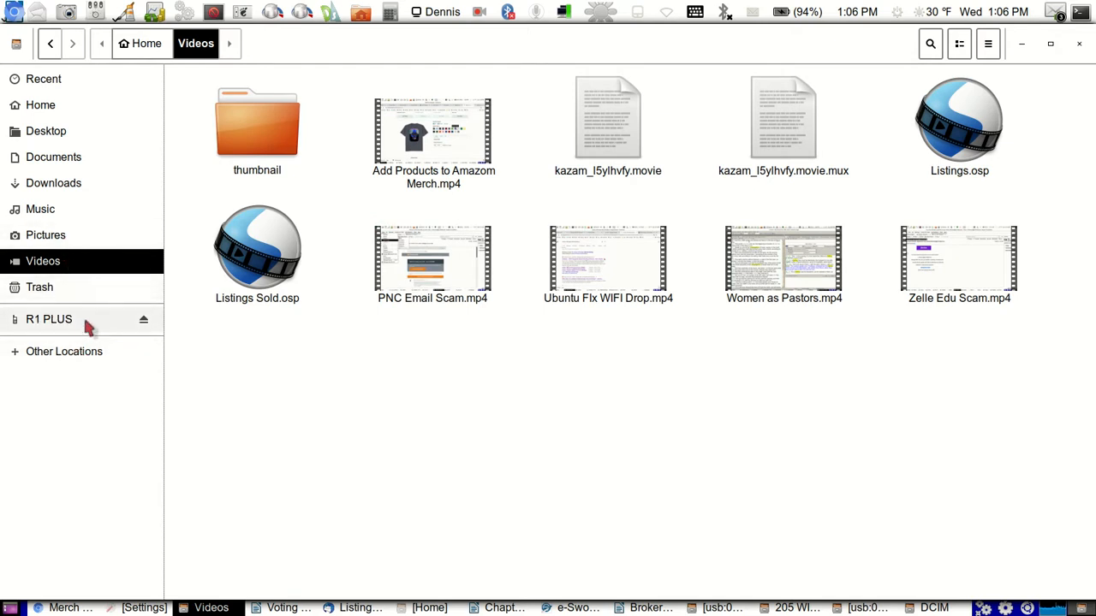
pyautogui.moveTo(65, 351)
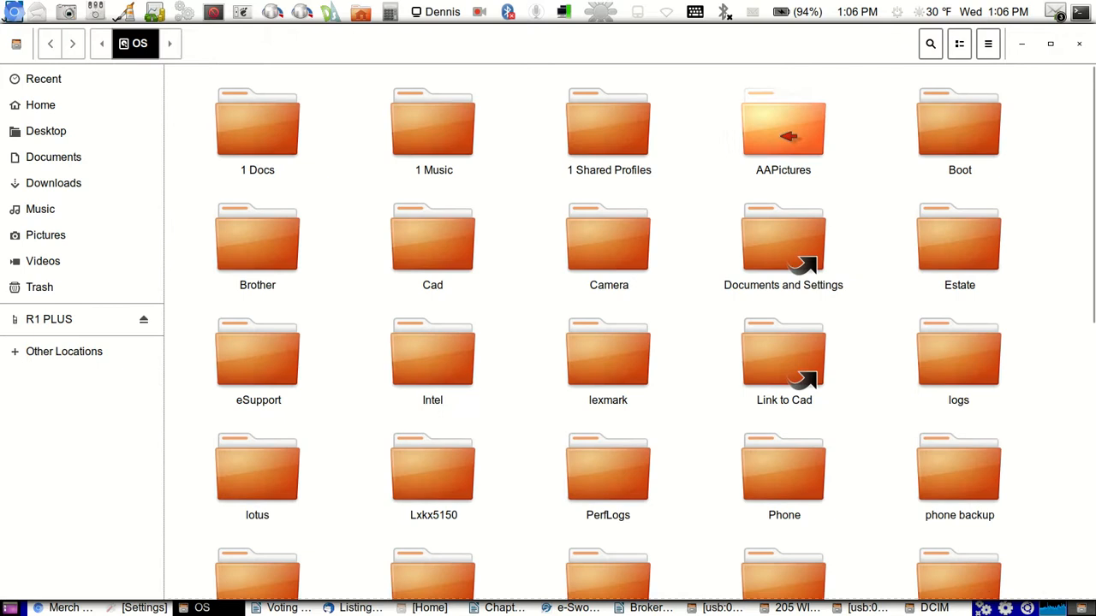
pyautogui.doubleClick(783, 123)
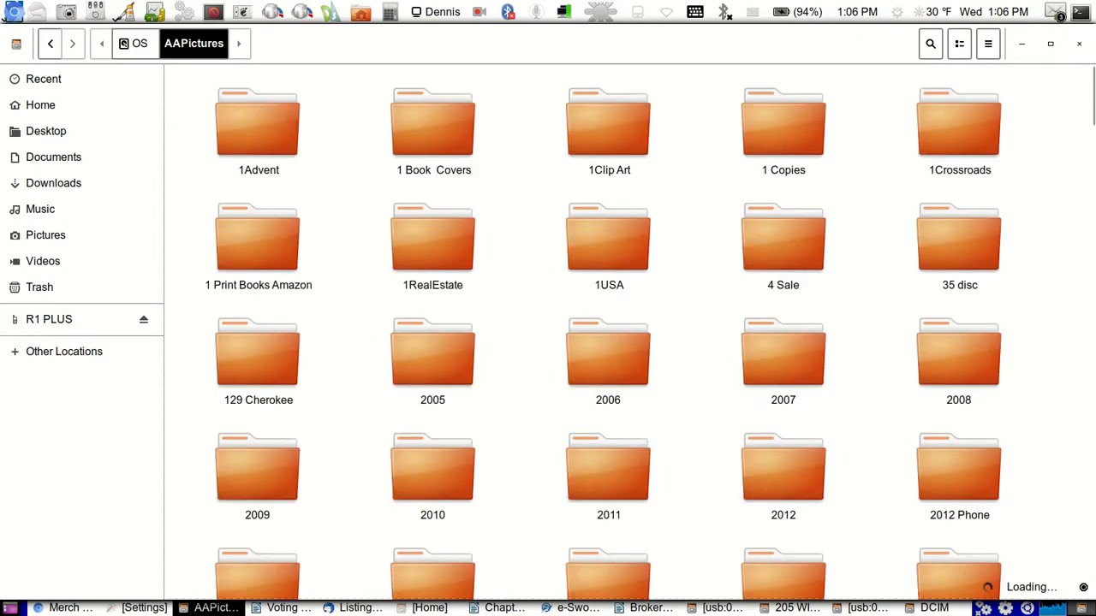
pyautogui.doubleClick(610, 236)
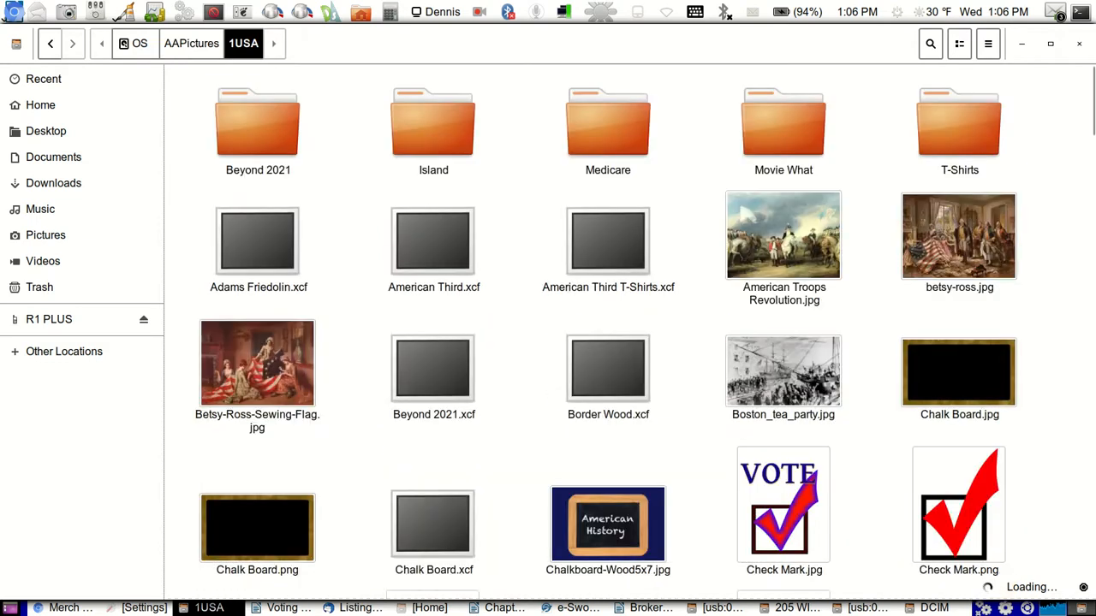
pyautogui.doubleClick(959, 123)
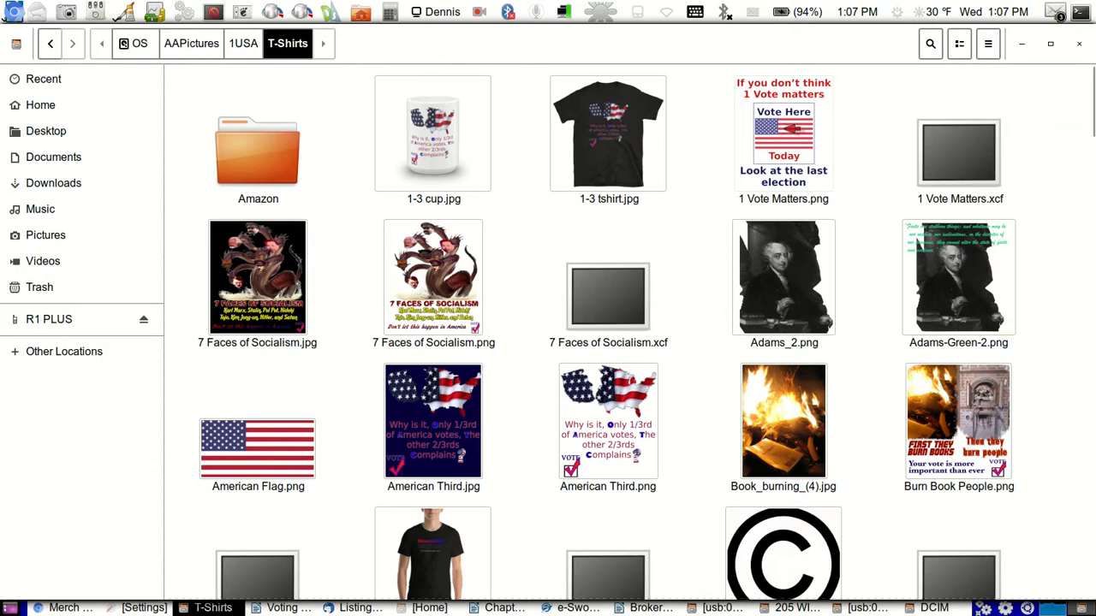
pyautogui.rightClick(784, 140)
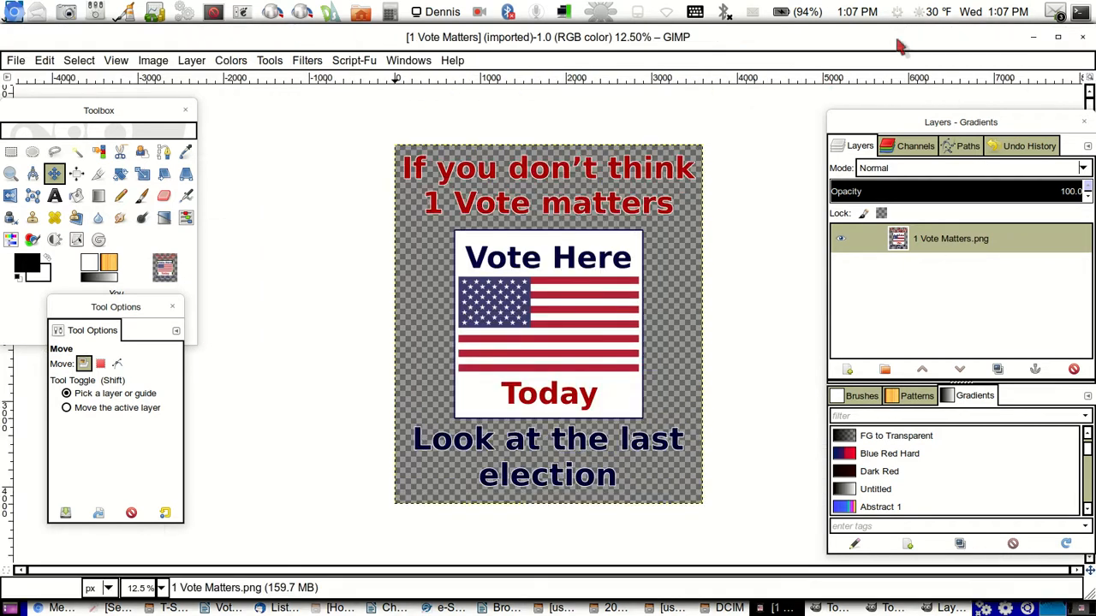
pyautogui.moveTo(466, 238)
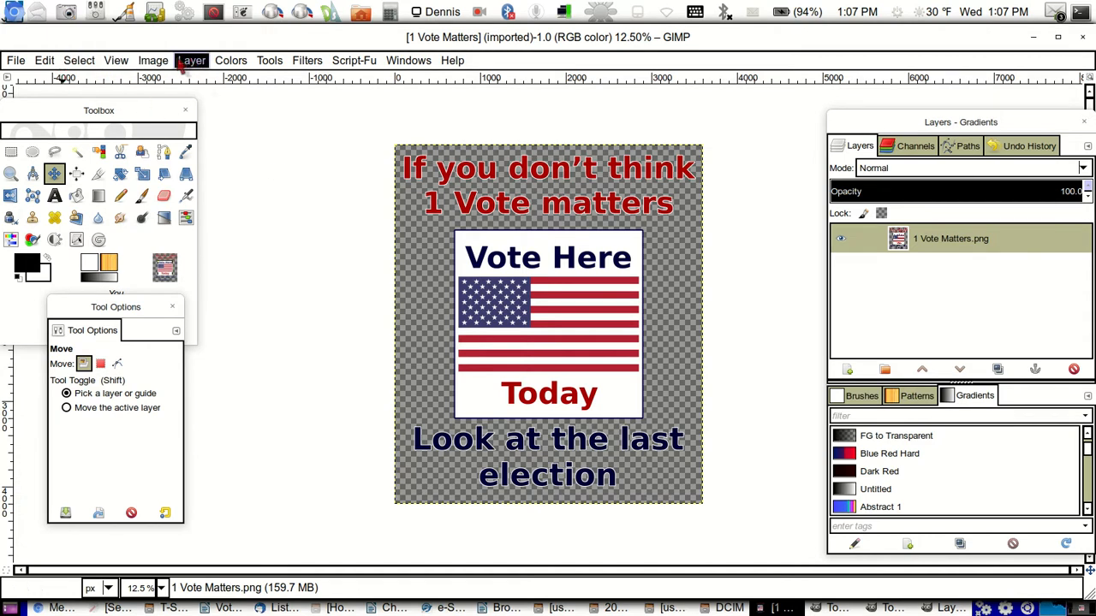
# Set the canvas size to 4500 × 5400 px and centre the design.
pyautogui.click(153, 60)
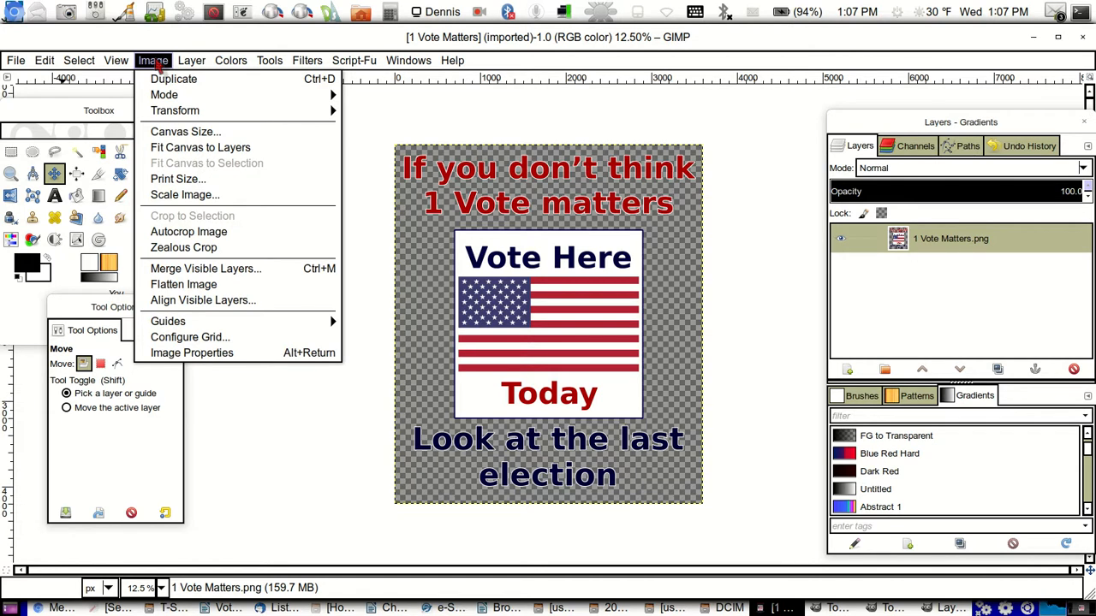
pyautogui.moveTo(185, 130)
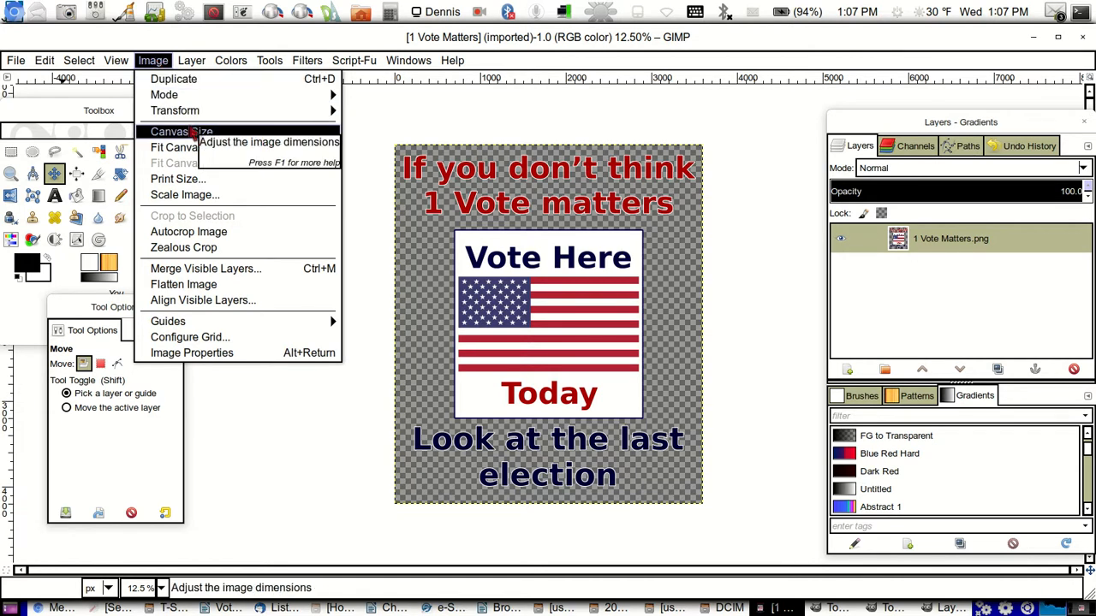
pyautogui.click(180, 130)
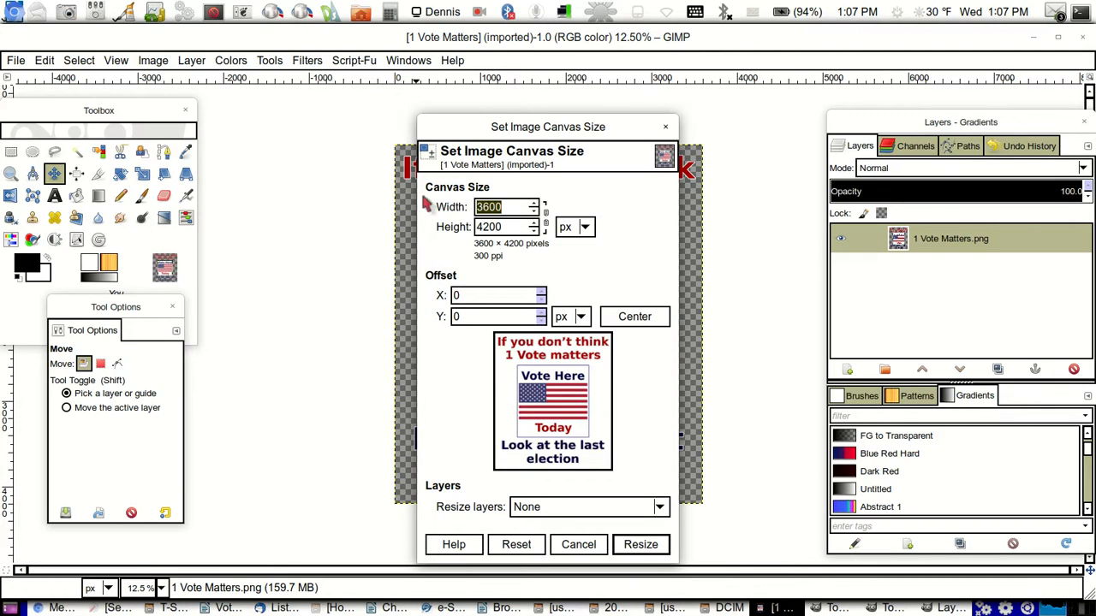
pyautogui.moveTo(532, 181)
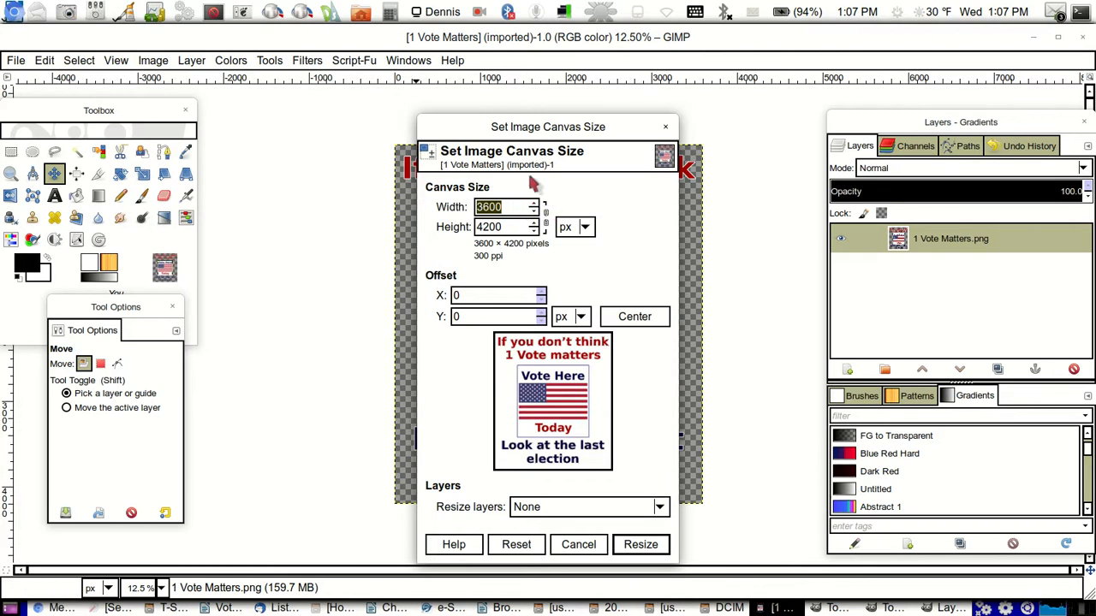
pyautogui.moveTo(532, 186)
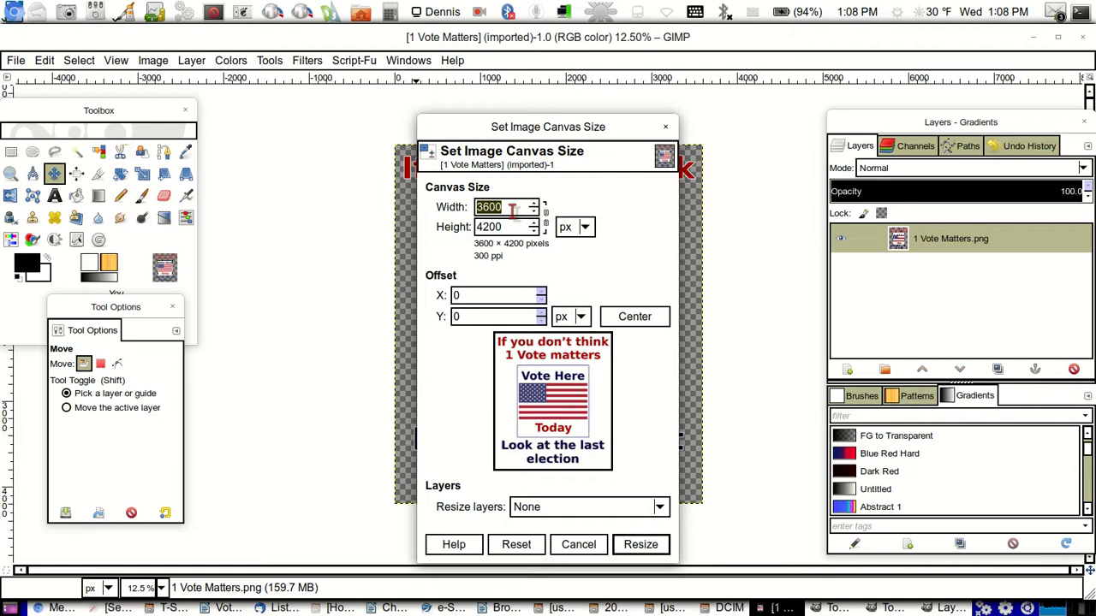
pyautogui.write('45')
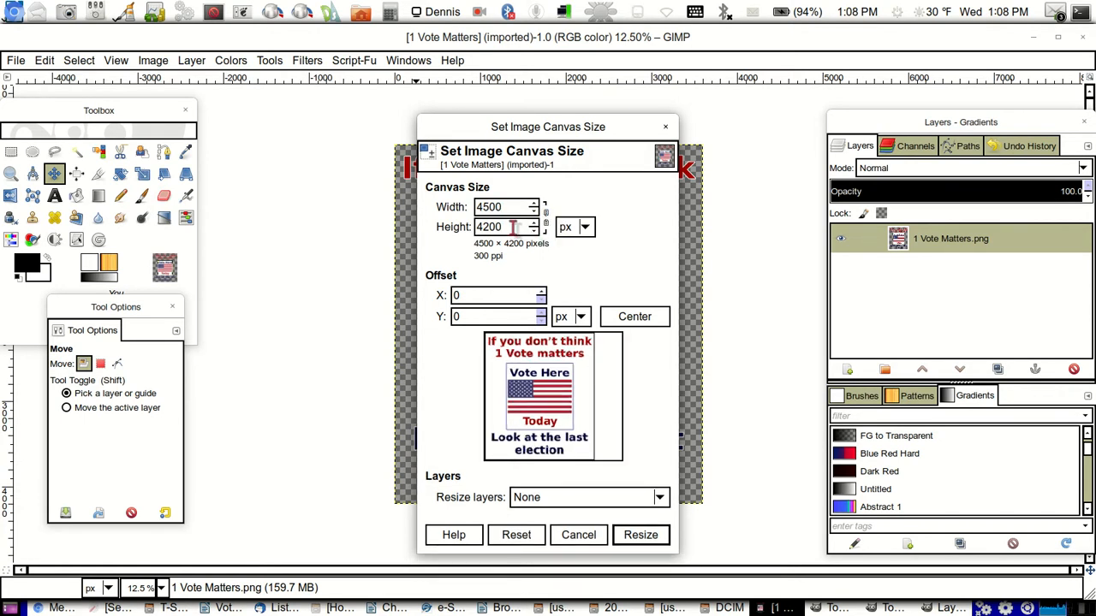
pyautogui.write('54')
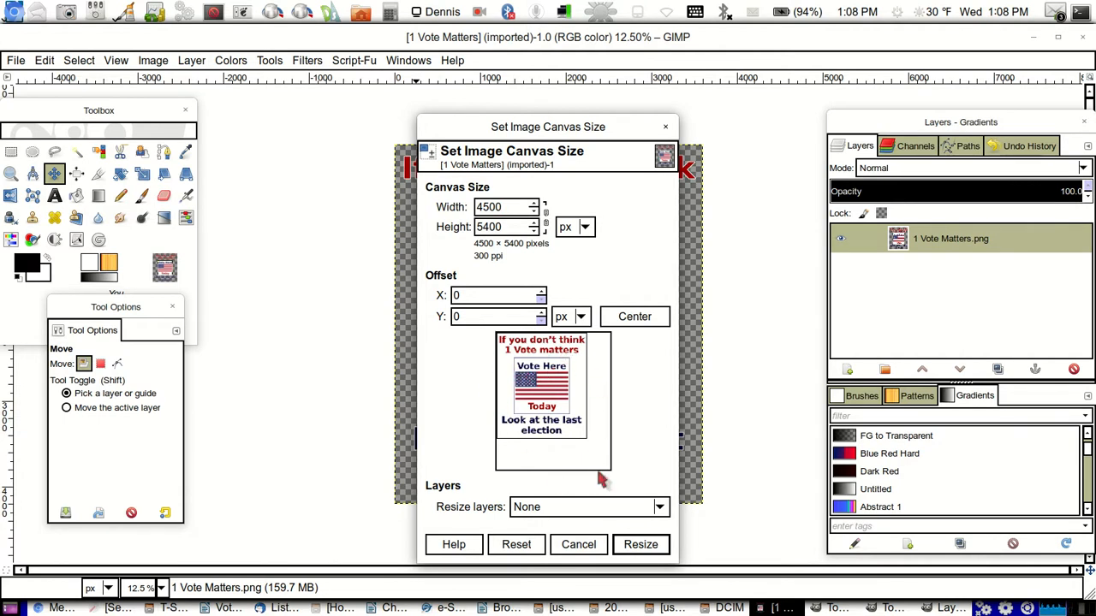
pyautogui.click(634, 315)
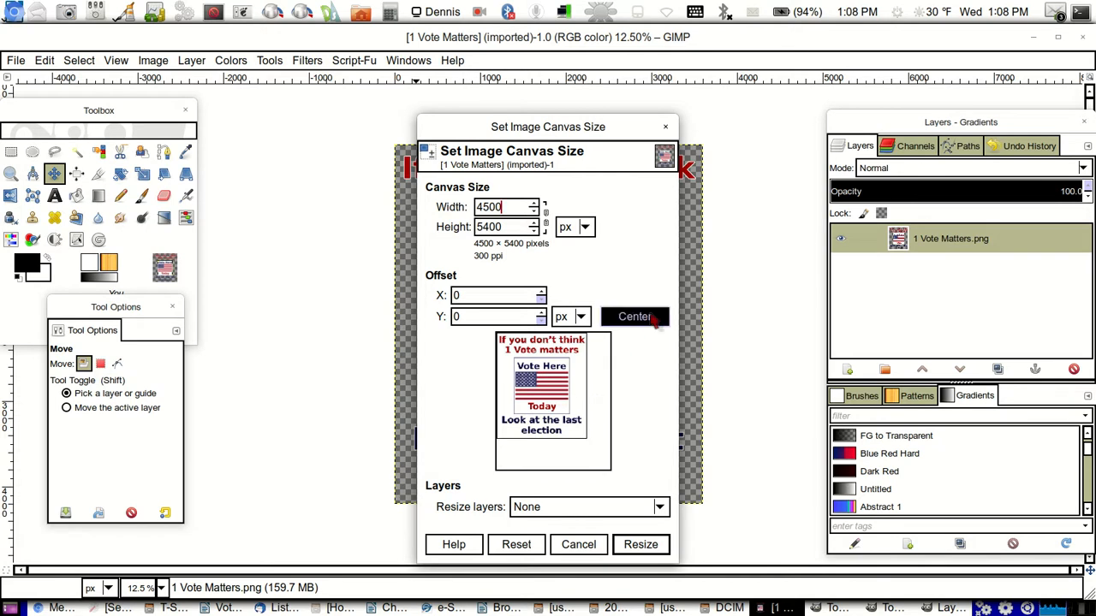
pyautogui.click(633, 315)
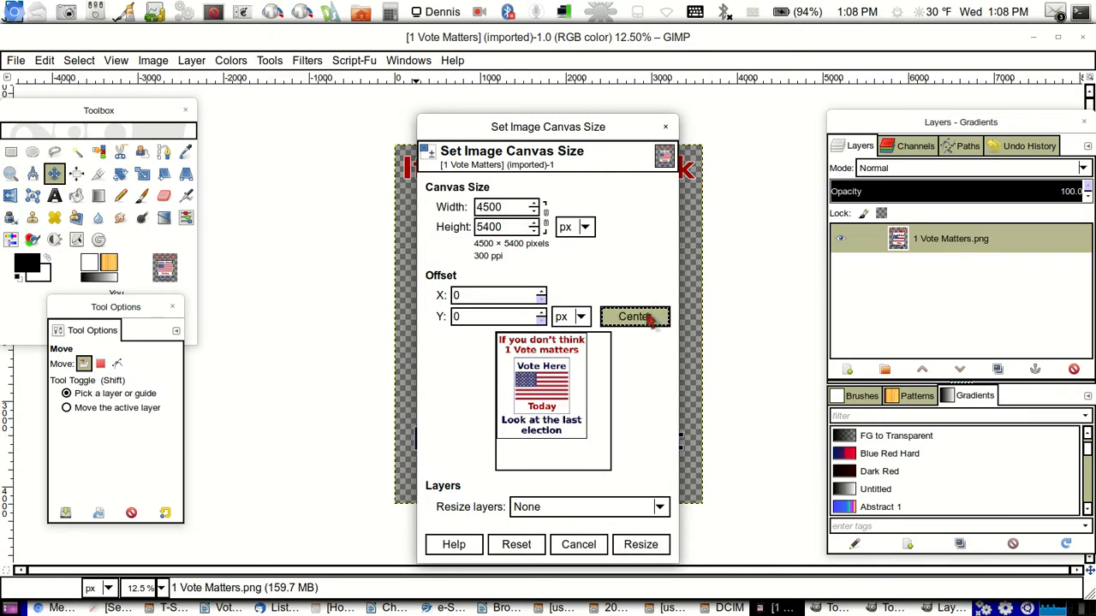
# Set the vertical offset to 10, resize all layers and apply the new canvas size.
pyautogui.click(632, 316)
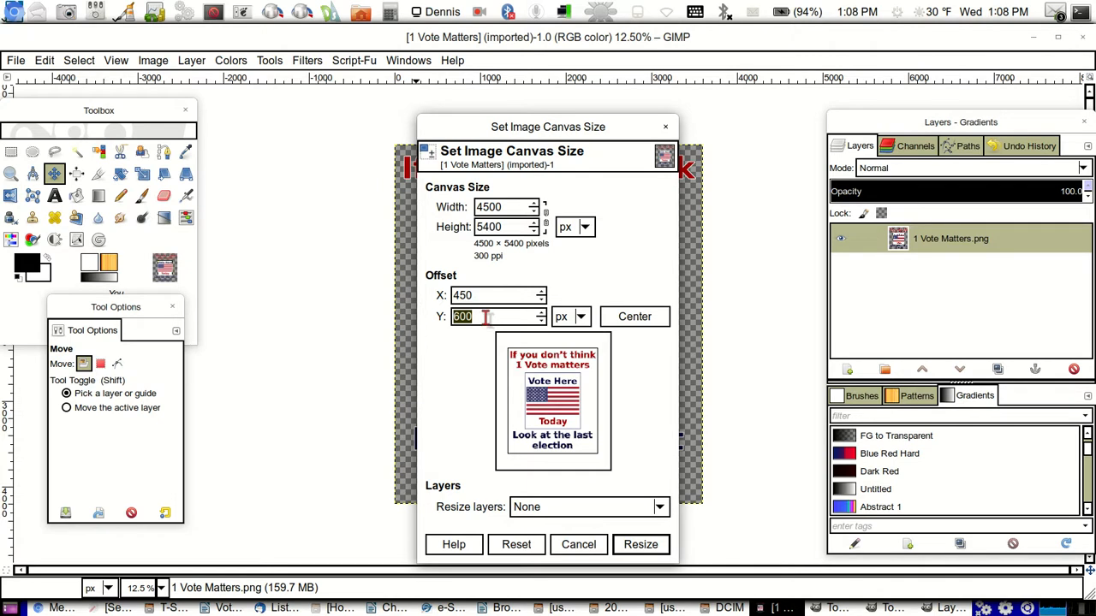
pyautogui.write('10')
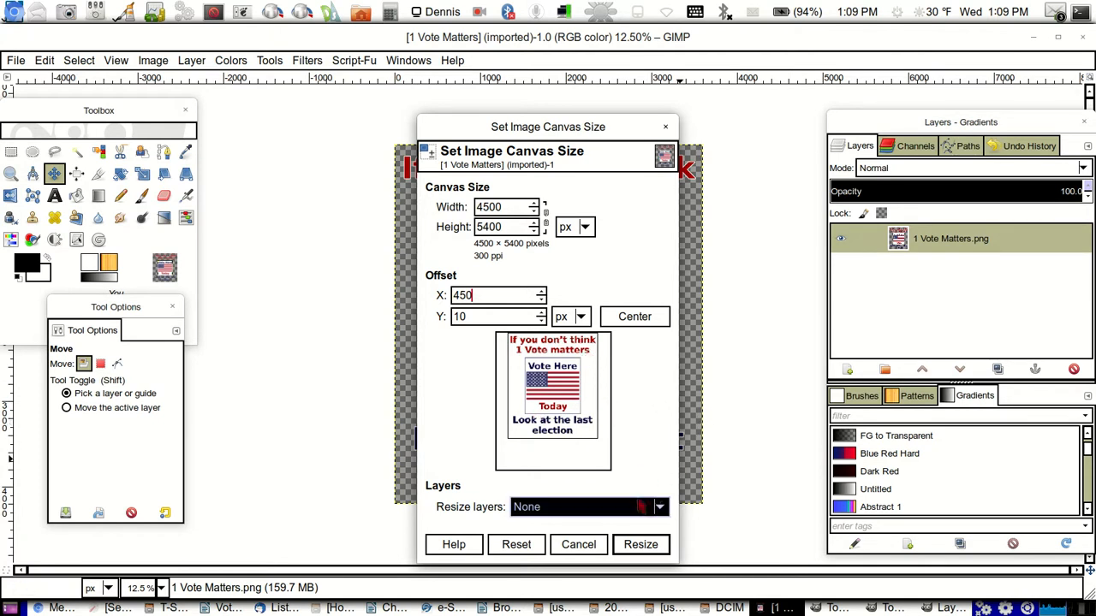
pyautogui.click(589, 507)
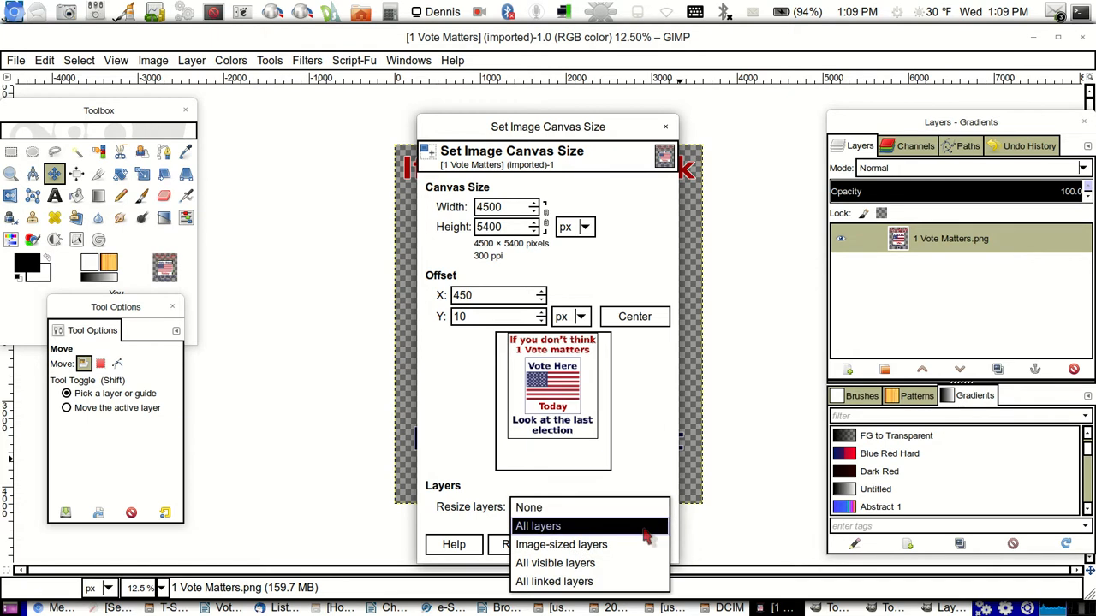
pyautogui.click(538, 526)
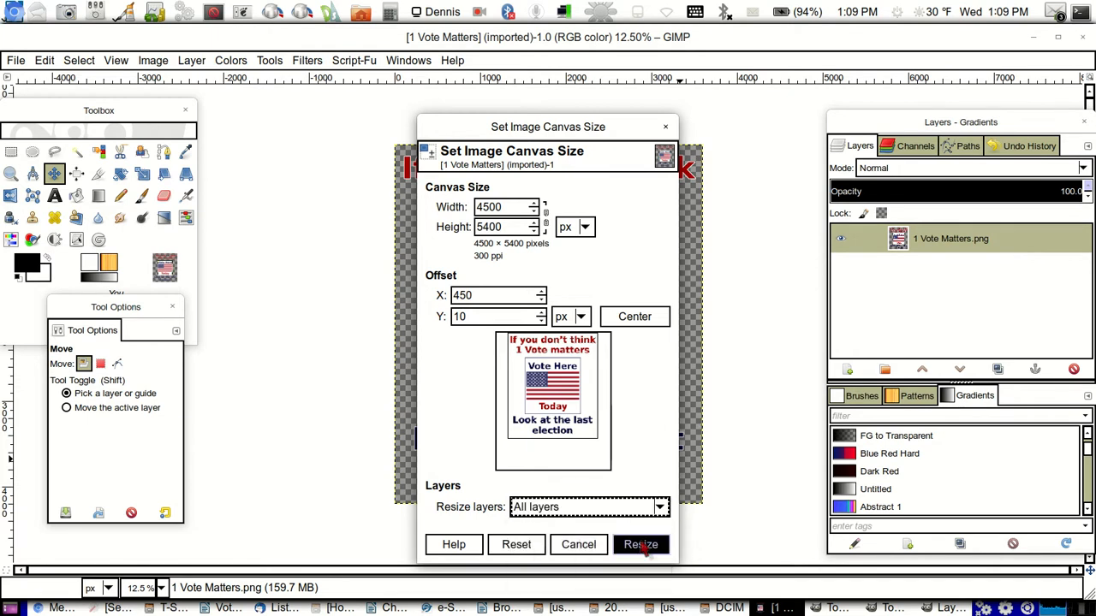
pyautogui.click(640, 545)
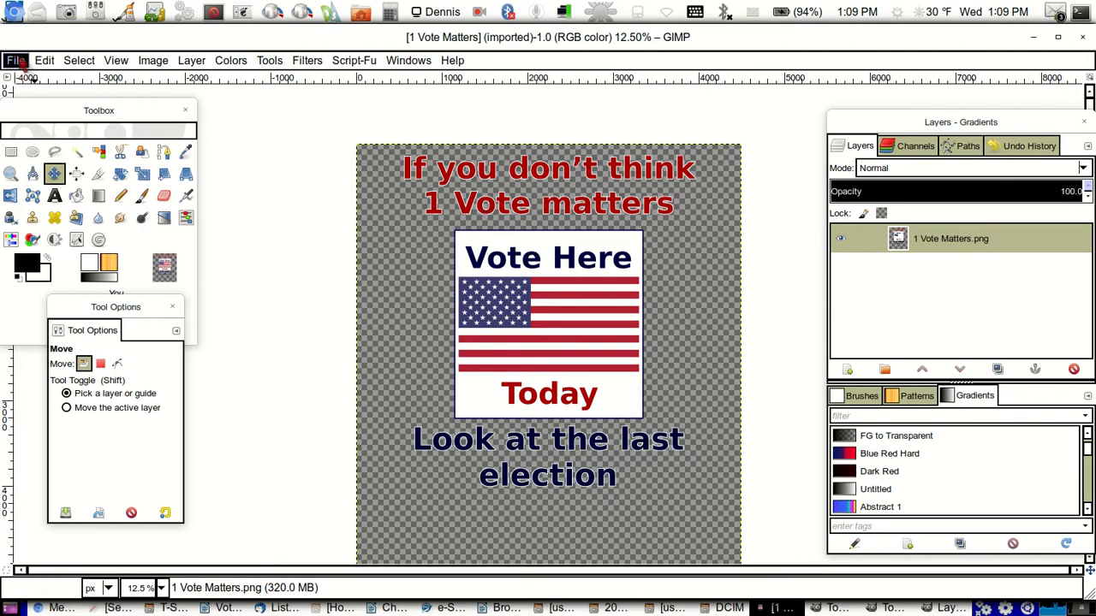
pyautogui.click(14, 60)
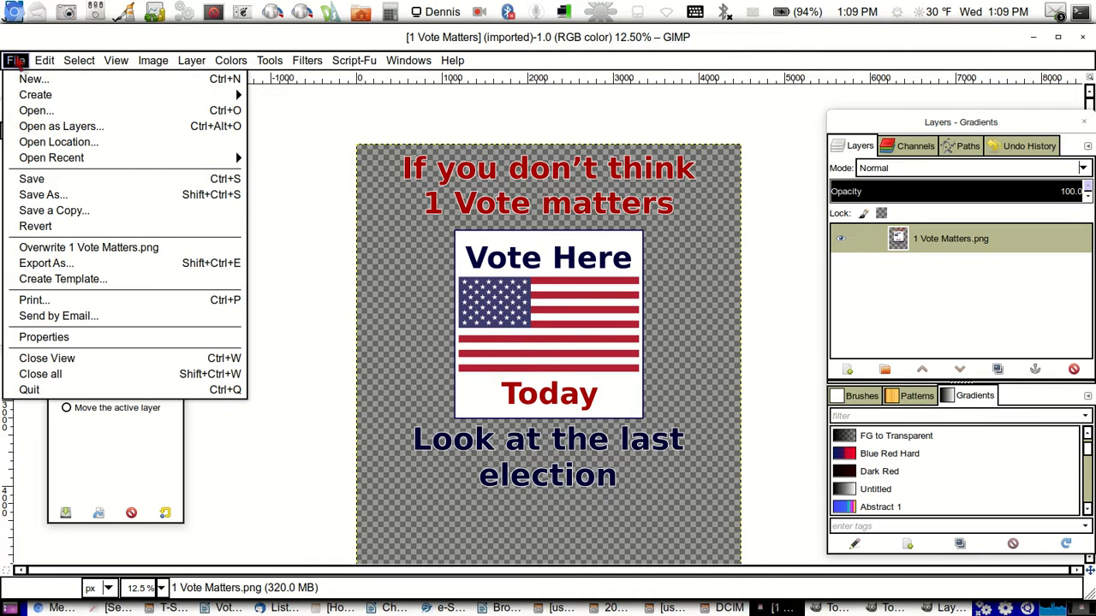
pyautogui.moveTo(41, 195)
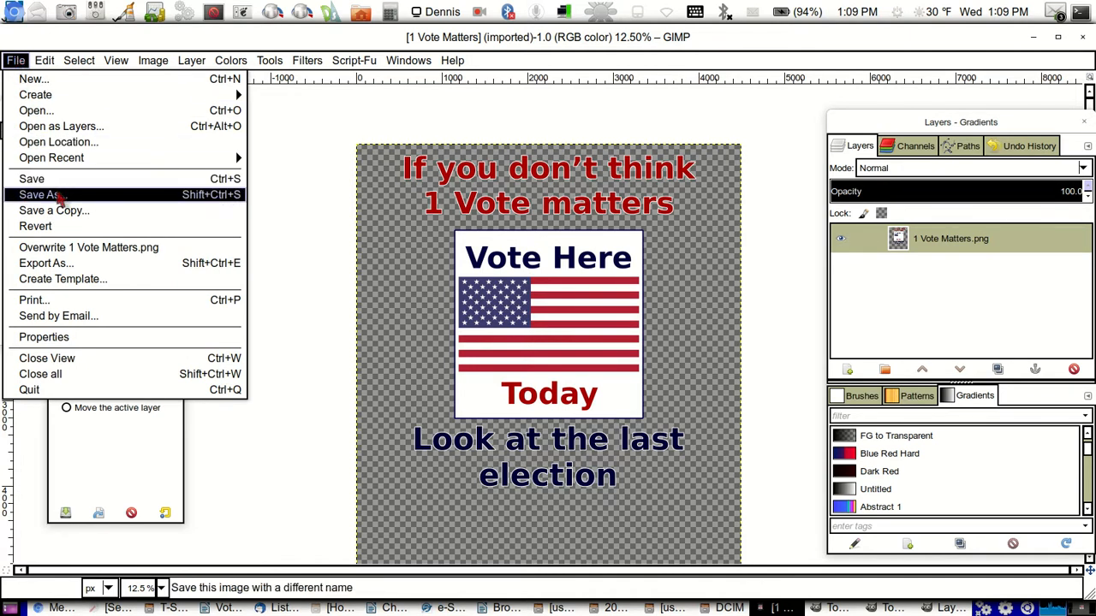
pyautogui.click(42, 195)
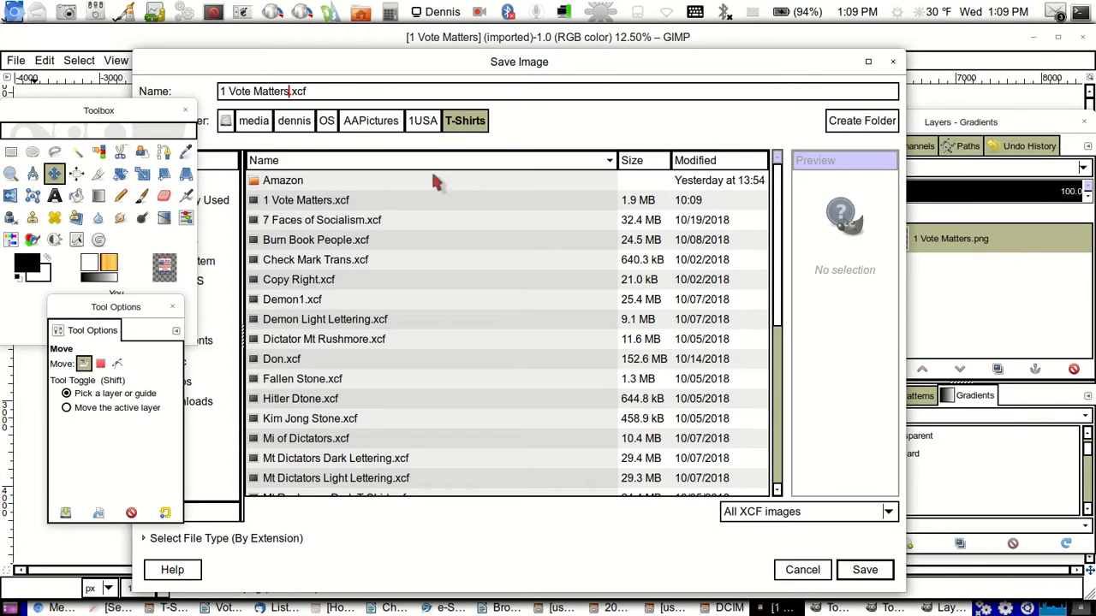
pyautogui.write('Amazon')
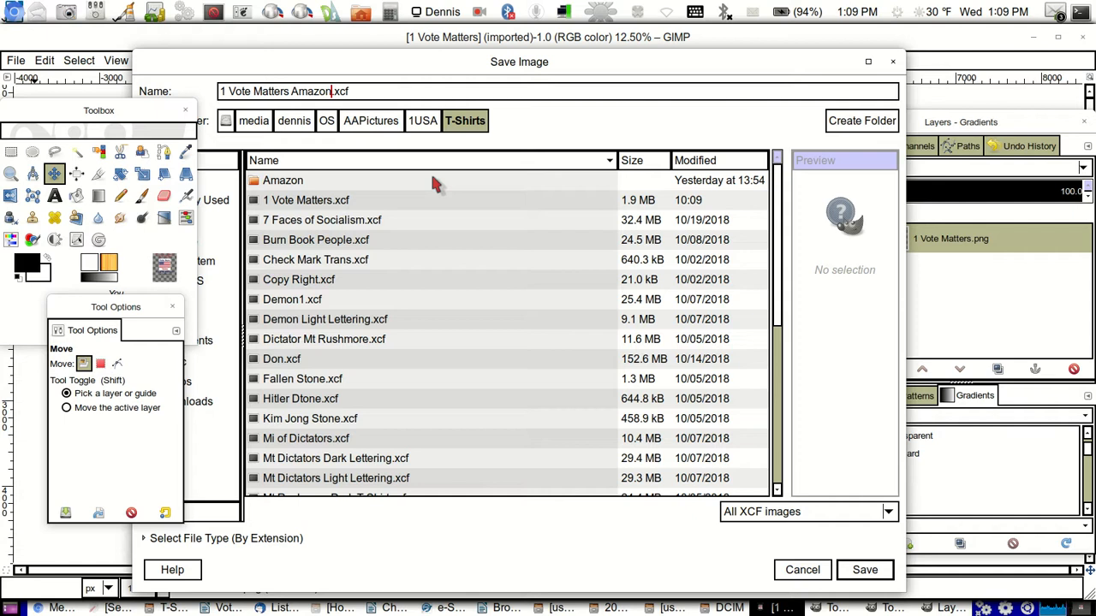
pyautogui.moveTo(411, 187)
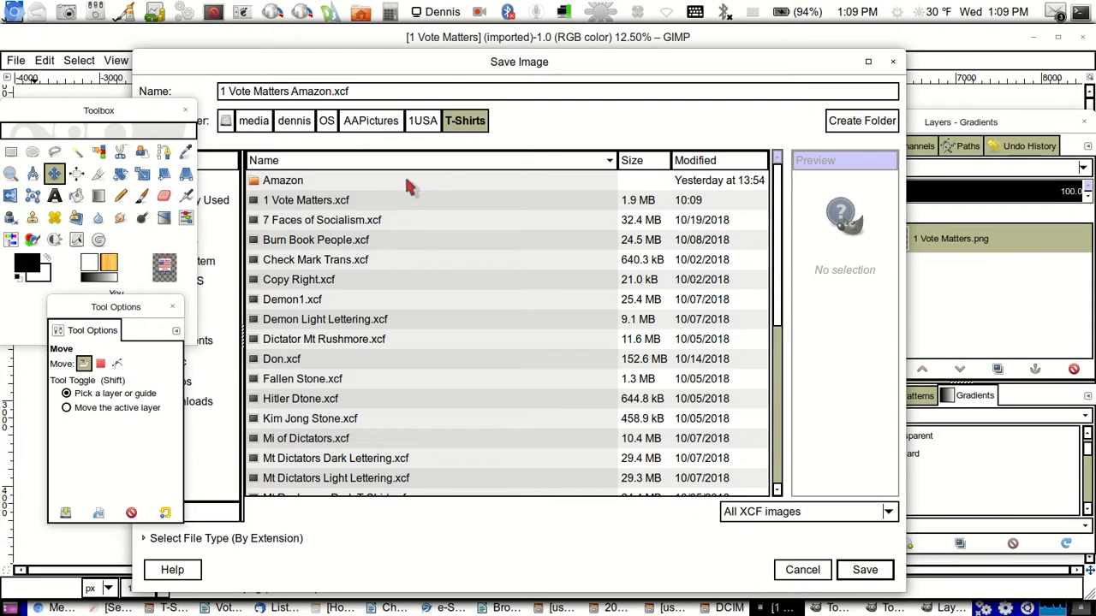
pyautogui.doubleClick(282, 180)
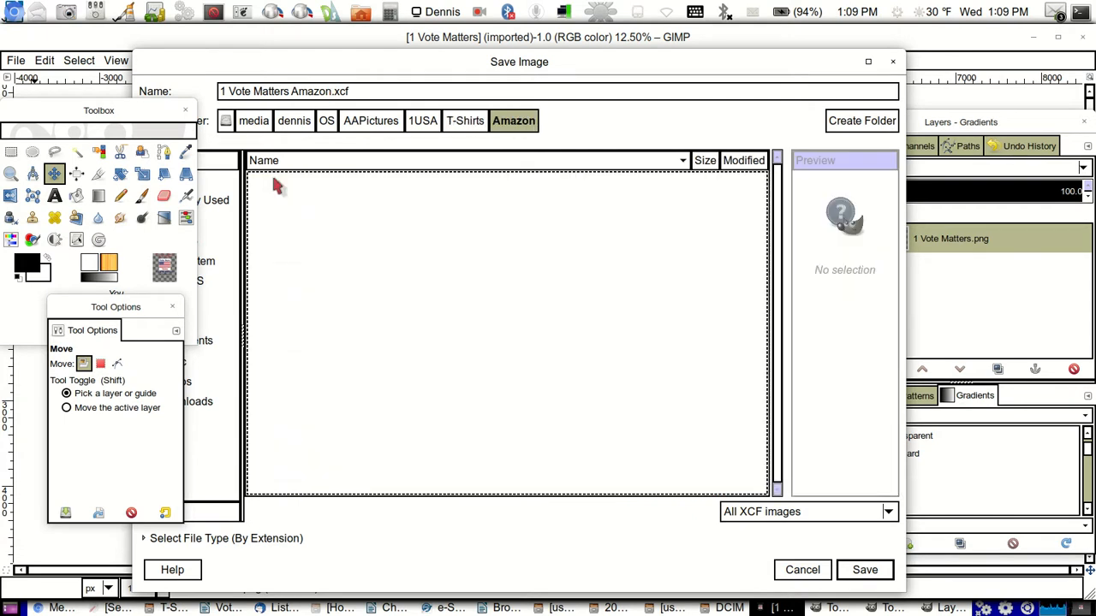
pyautogui.moveTo(689, 133)
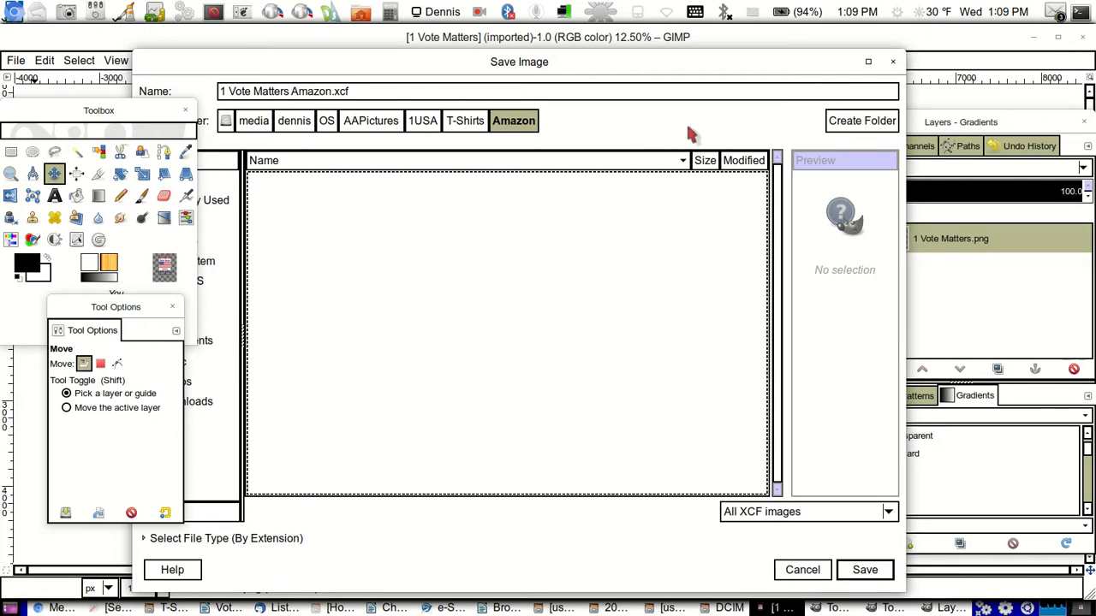
pyautogui.click(346, 93)
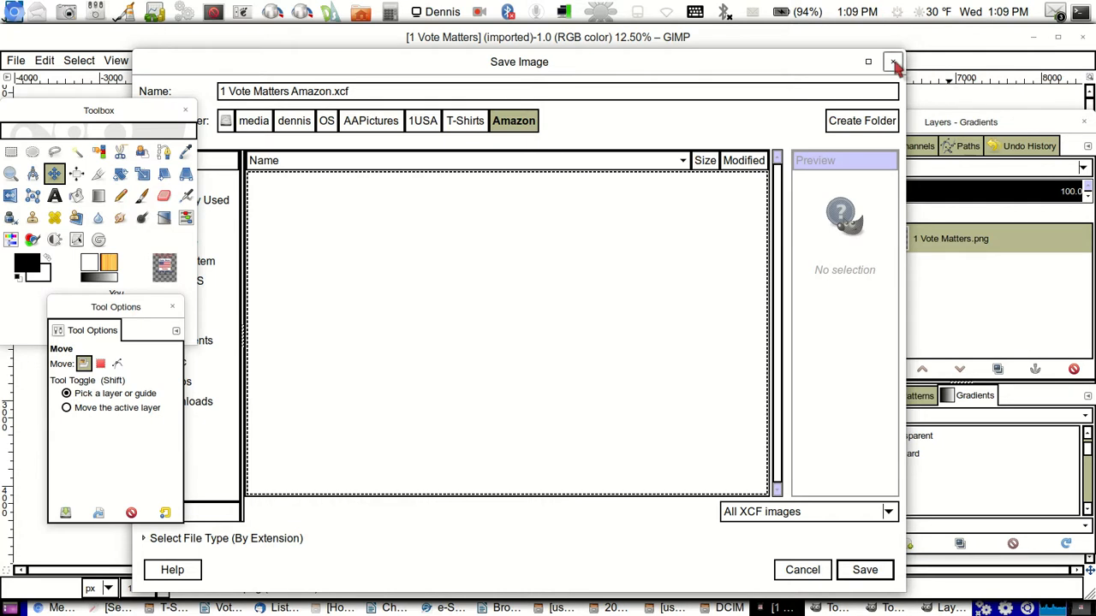
pyautogui.click(894, 61)
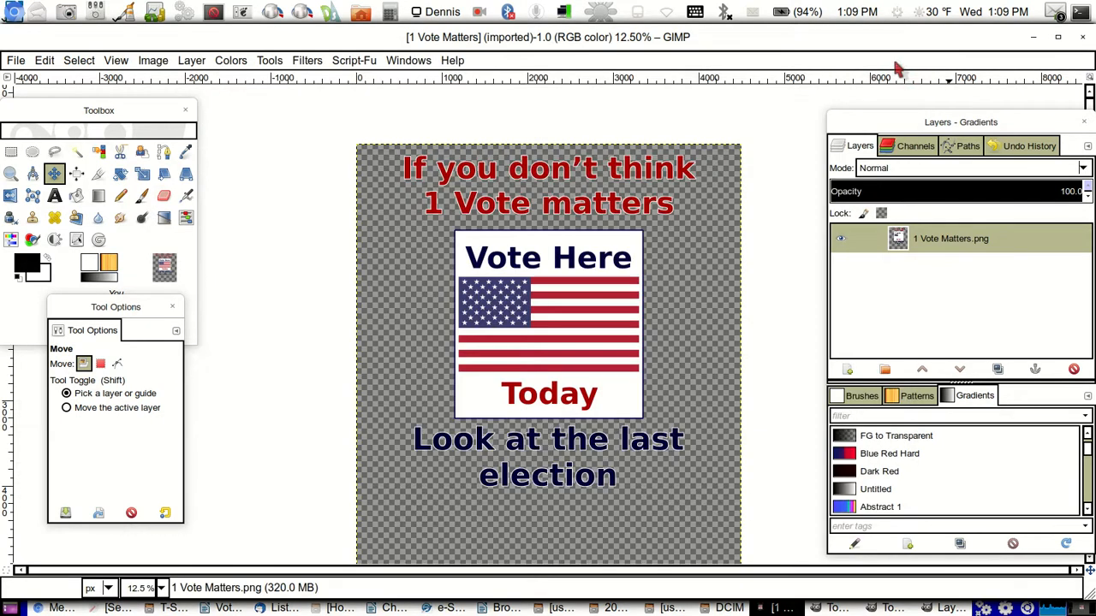
pyautogui.click(15, 60)
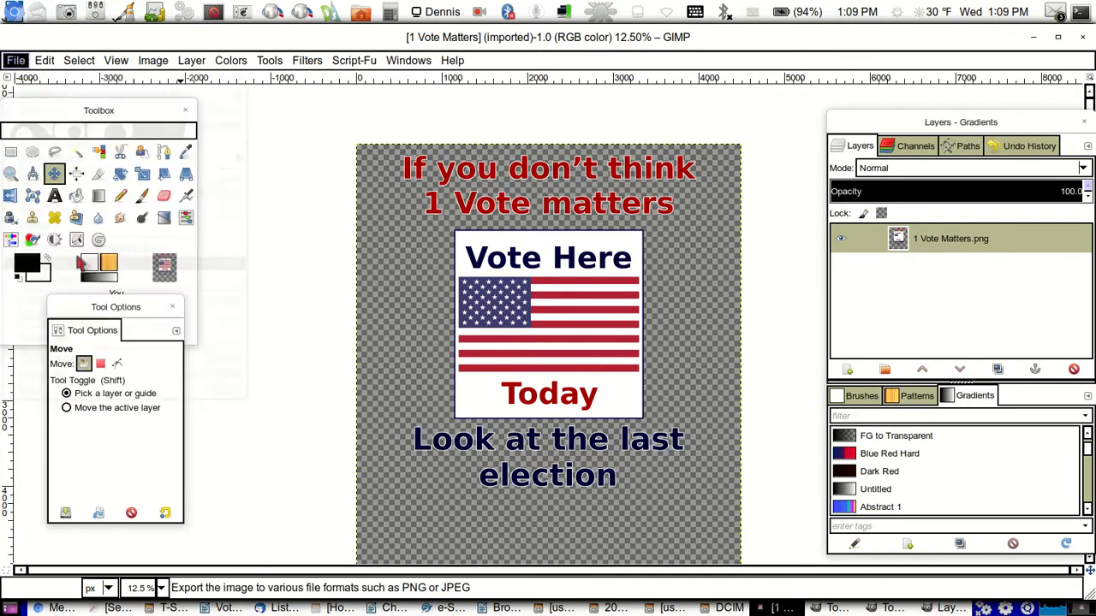
# Export the design as 1 Vote Matters Amazon.png into the T-Shirts/Amazon folder with default PNG options.
pyautogui.click(15, 60)
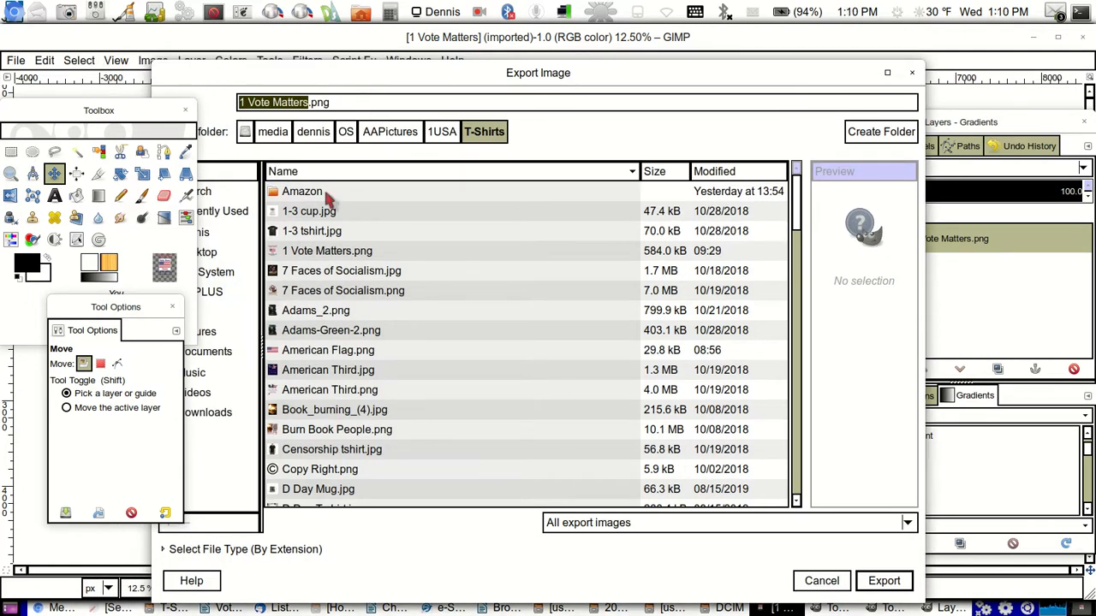
pyautogui.click(533, 131)
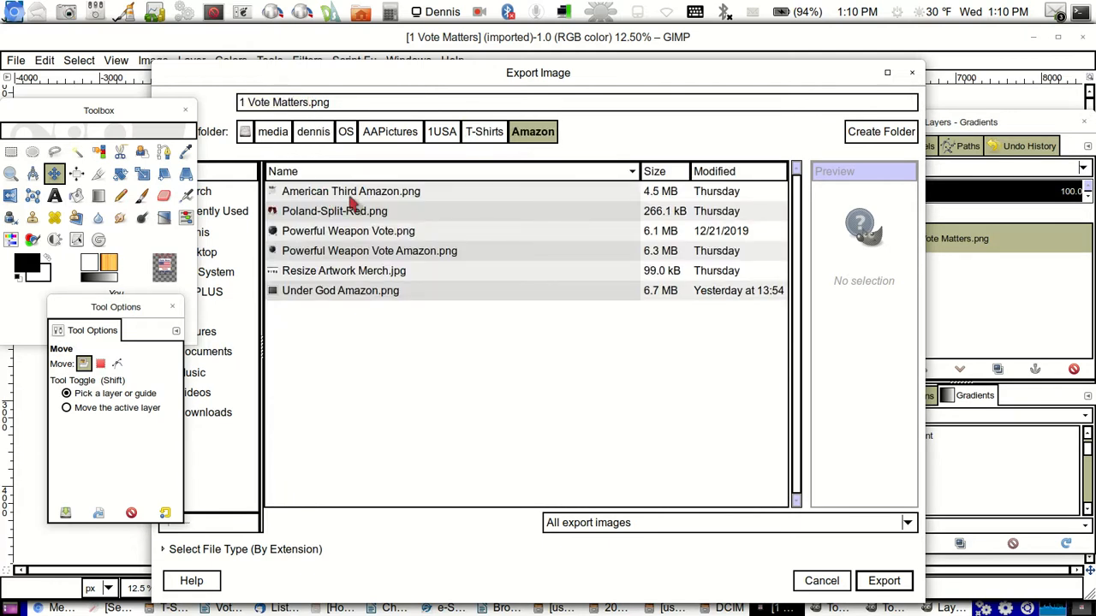
pyautogui.write('Amazon')
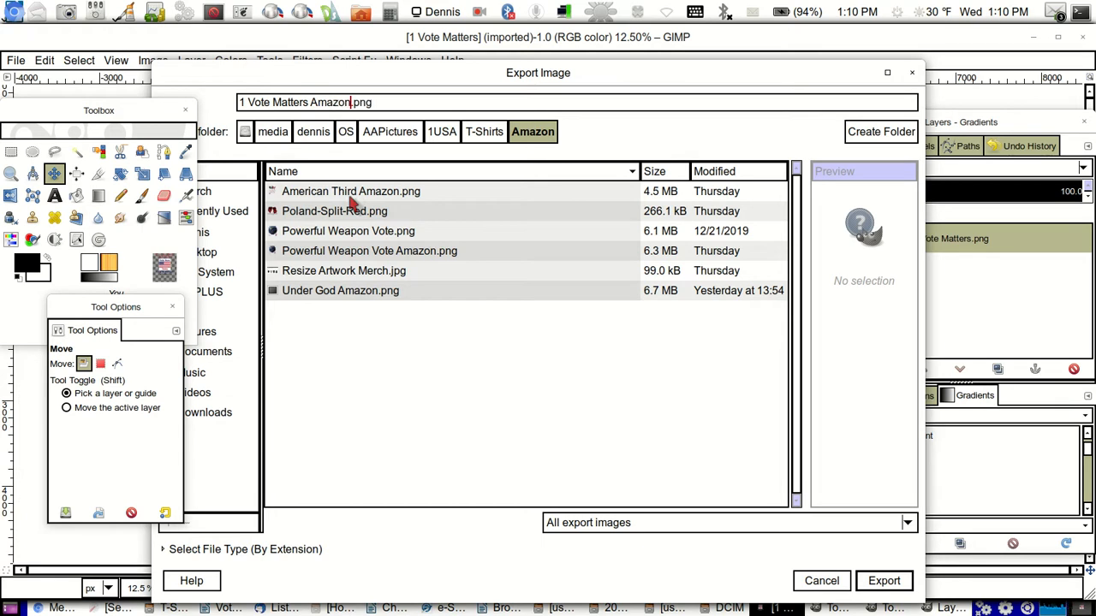
pyautogui.moveTo(928, 111)
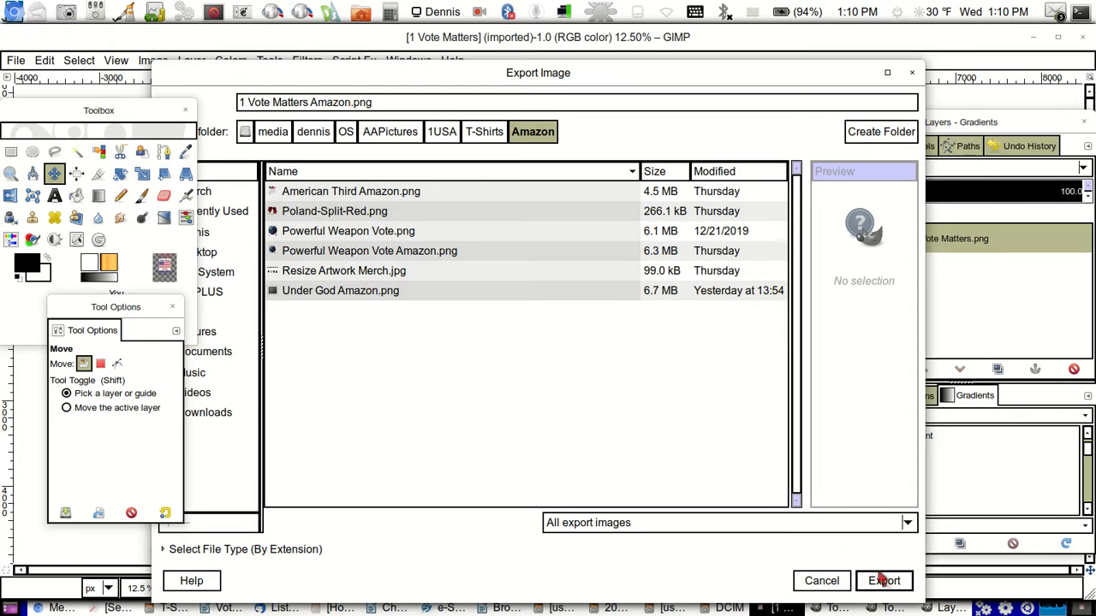
pyautogui.click(884, 581)
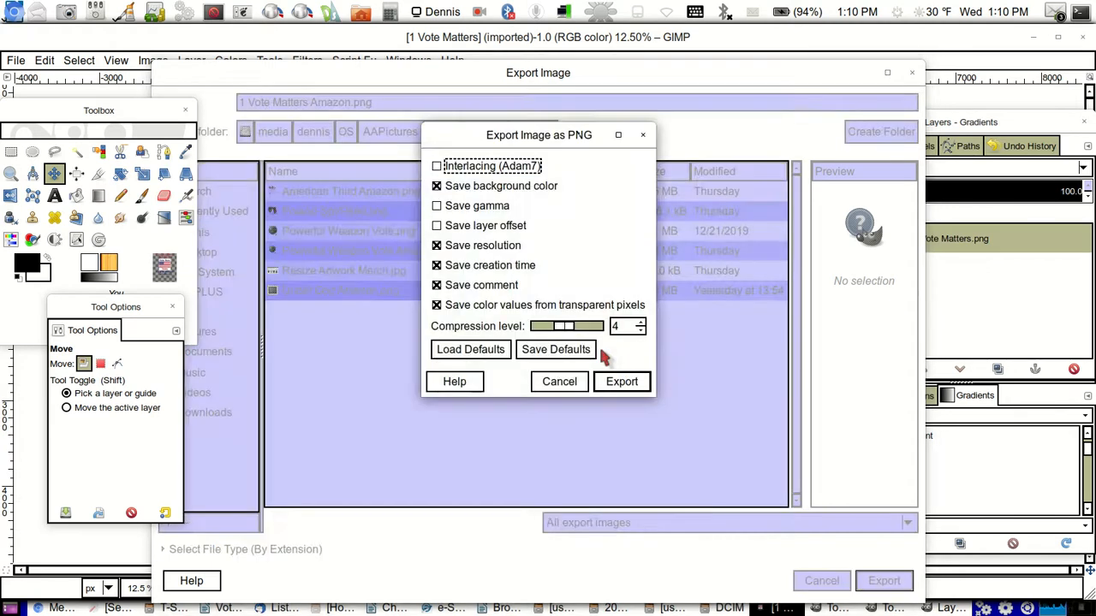
pyautogui.click(622, 380)
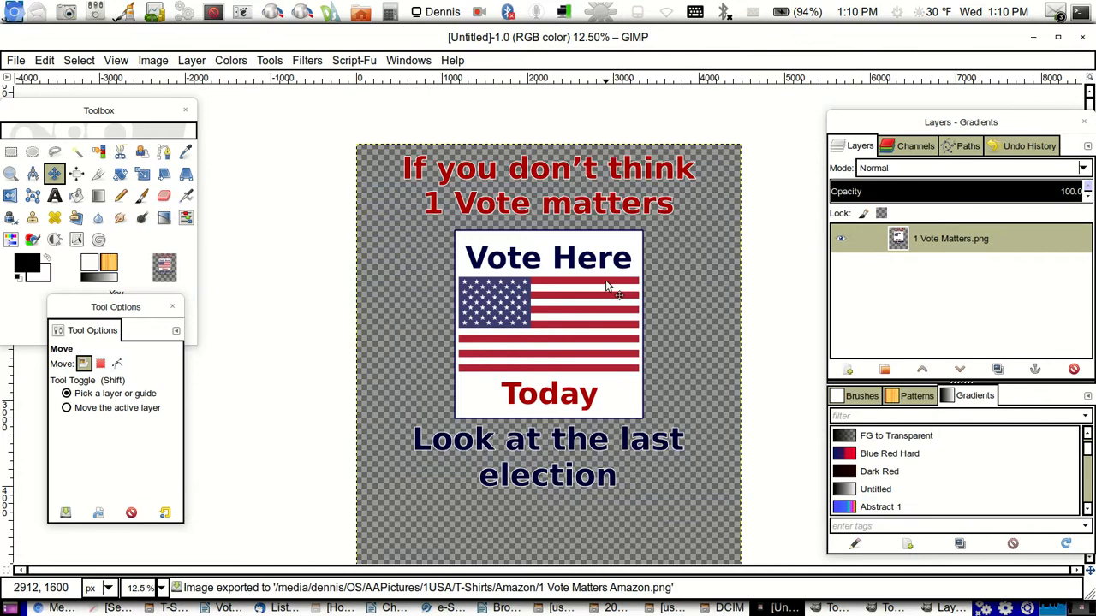
pyautogui.moveTo(596, 355)
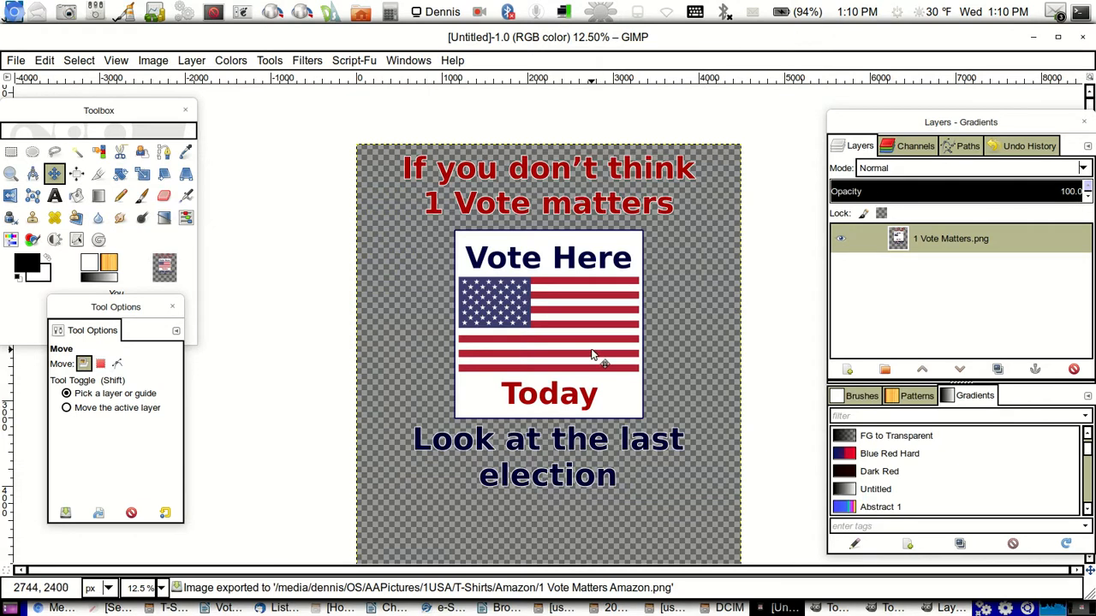
pyautogui.moveTo(511, 233)
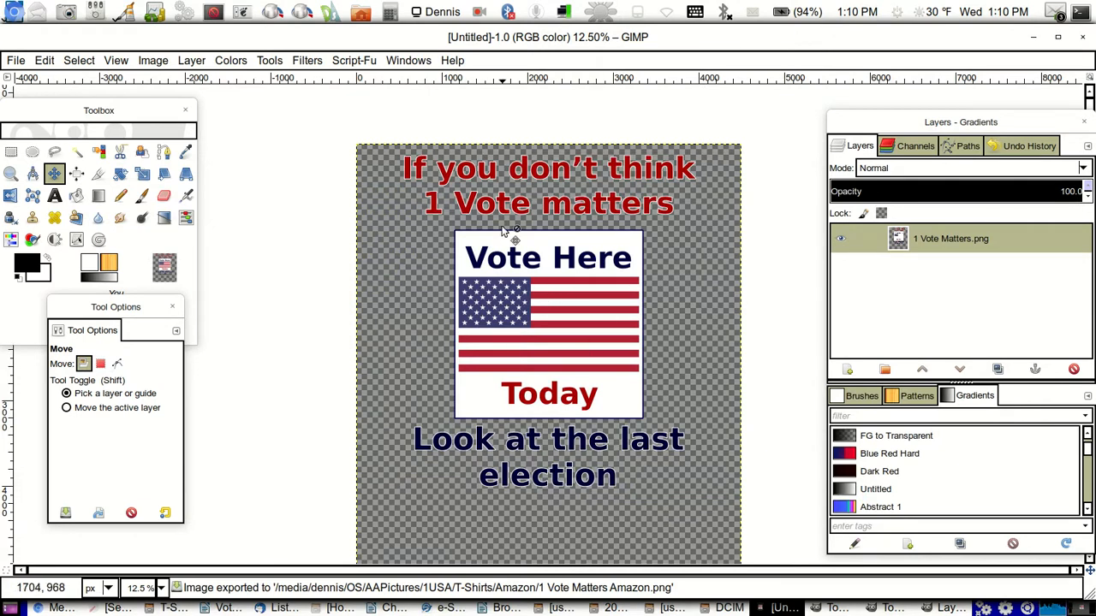
pyautogui.moveTo(581, 236)
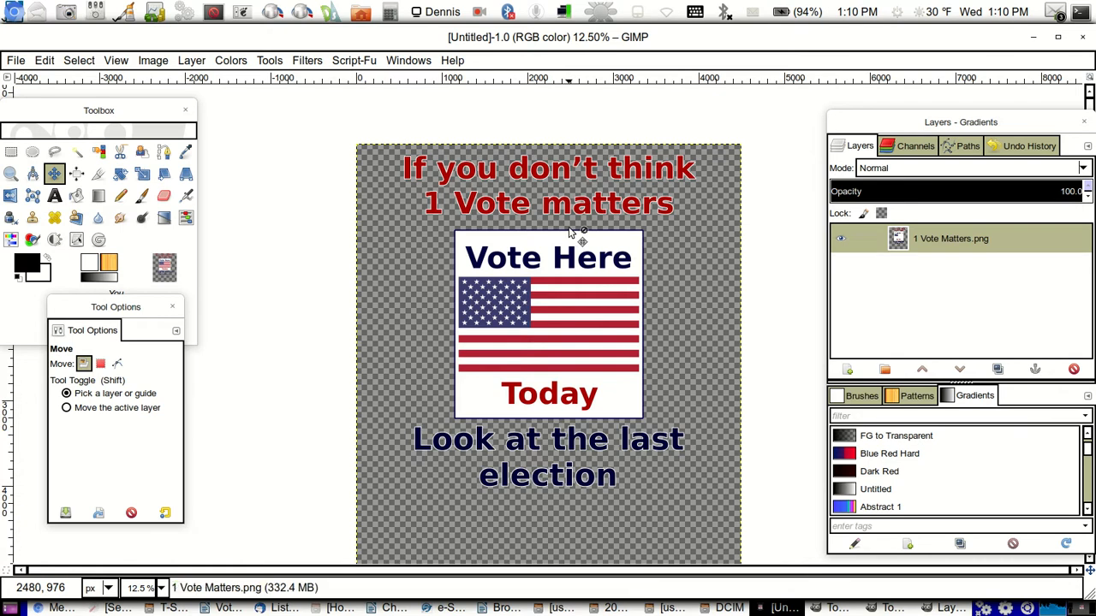
pyautogui.moveTo(513, 355)
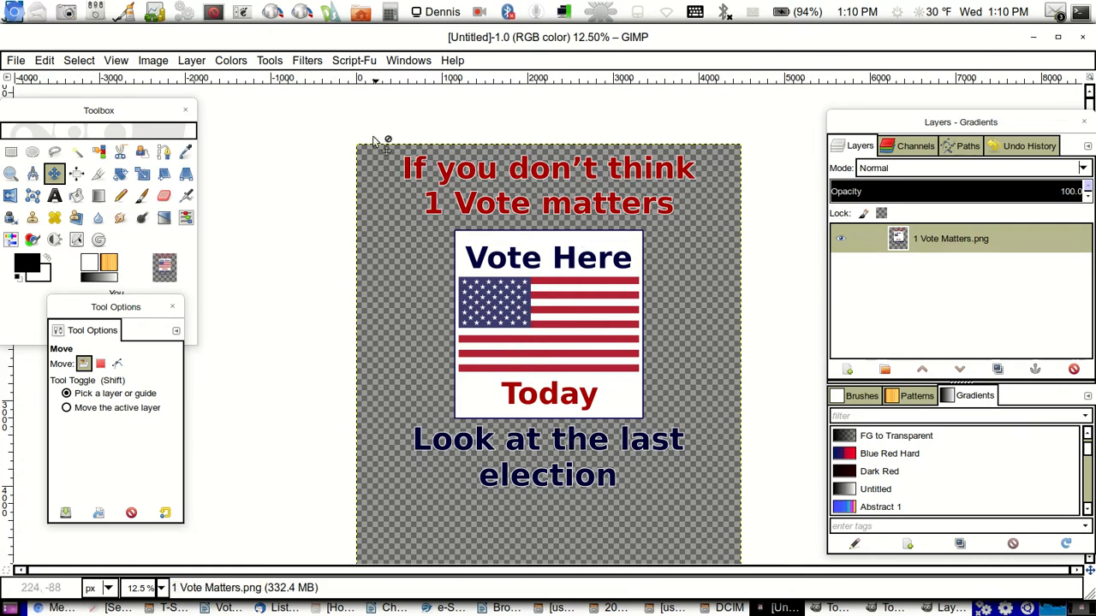
pyautogui.moveTo(324, 358)
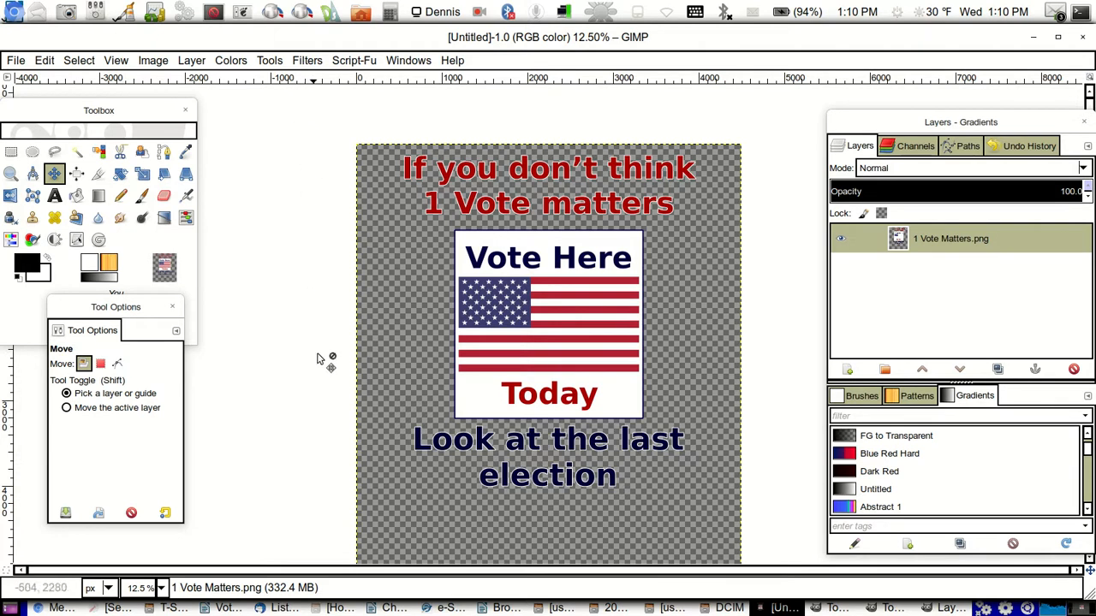
pyautogui.moveTo(294, 537)
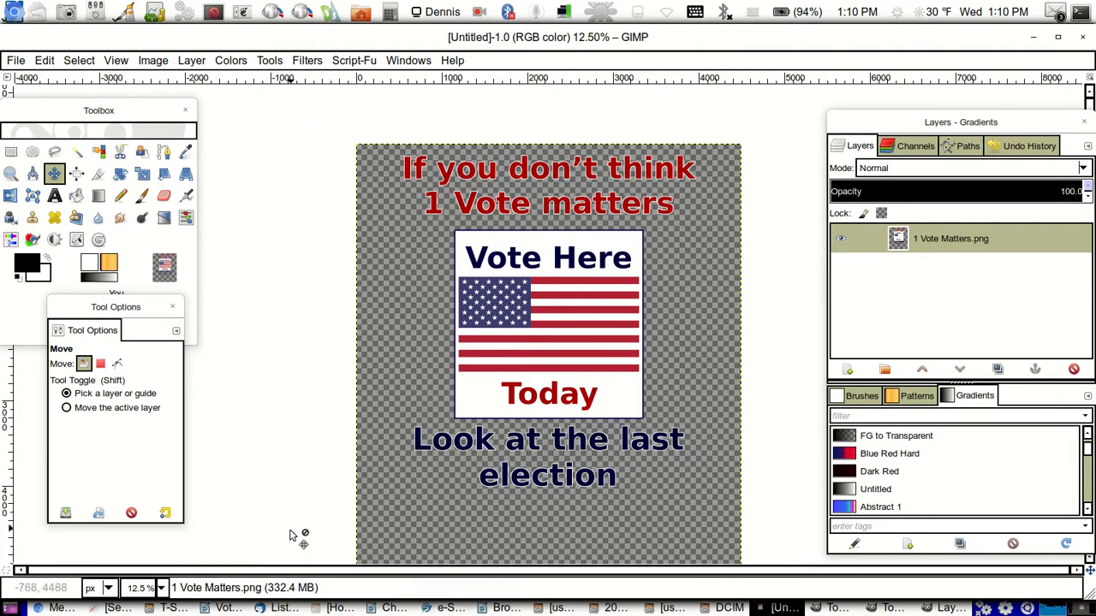
pyautogui.moveTo(339, 479)
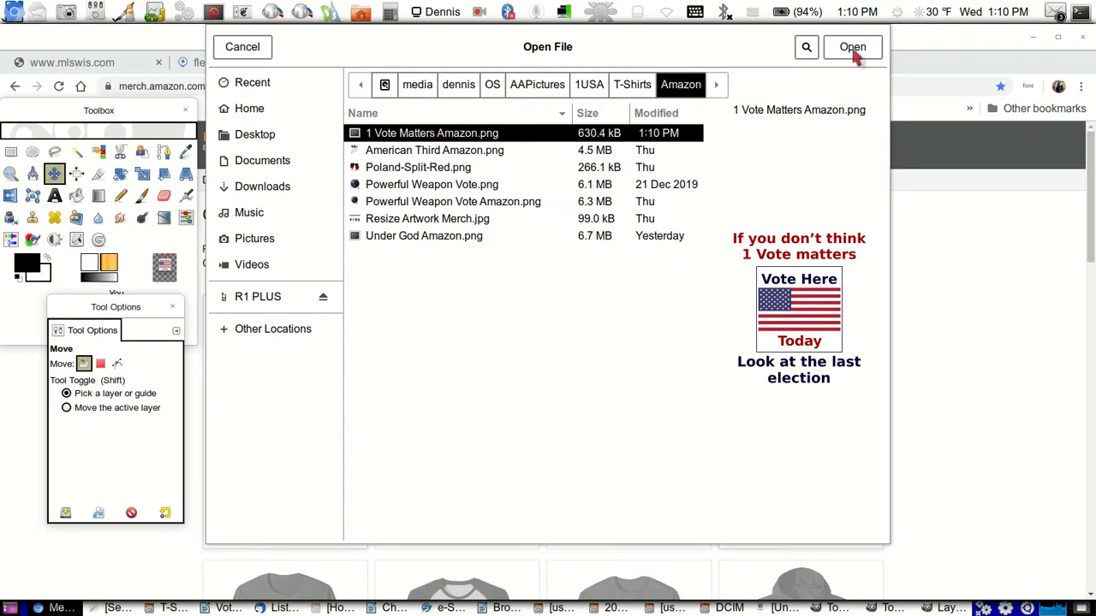
# Upload 1 Vote Matters Amazon.png from the Amazon folder as the artwork.
pyautogui.click(852, 47)
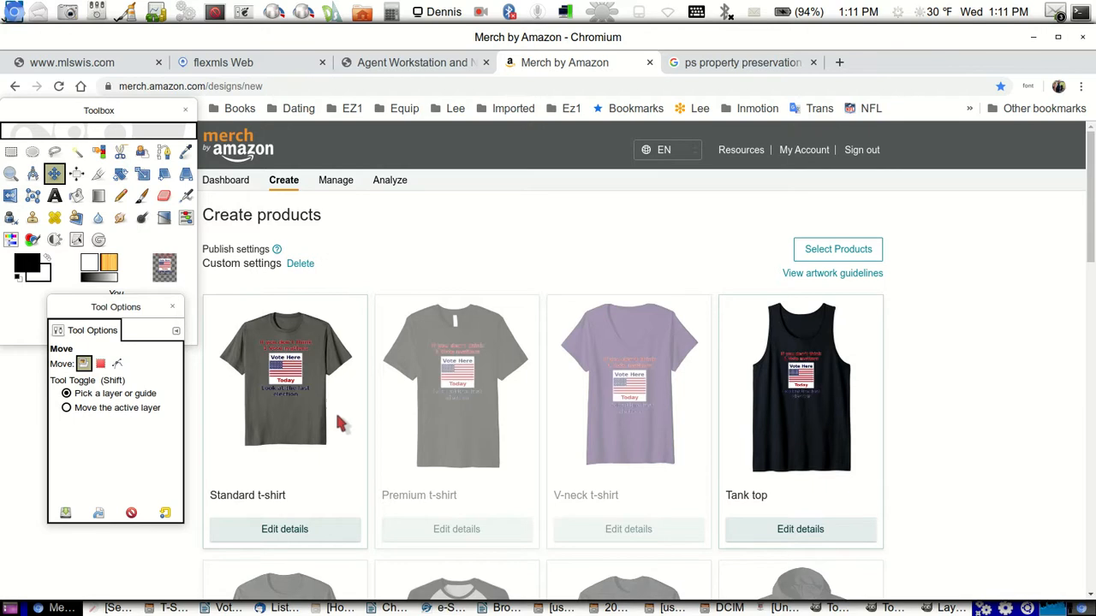
pyautogui.moveTo(791, 462)
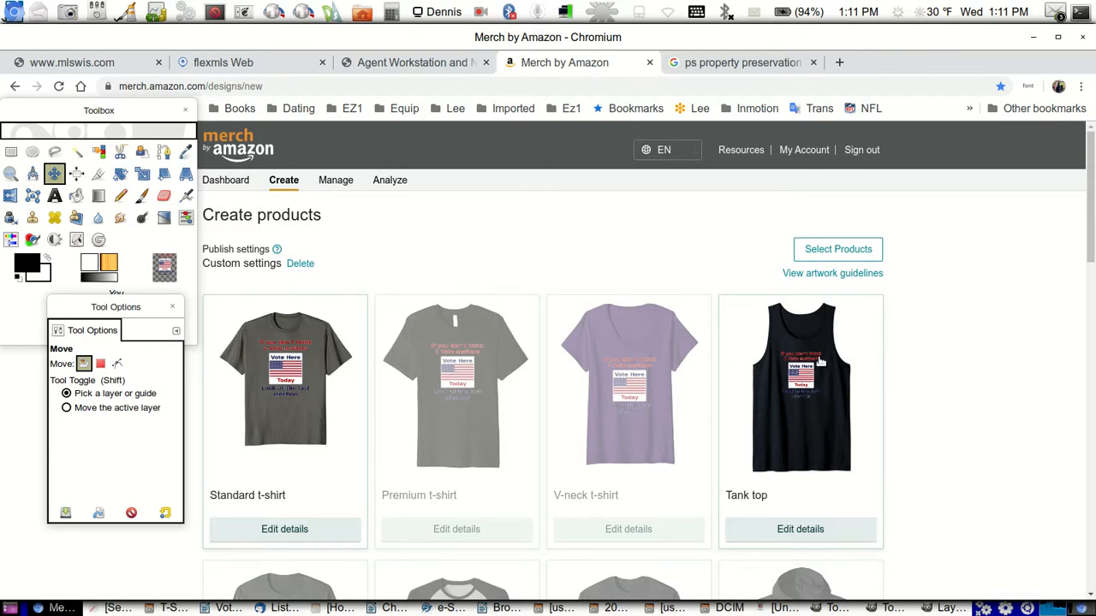
pyautogui.moveTo(820, 366)
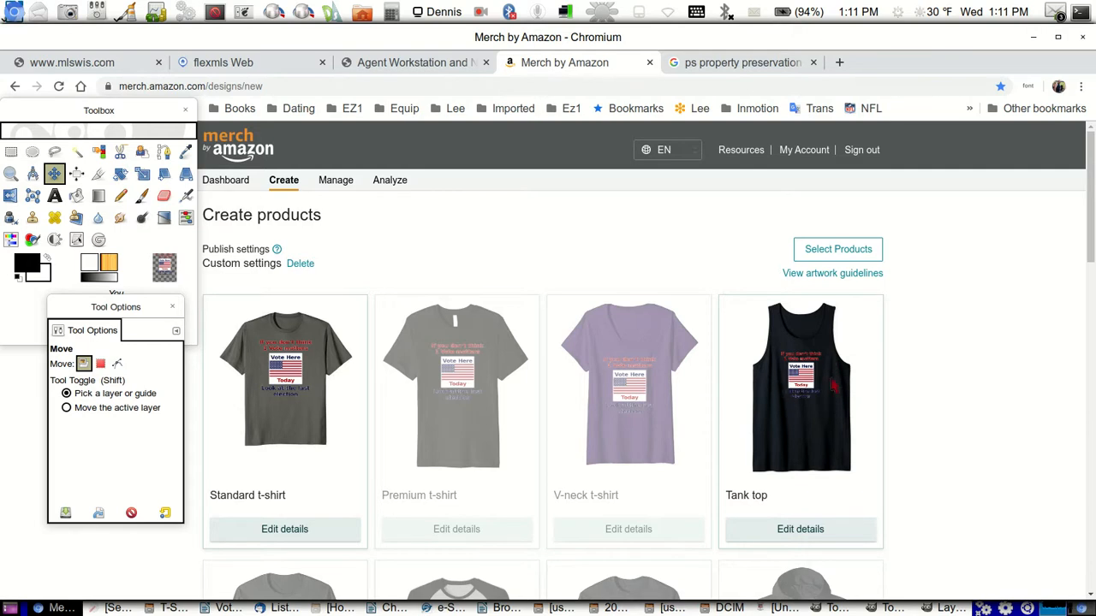
pyautogui.moveTo(820, 380)
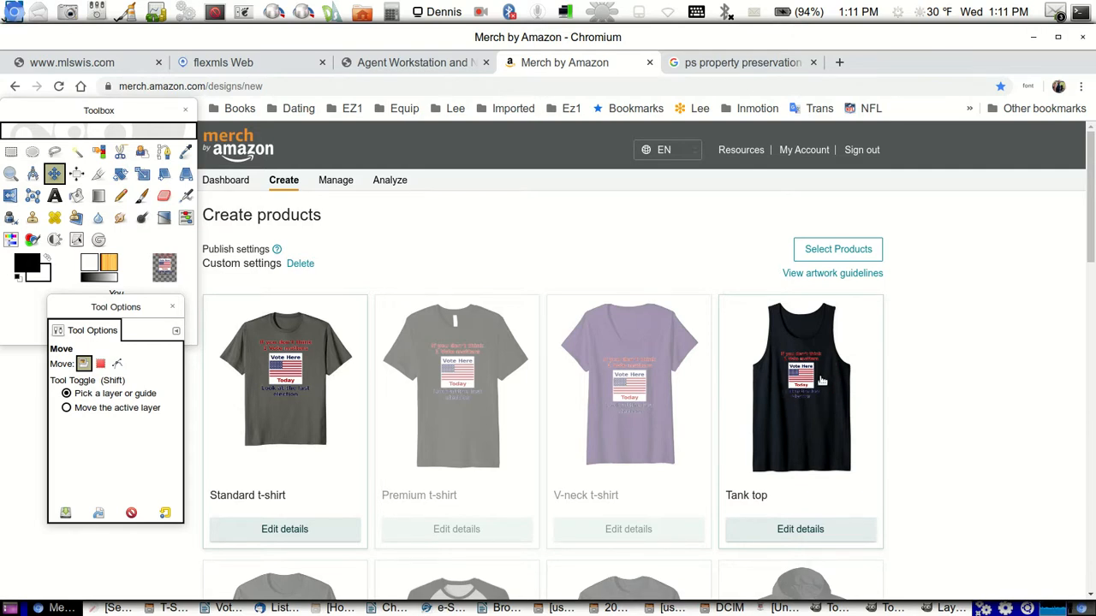
pyautogui.moveTo(356, 407)
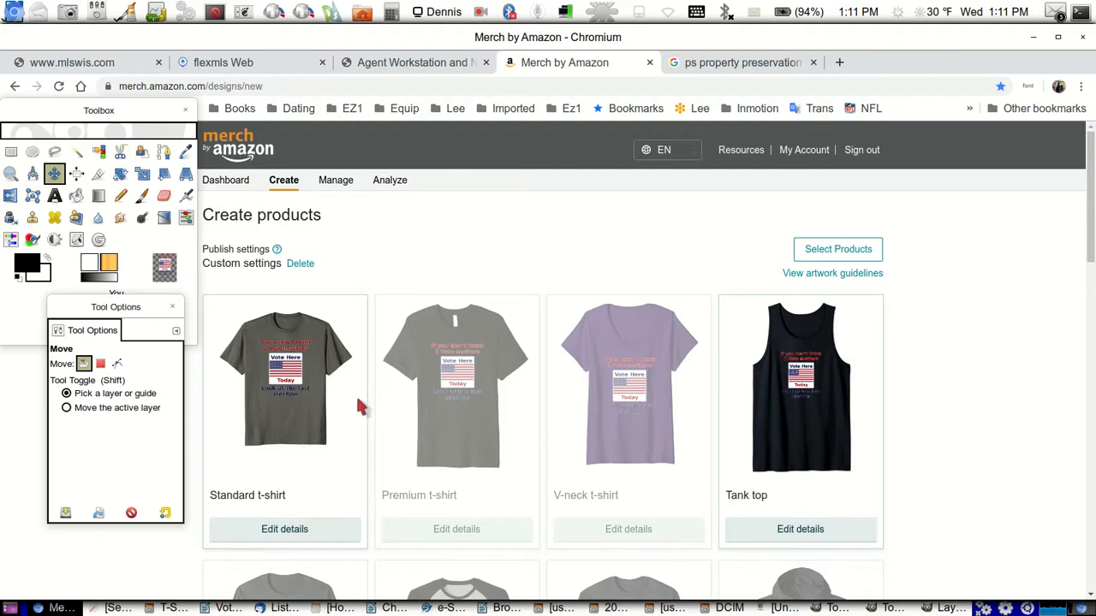
pyautogui.moveTo(311, 401)
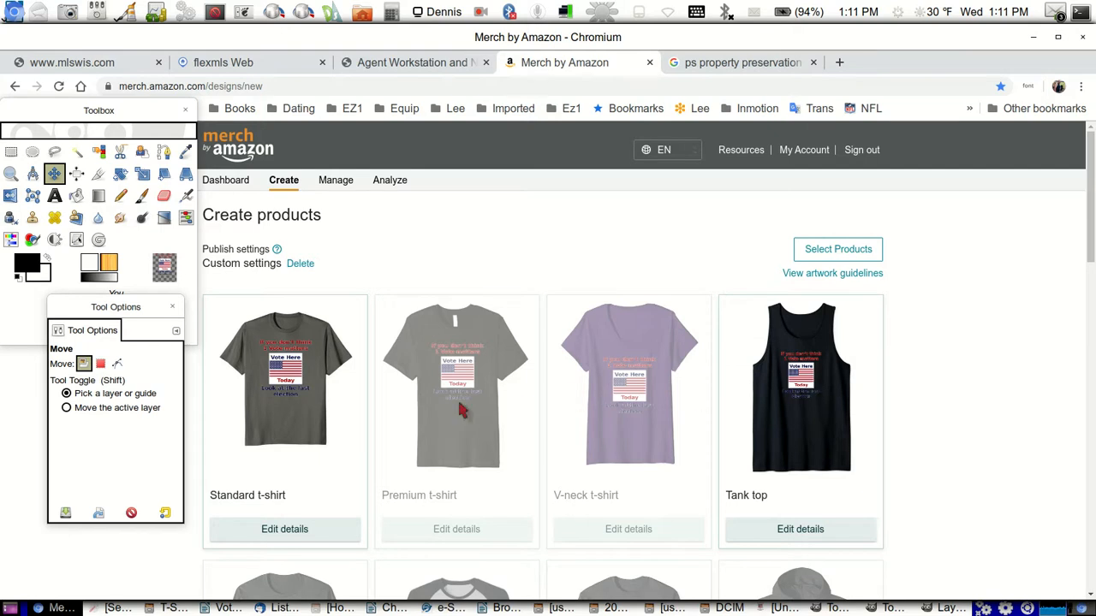
pyautogui.moveTo(357, 298)
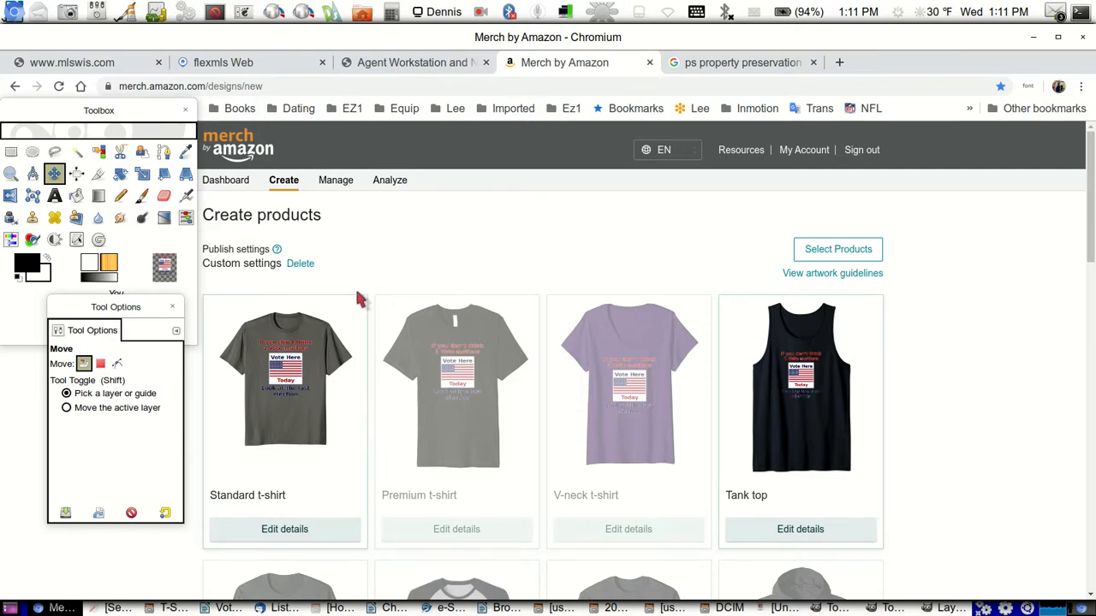
pyautogui.moveTo(370, 291)
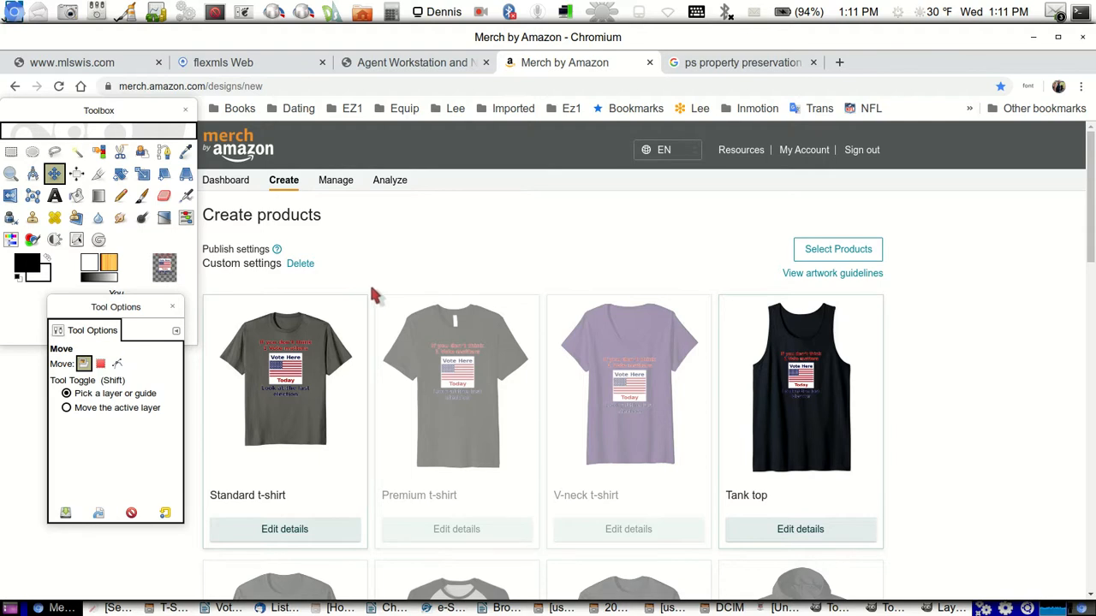
pyautogui.moveTo(446, 242)
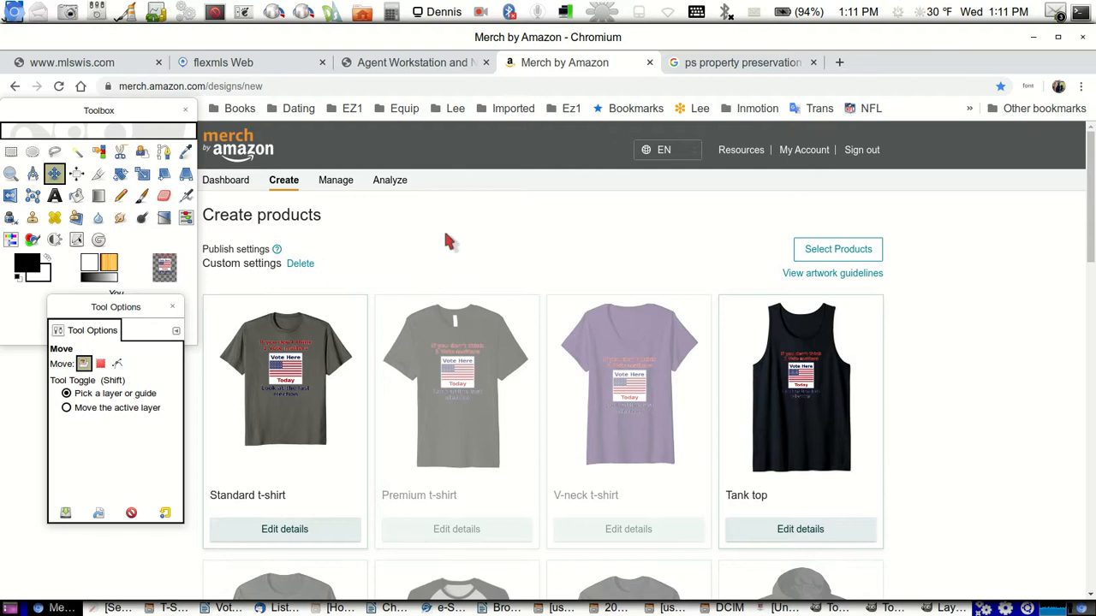
pyautogui.moveTo(644, 301)
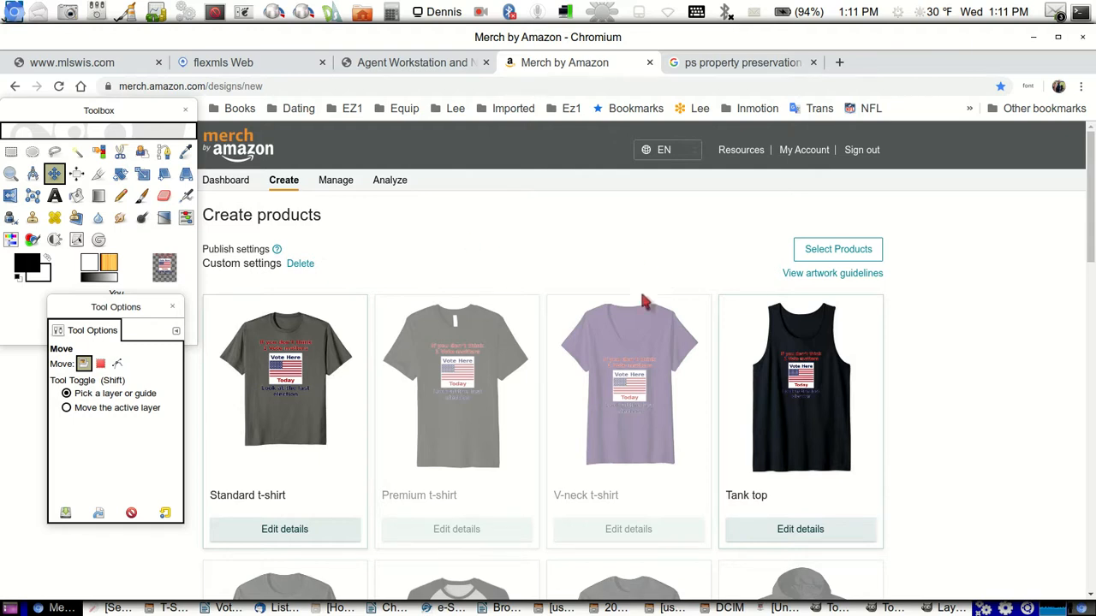
pyautogui.moveTo(257, 311)
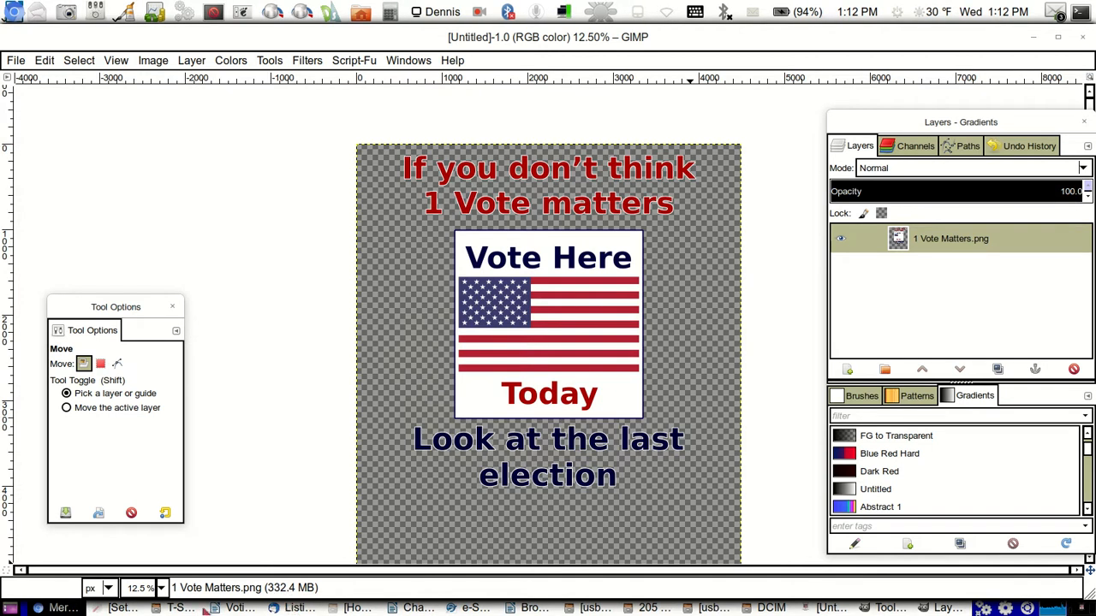
pyautogui.moveTo(36, 608)
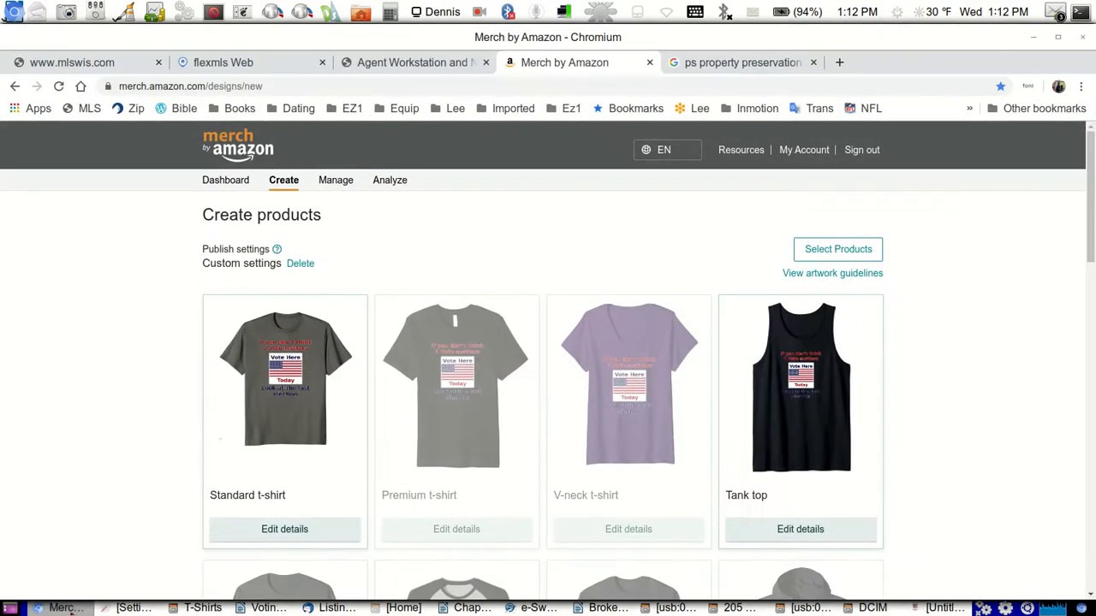
pyautogui.moveTo(590, 211)
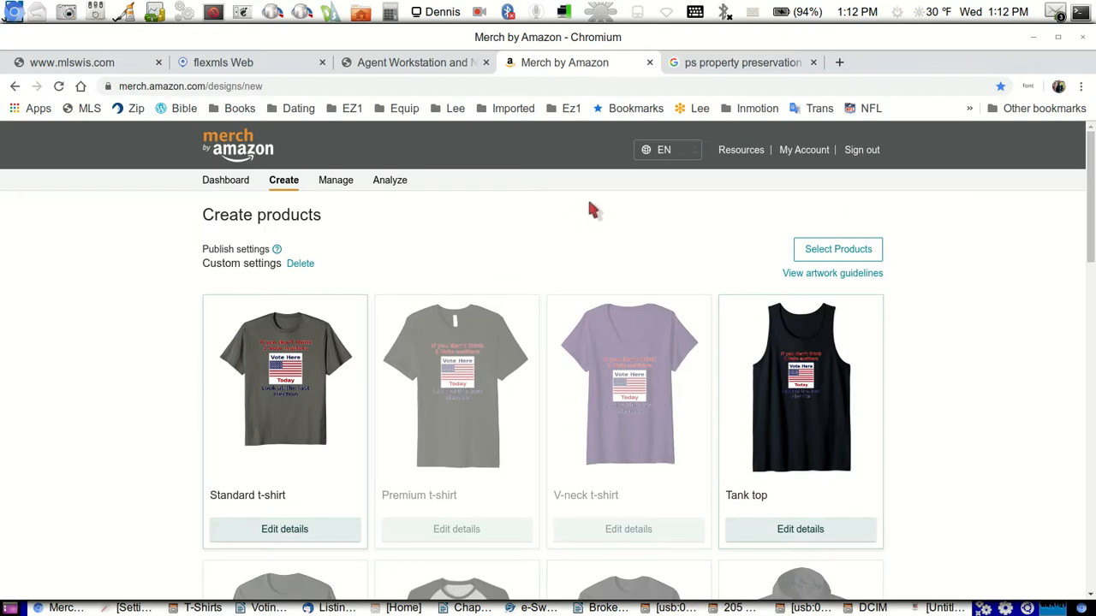
# Bring up the Standard t-shirt product details.
pyautogui.scroll(-3)
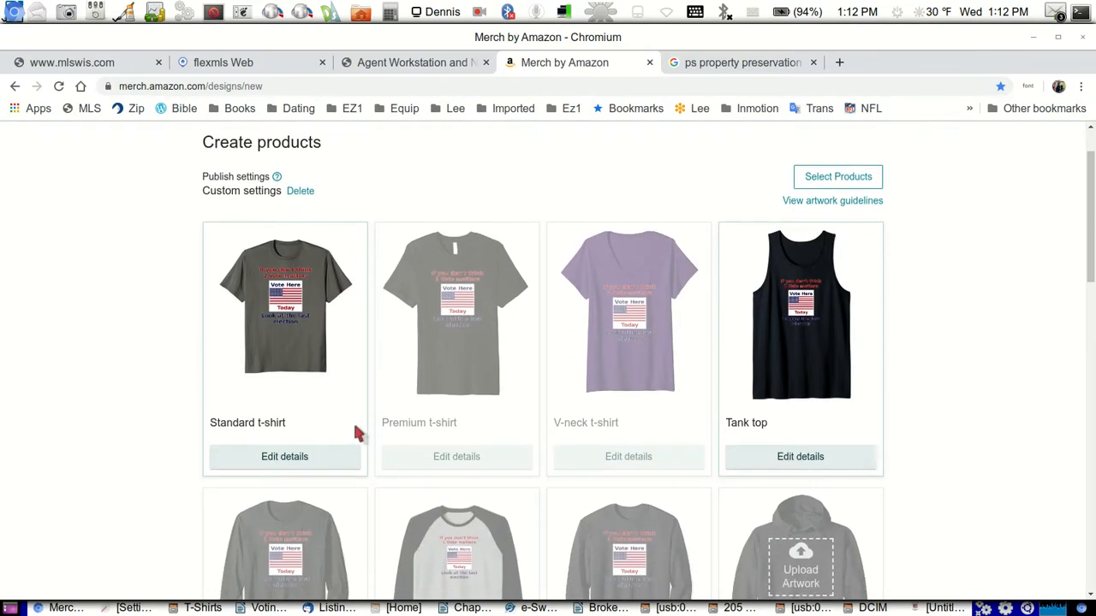
pyautogui.scroll(-3)
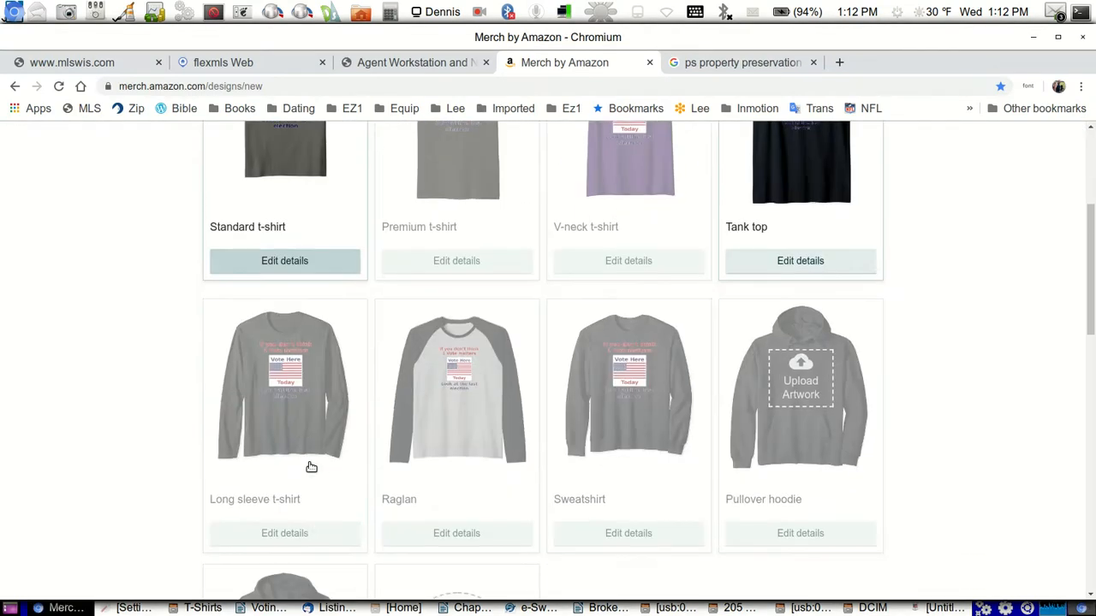
pyautogui.click(285, 260)
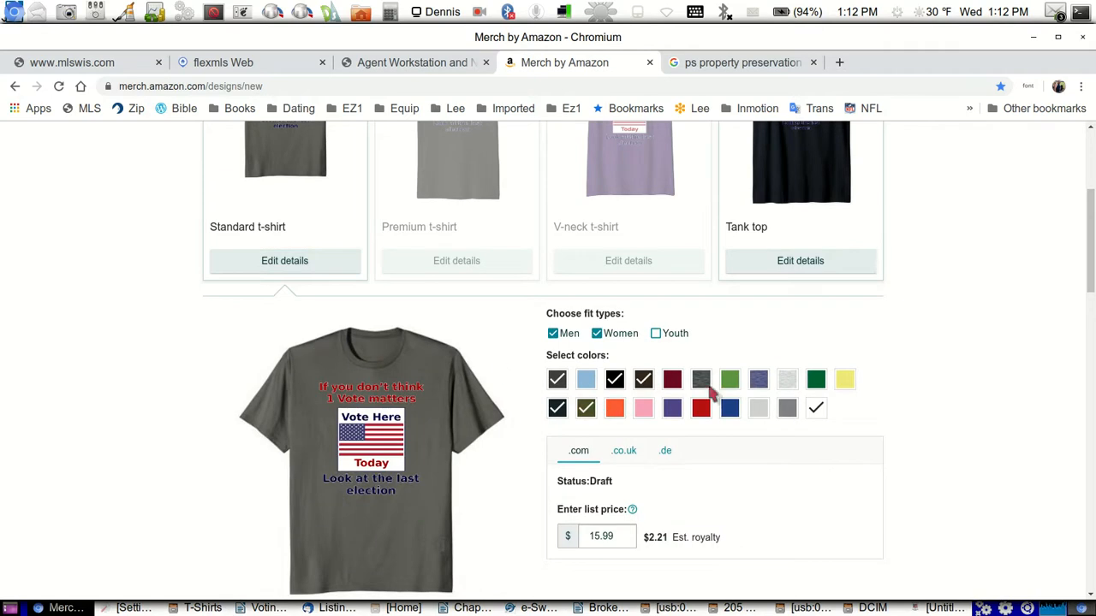
# Preview the shirt in Navy, dark grey, Grass, Dark Heather, Brown and White.
pyautogui.click(558, 408)
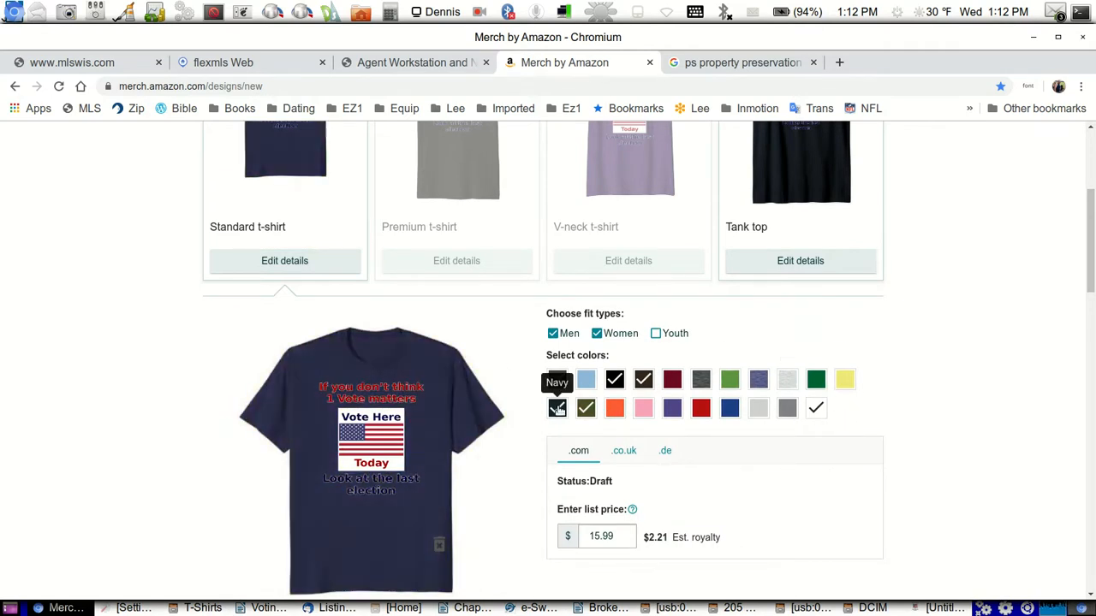
pyautogui.click(613, 380)
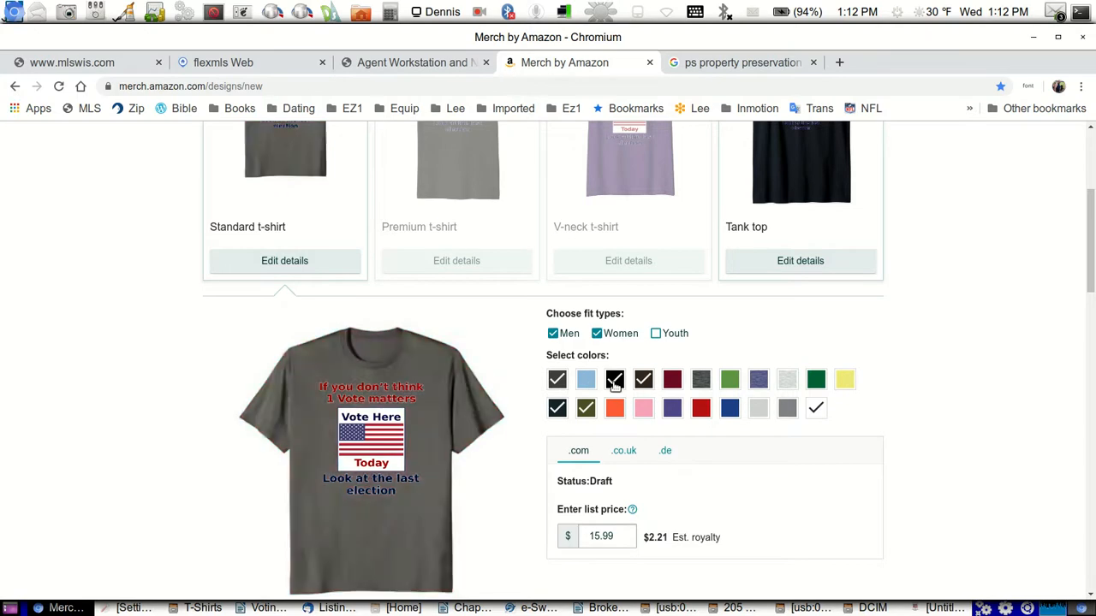
pyautogui.click(729, 381)
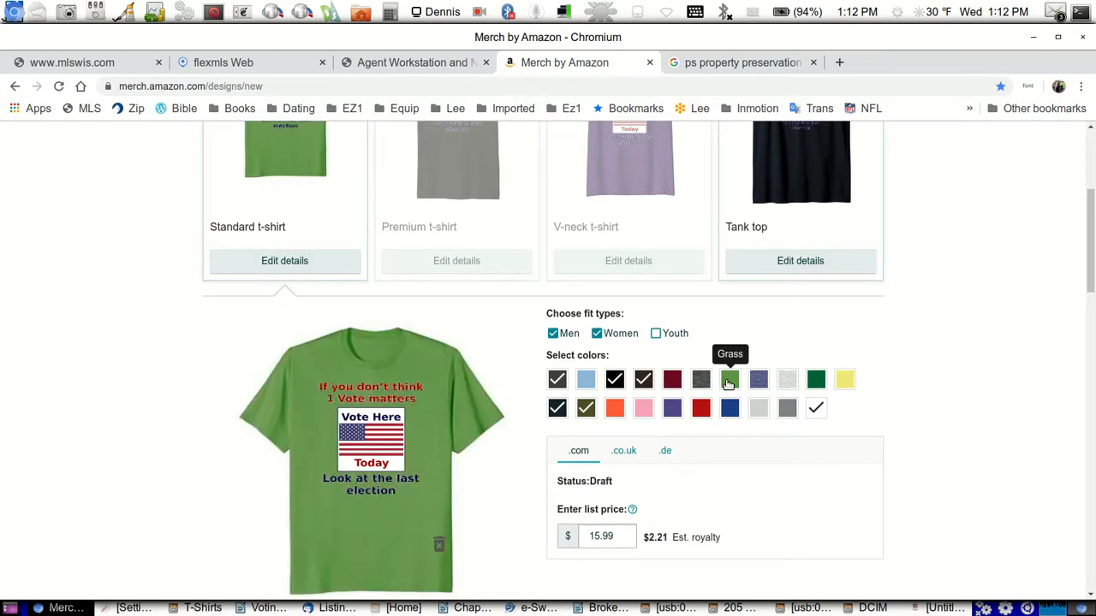
pyautogui.click(700, 380)
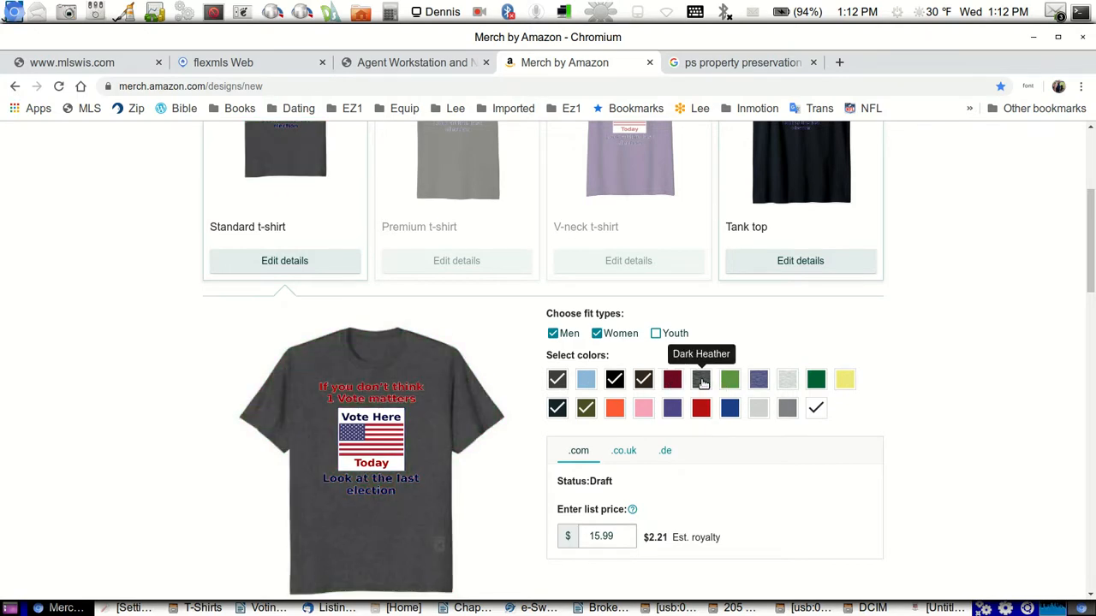
pyautogui.click(644, 380)
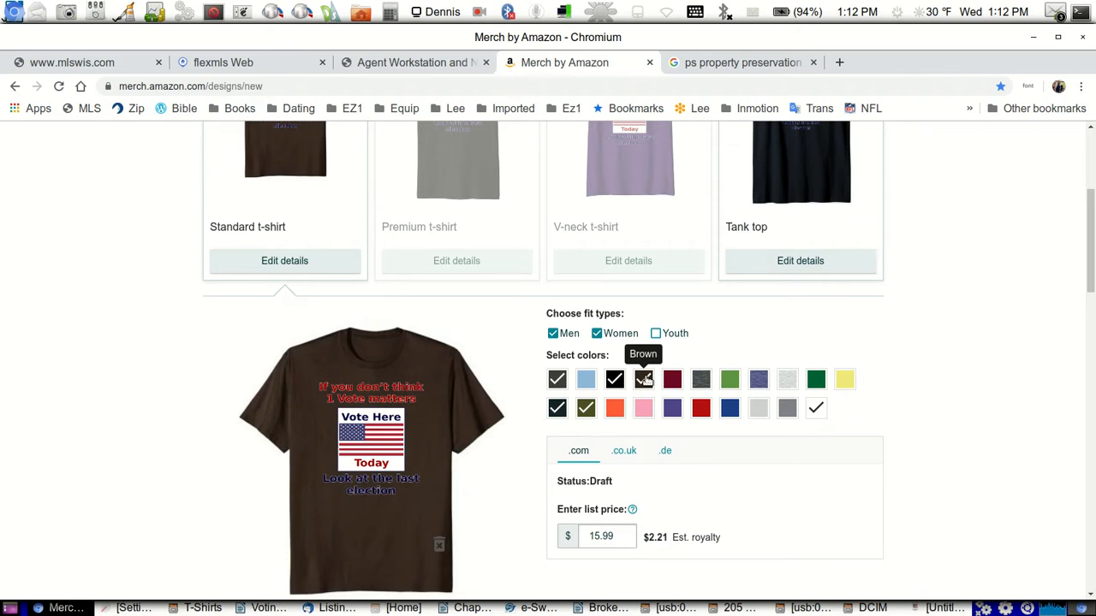
pyautogui.click(585, 380)
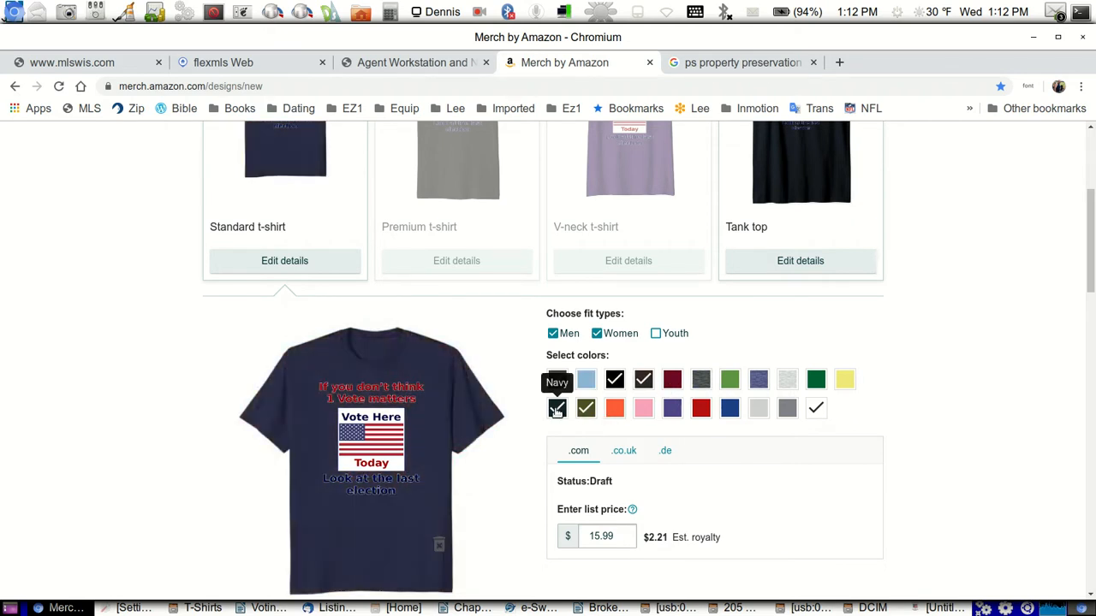
pyautogui.click(787, 408)
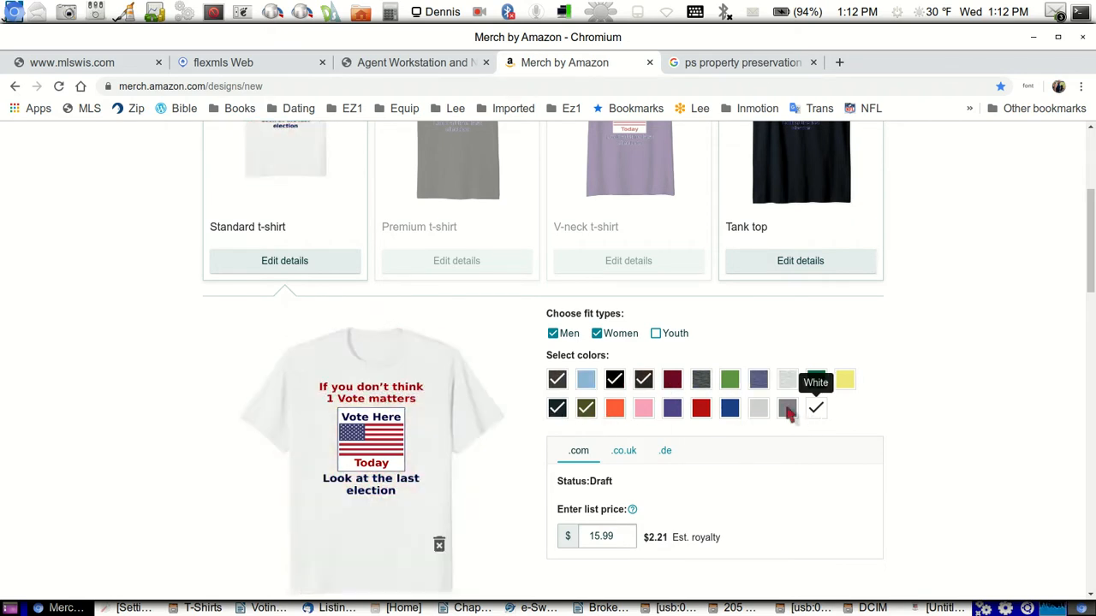
pyautogui.scroll(-3)
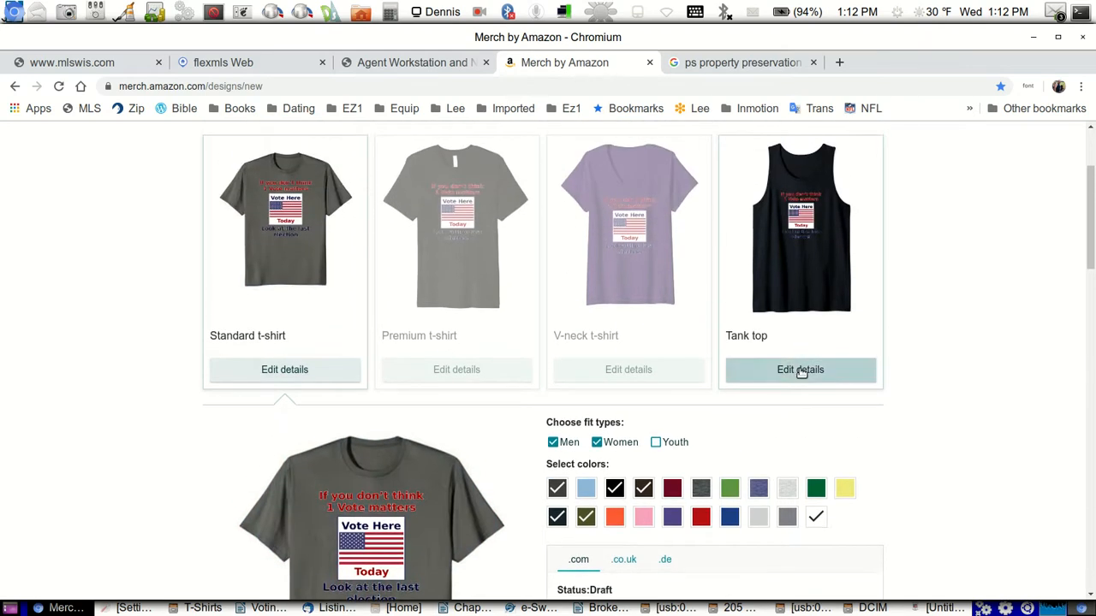
# Scroll through the Tank top details showing Men and Women fits and the $17.99 price.
pyautogui.scroll(-3)
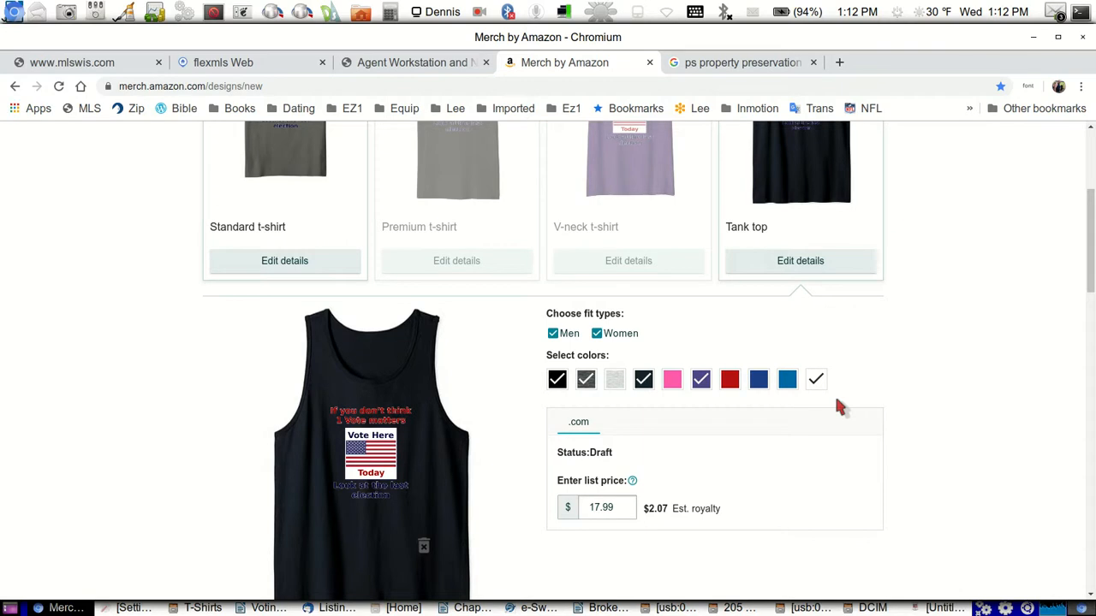
pyautogui.moveTo(678, 504)
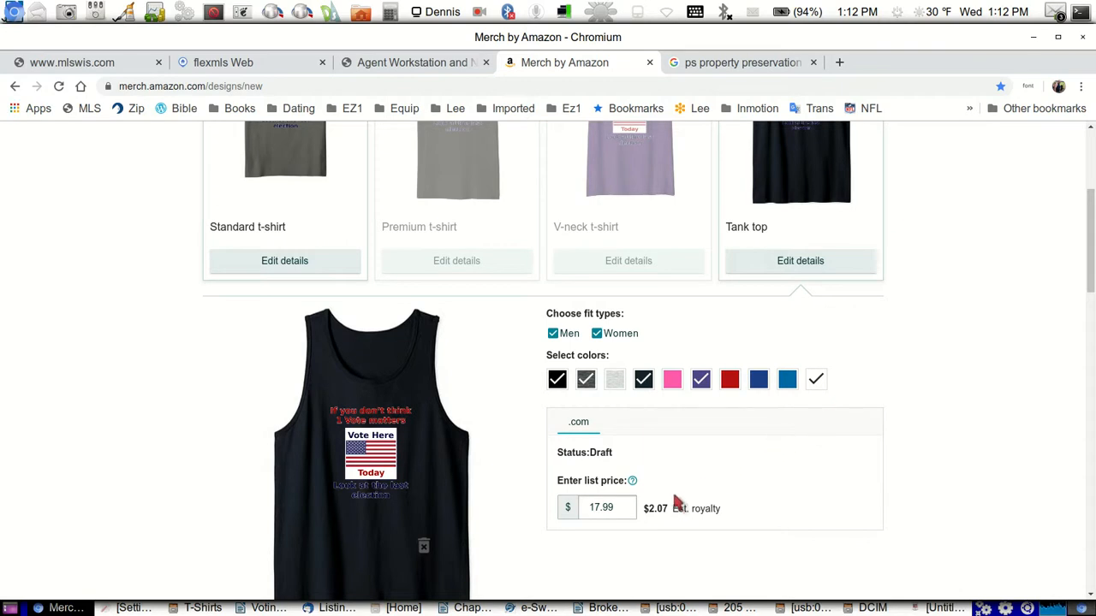
pyautogui.moveTo(651, 527)
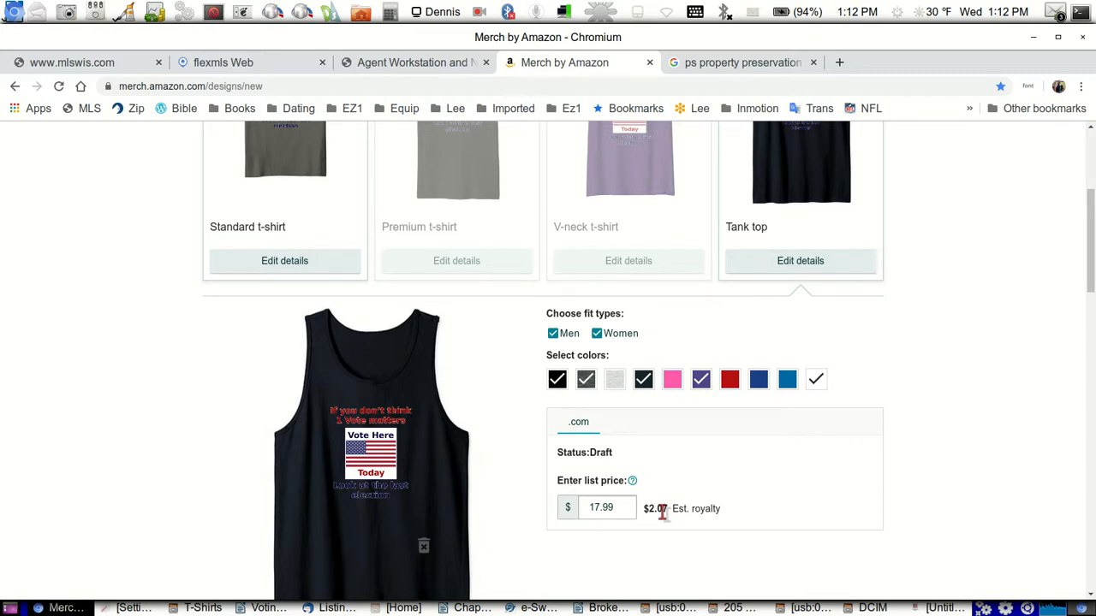
pyautogui.moveTo(614, 413)
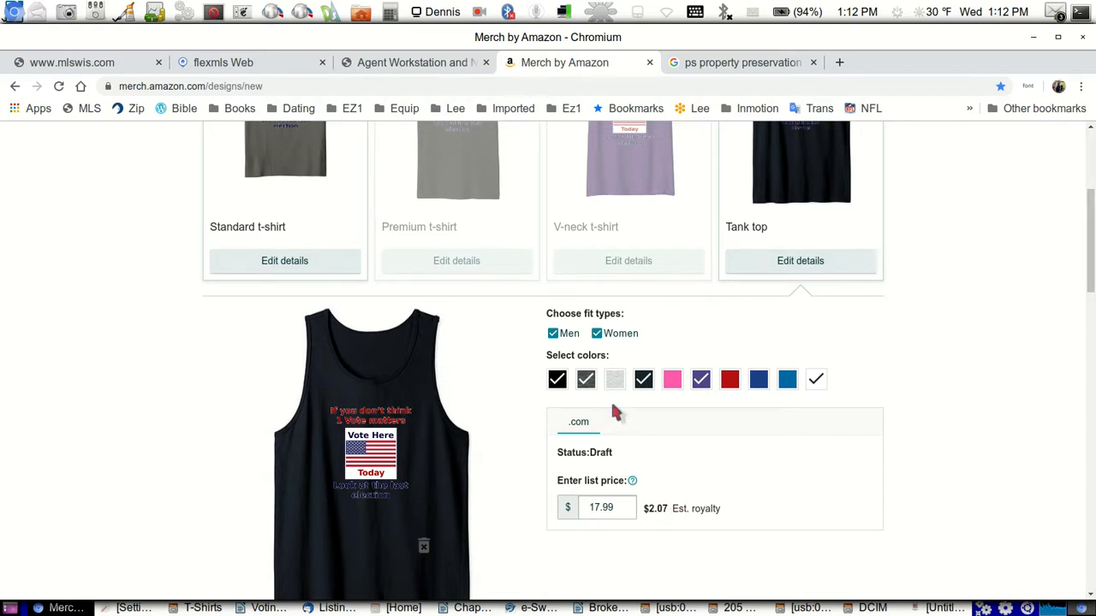
pyautogui.scroll(3)
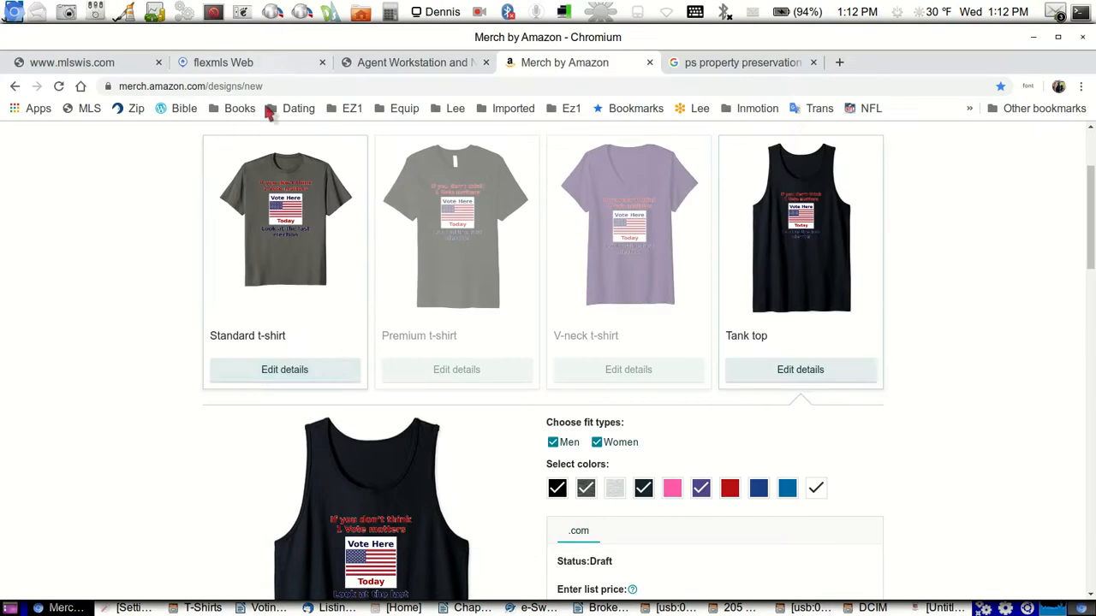
pyautogui.scroll(-3)
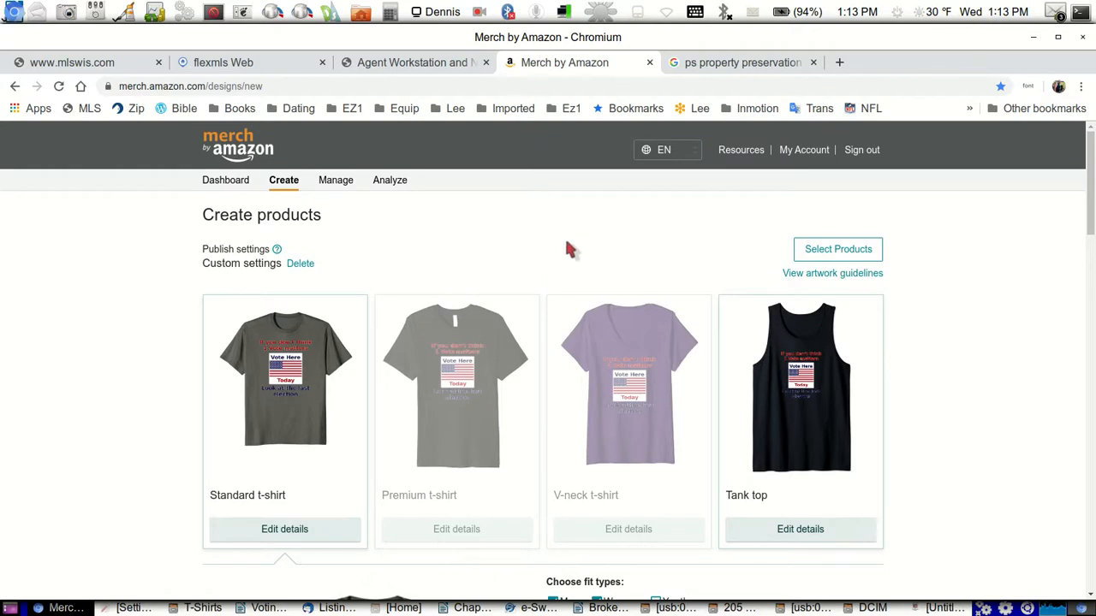
pyautogui.scroll(-3)
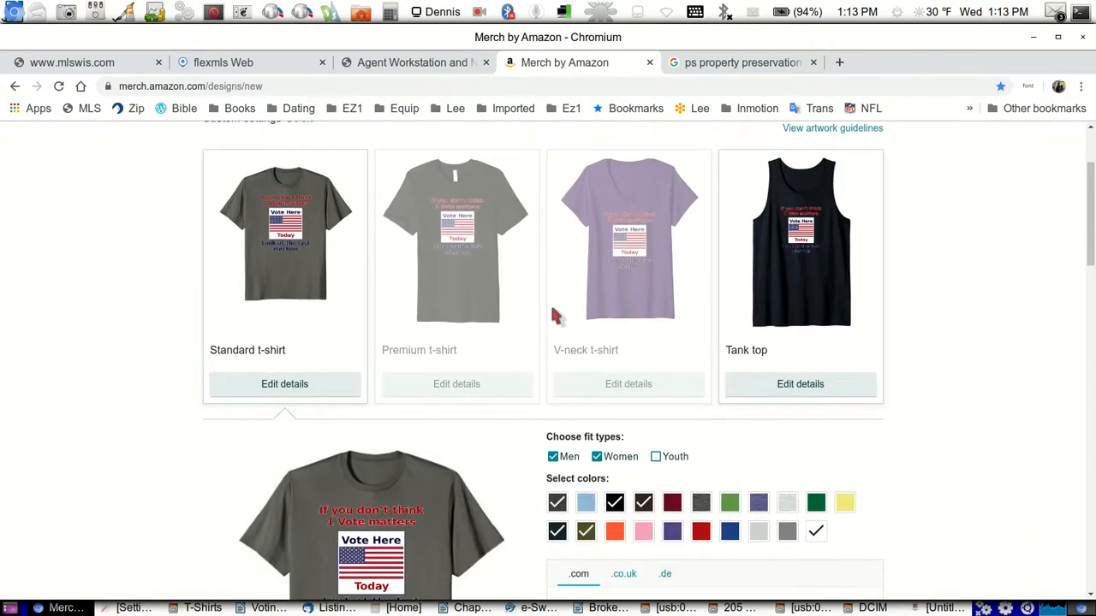
pyautogui.scroll(-3)
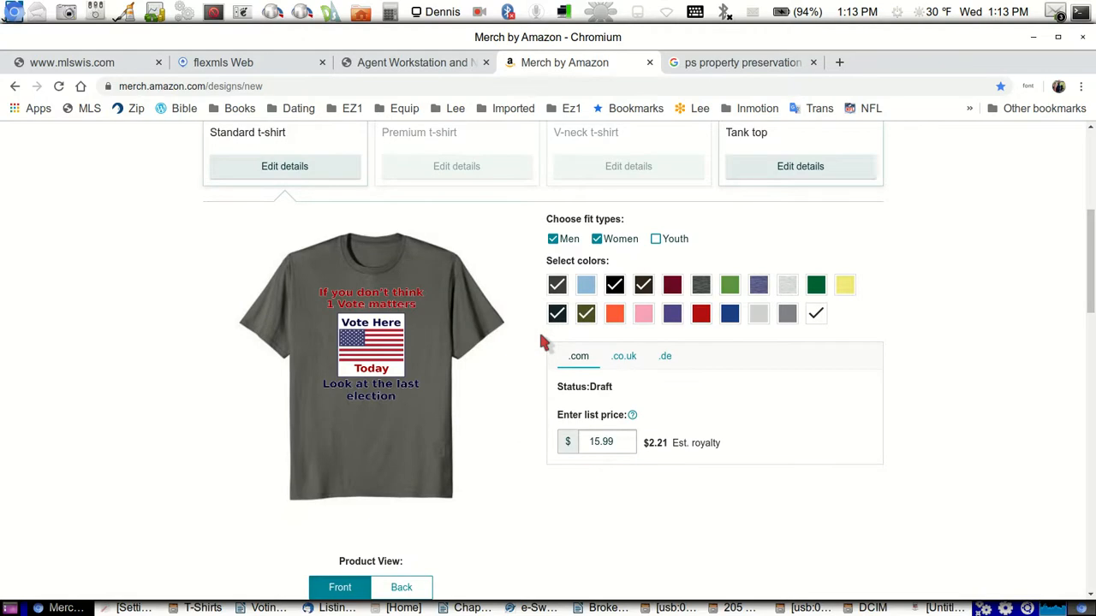
pyautogui.scroll(-3)
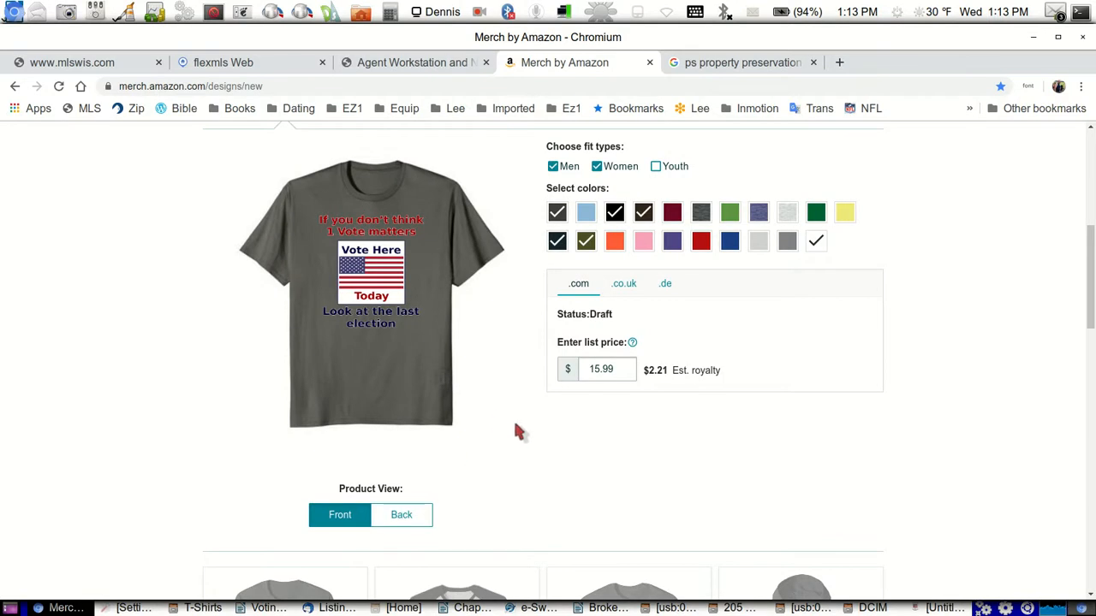
pyautogui.moveTo(383, 243)
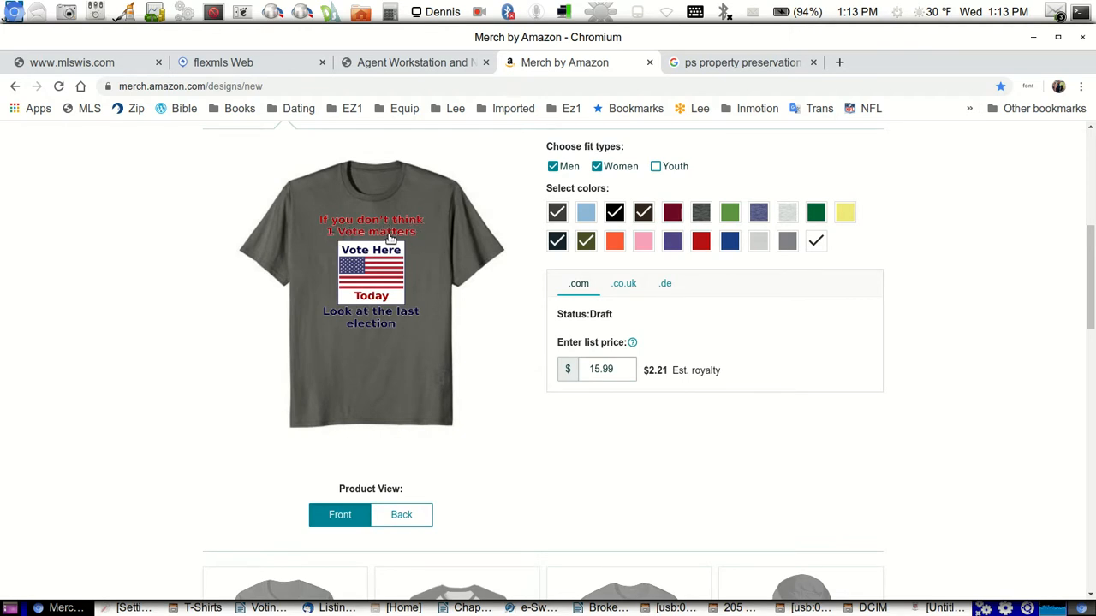
pyautogui.moveTo(408, 324)
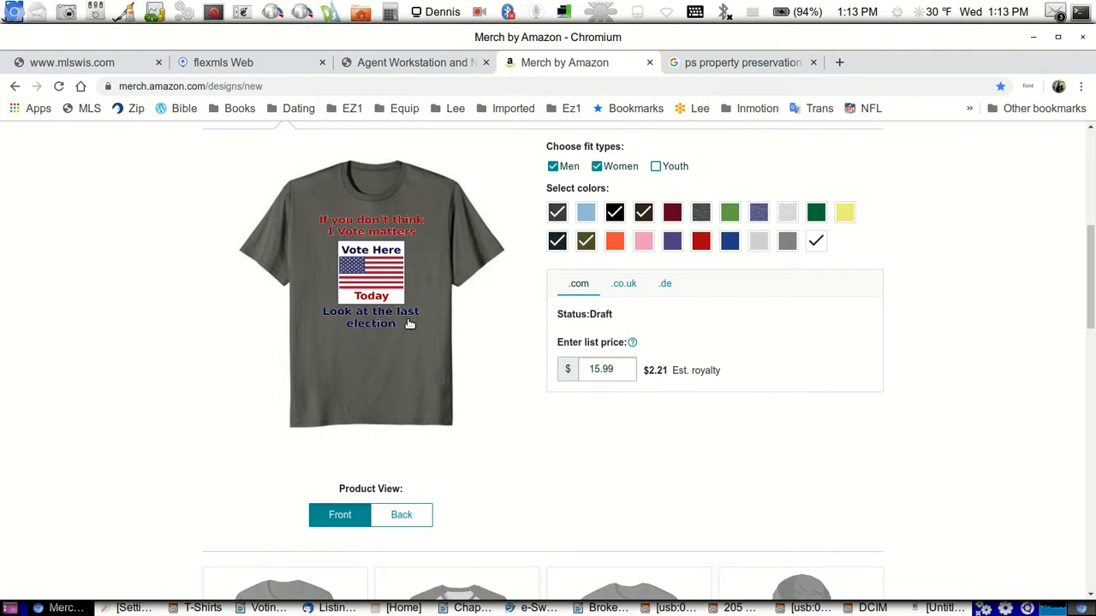
pyautogui.moveTo(419, 278)
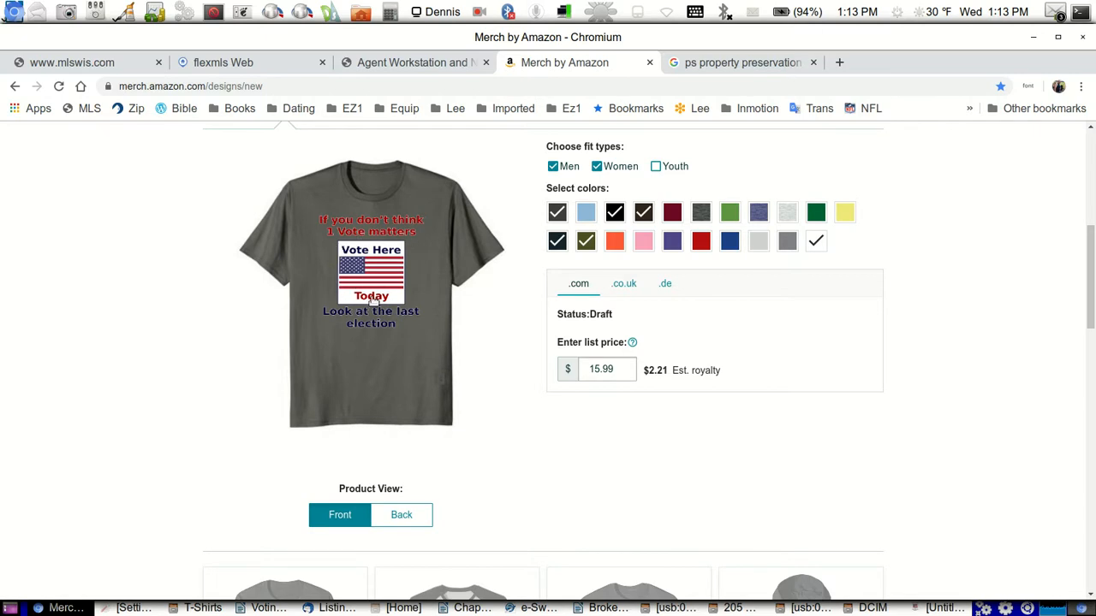
pyautogui.moveTo(486, 353)
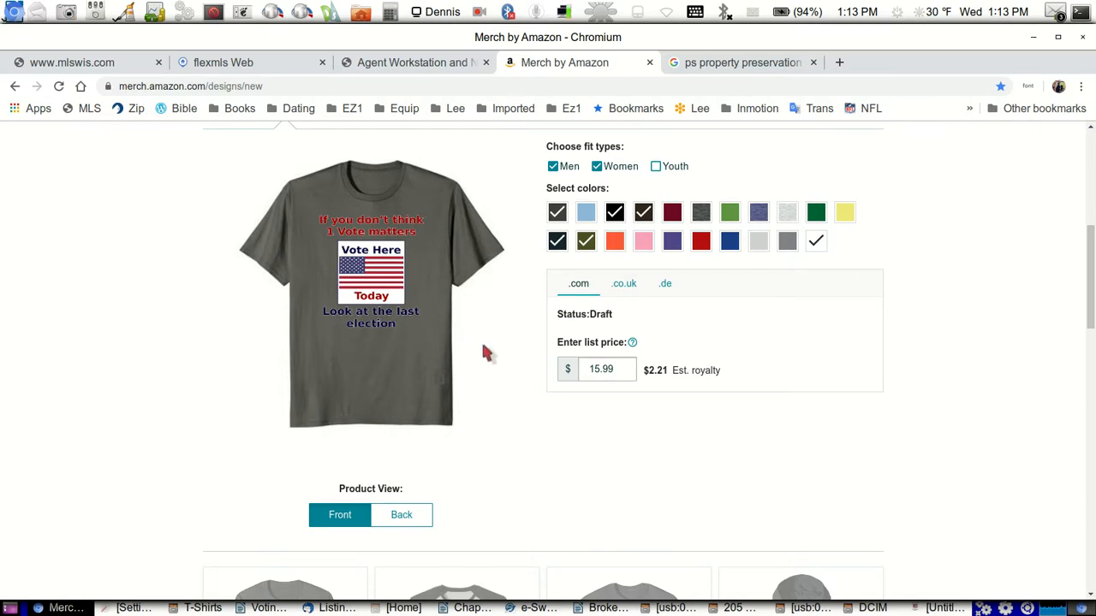
pyautogui.scroll(-3)
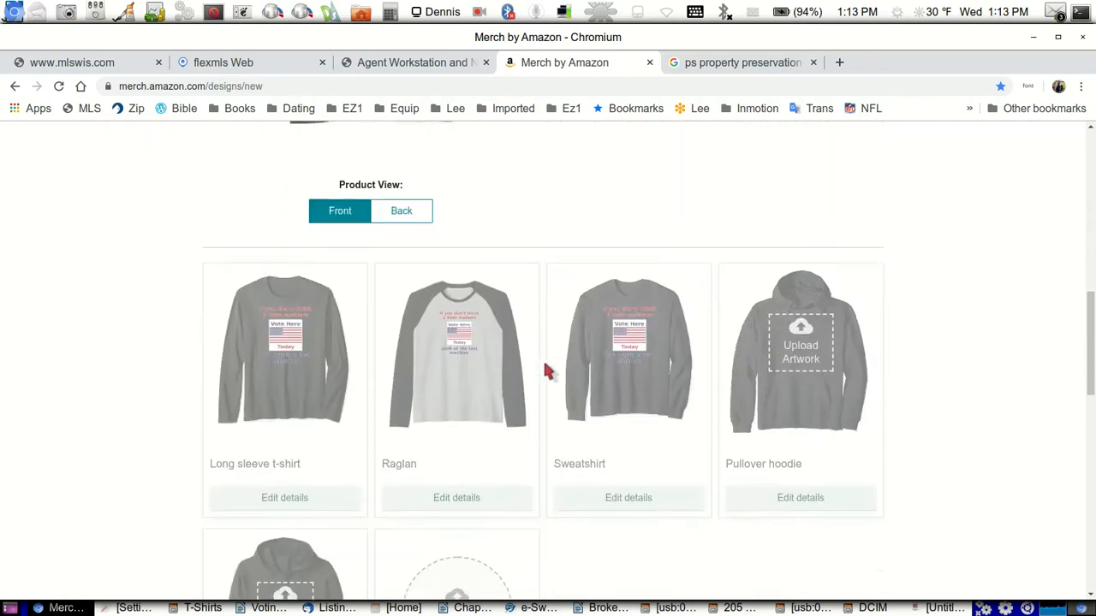
pyautogui.scroll(-3)
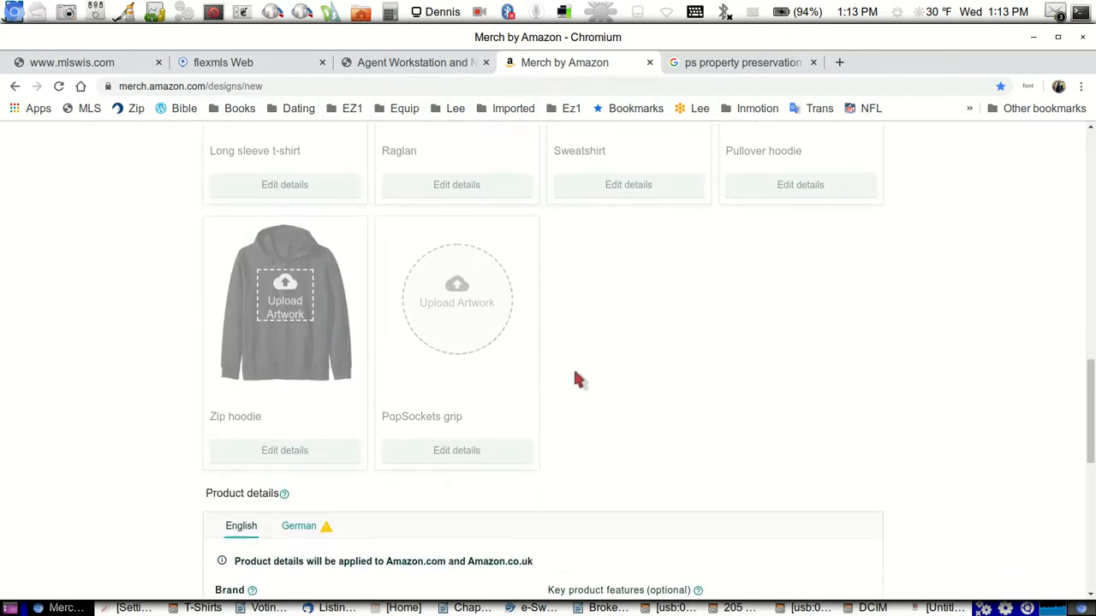
pyautogui.scroll(-3)
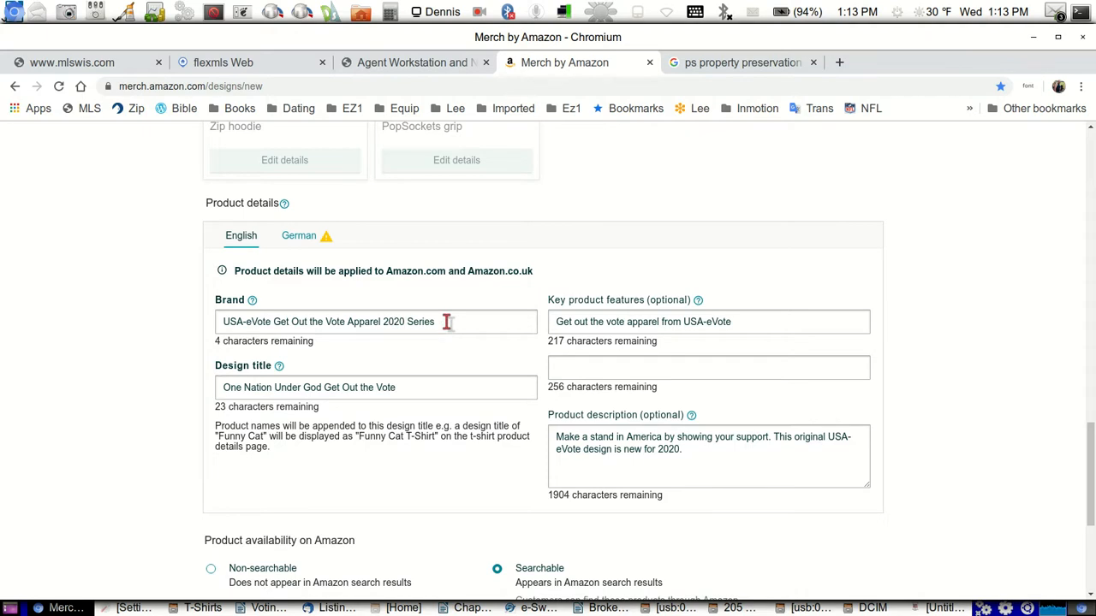
pyautogui.scroll(-3)
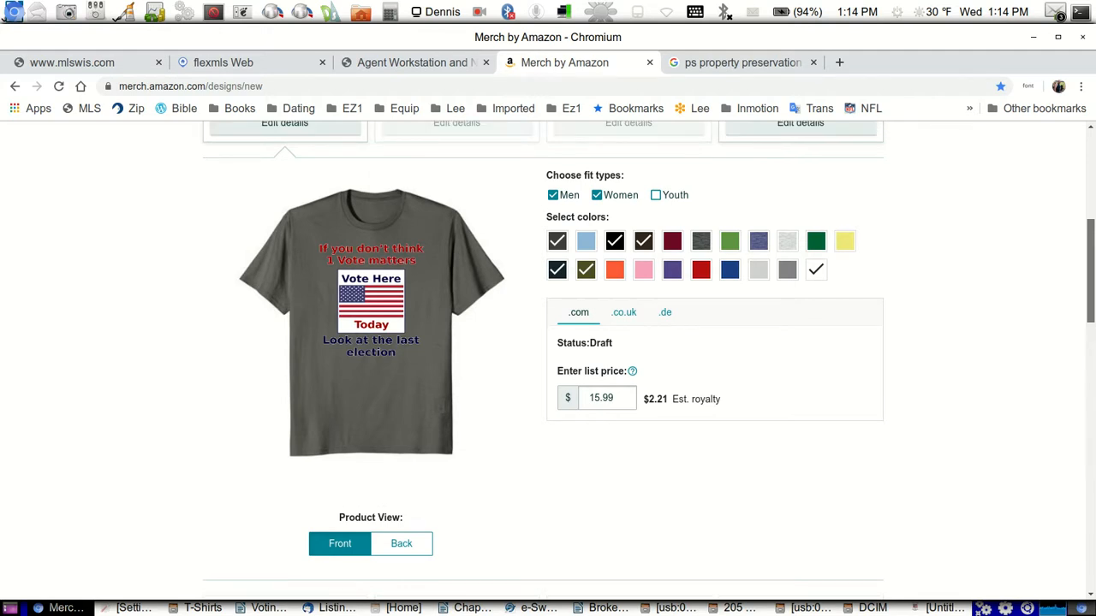
pyautogui.scroll(-3)
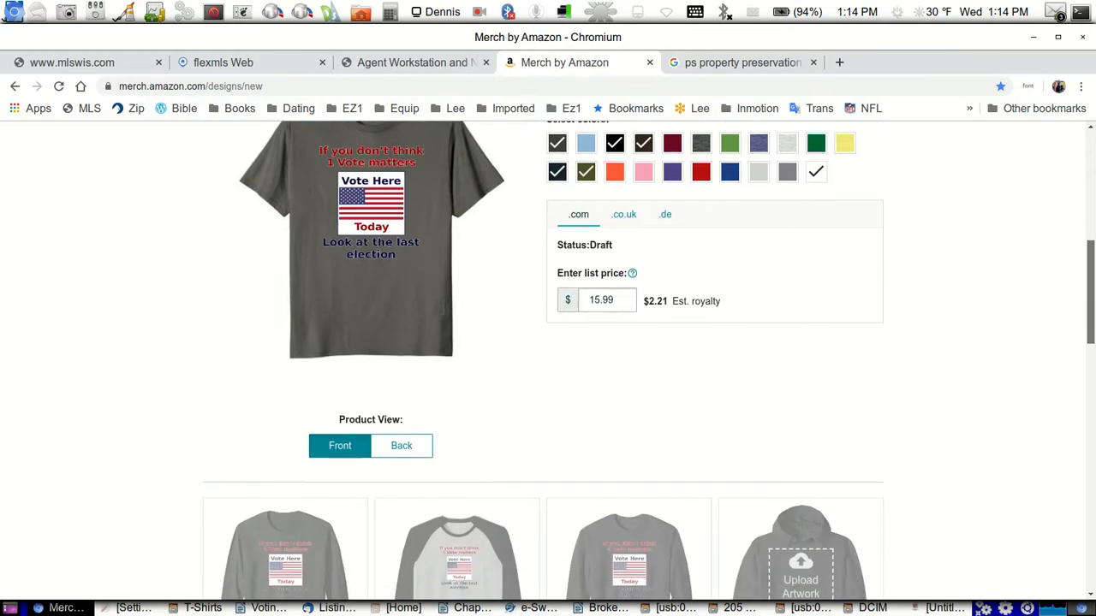
pyautogui.scroll(-3)
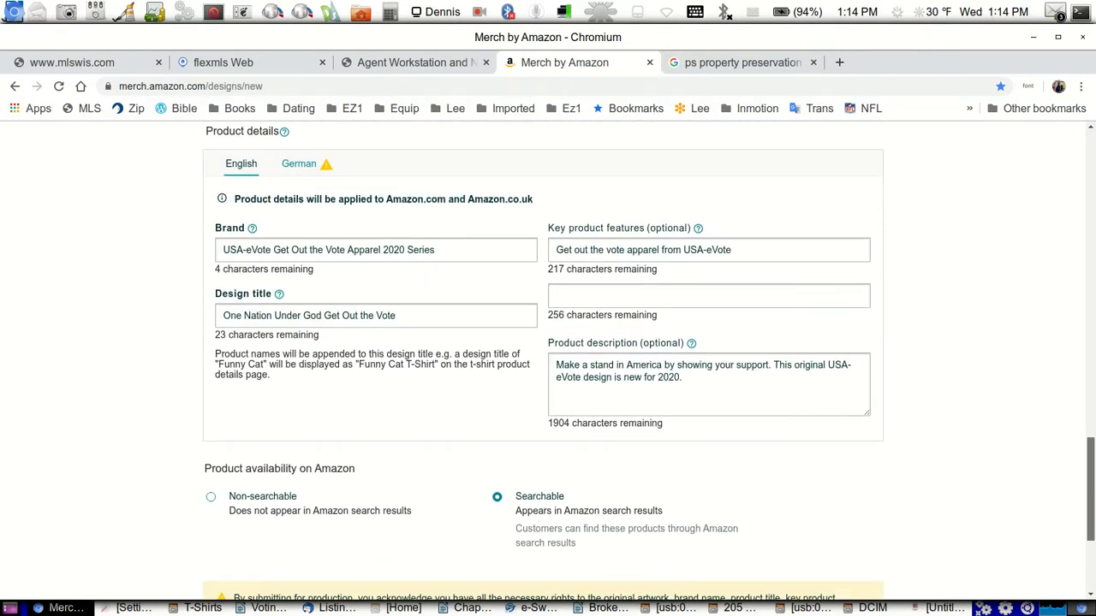
# Change the design title to 'Get Out the Vote 1 Vote Matters', removing 'One Nation Under God'.
pyautogui.click(403, 315)
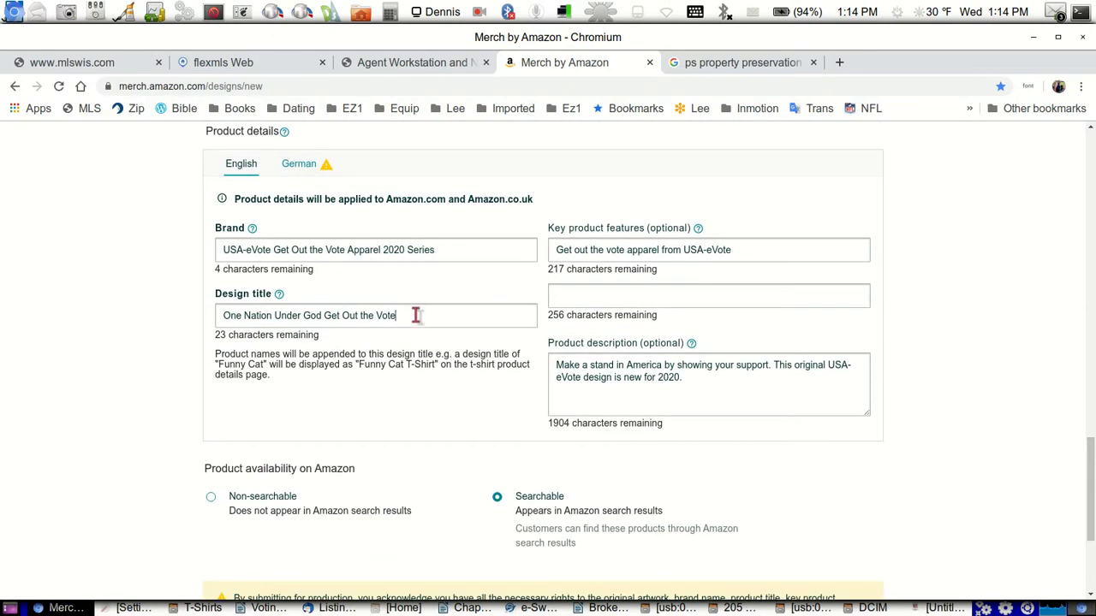
pyautogui.tripleClick(308, 315)
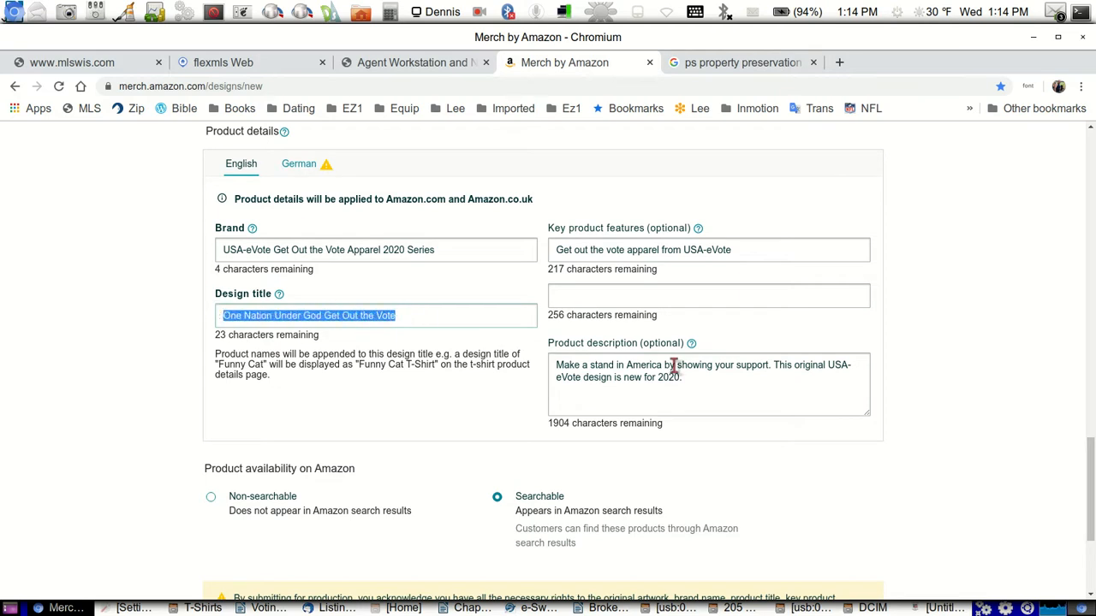
pyautogui.click(317, 315)
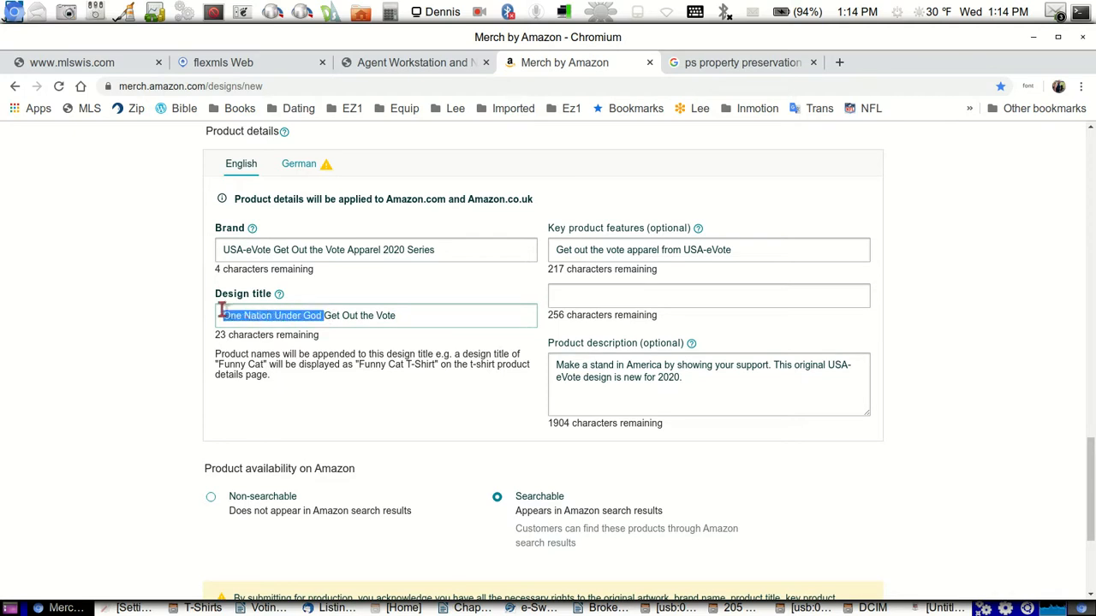
pyautogui.press('Delete')
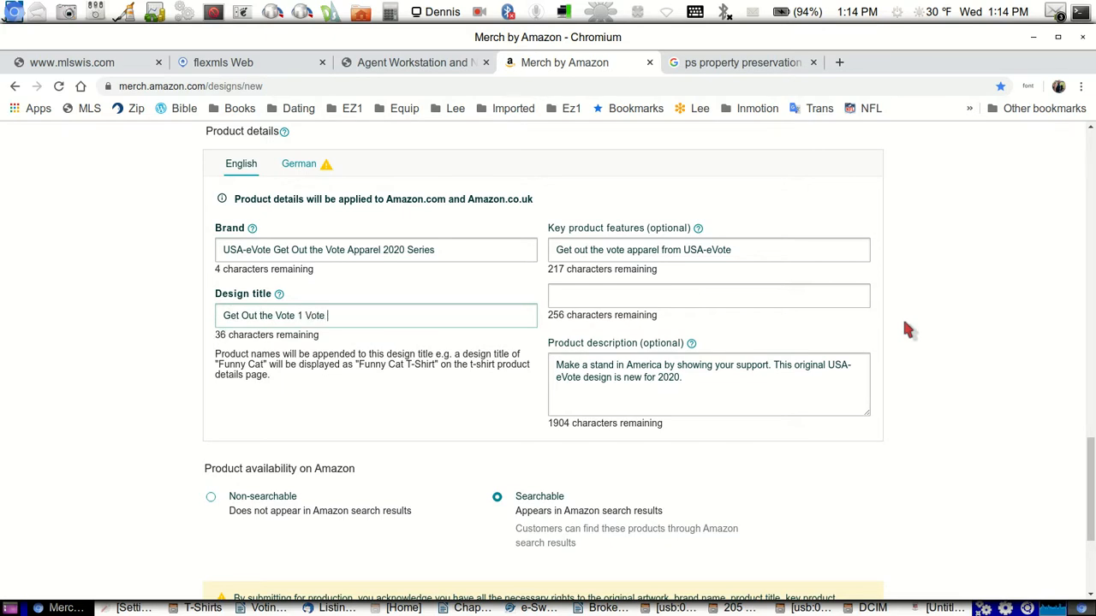
pyautogui.write('Matters')
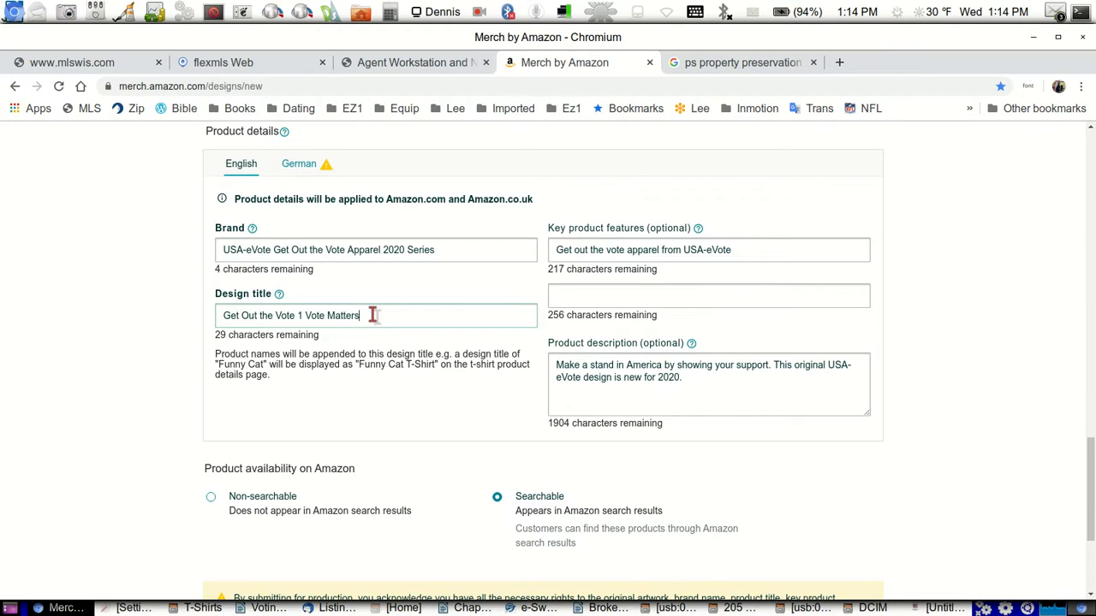
pyautogui.moveTo(363, 284)
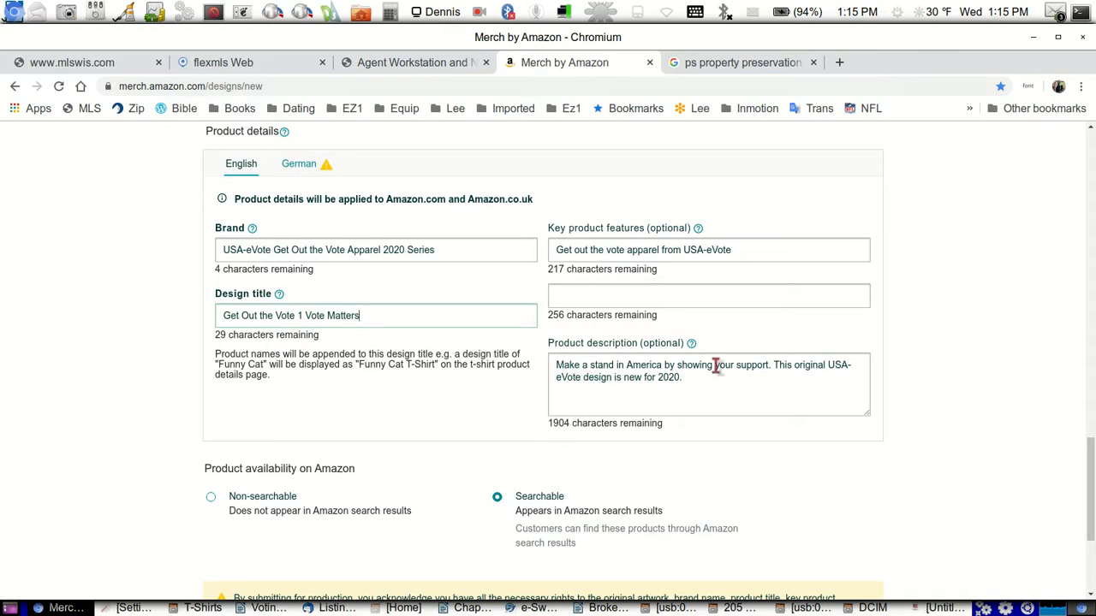
pyautogui.moveTo(589, 368)
pyautogui.write('1 Vote ')
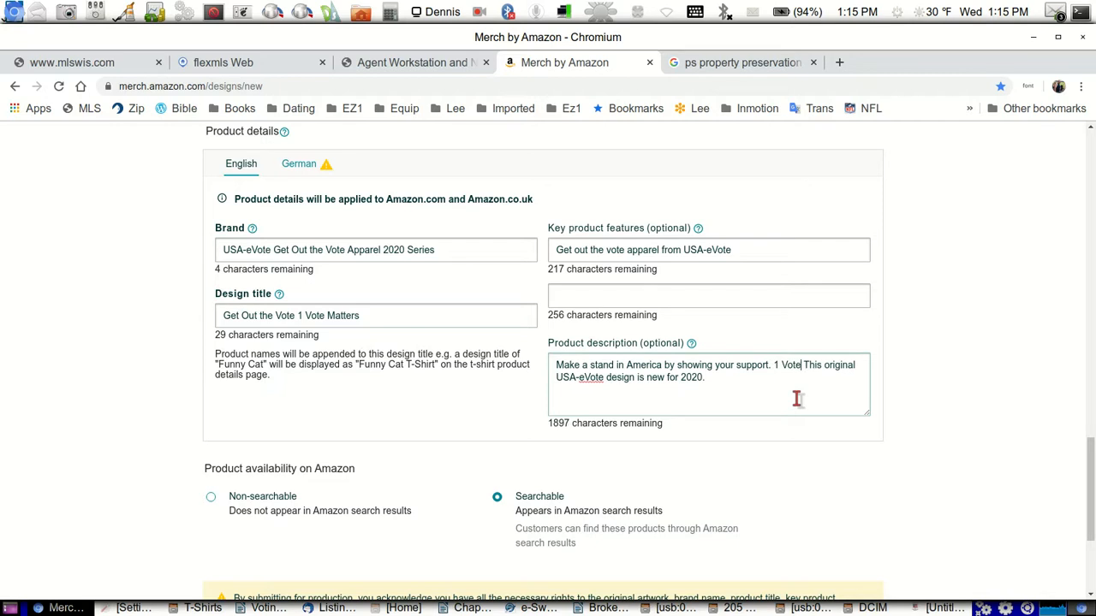
# Add the sentence '1 Vote matters.' to the product description after 'your support.'.
pyautogui.write('m')
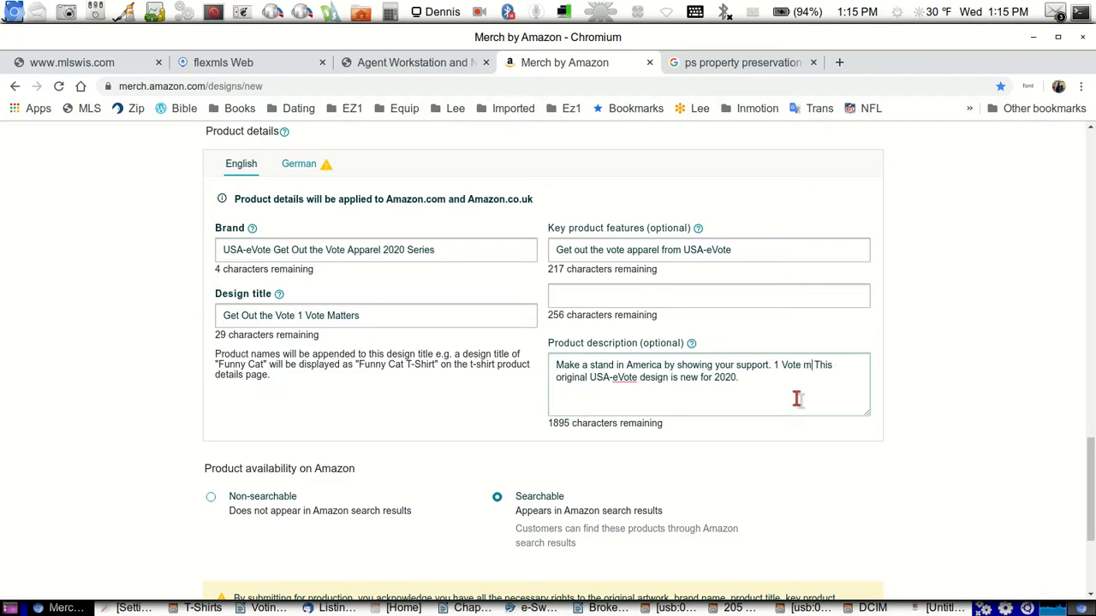
pyautogui.write('atters.')
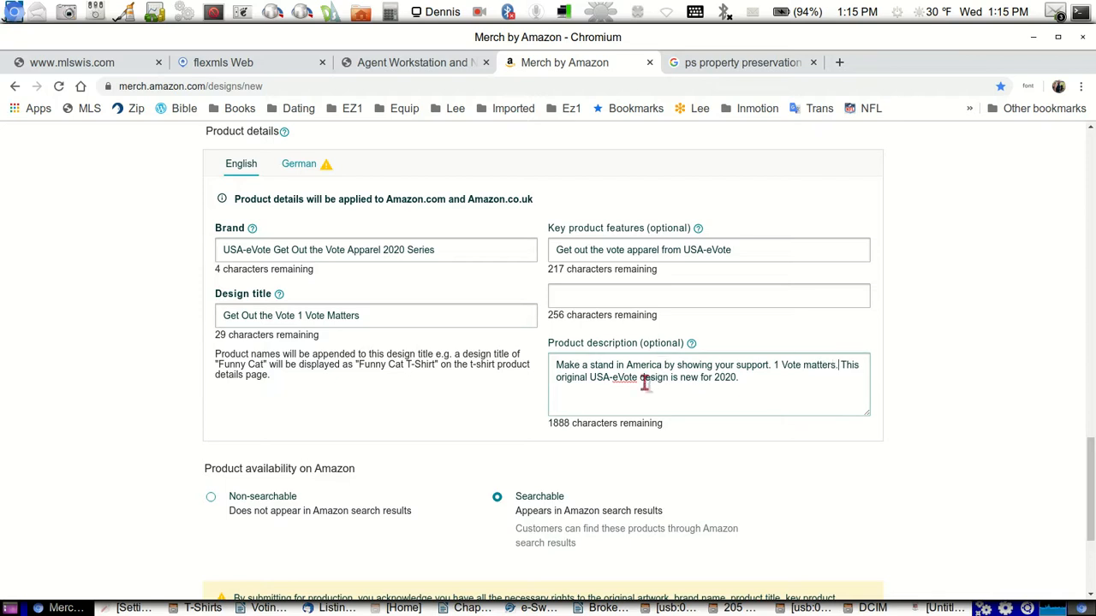
pyautogui.moveTo(757, 378)
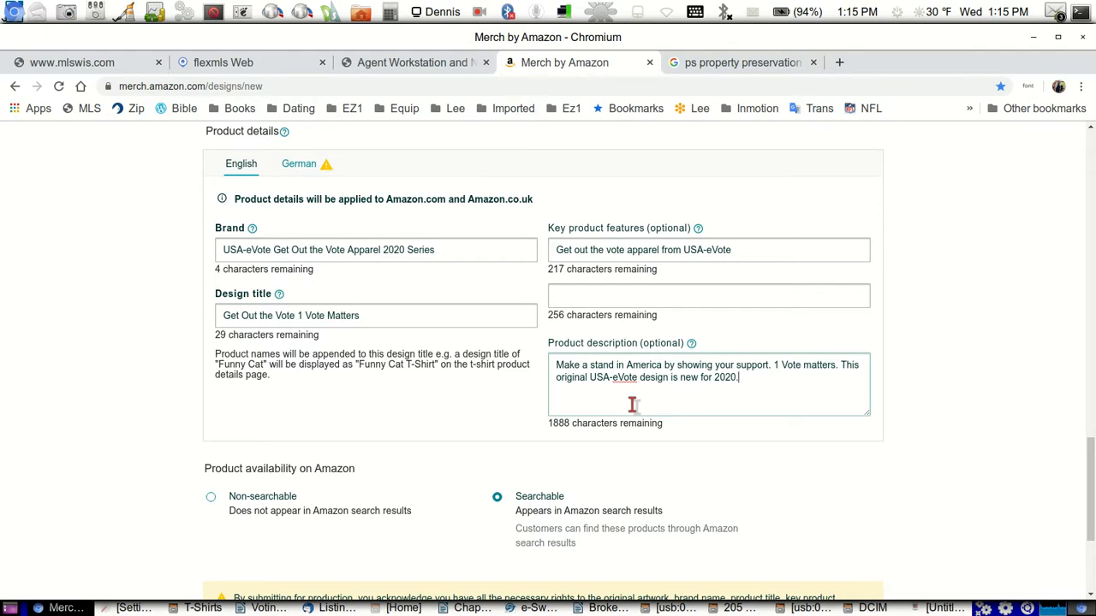
pyautogui.moveTo(608, 267)
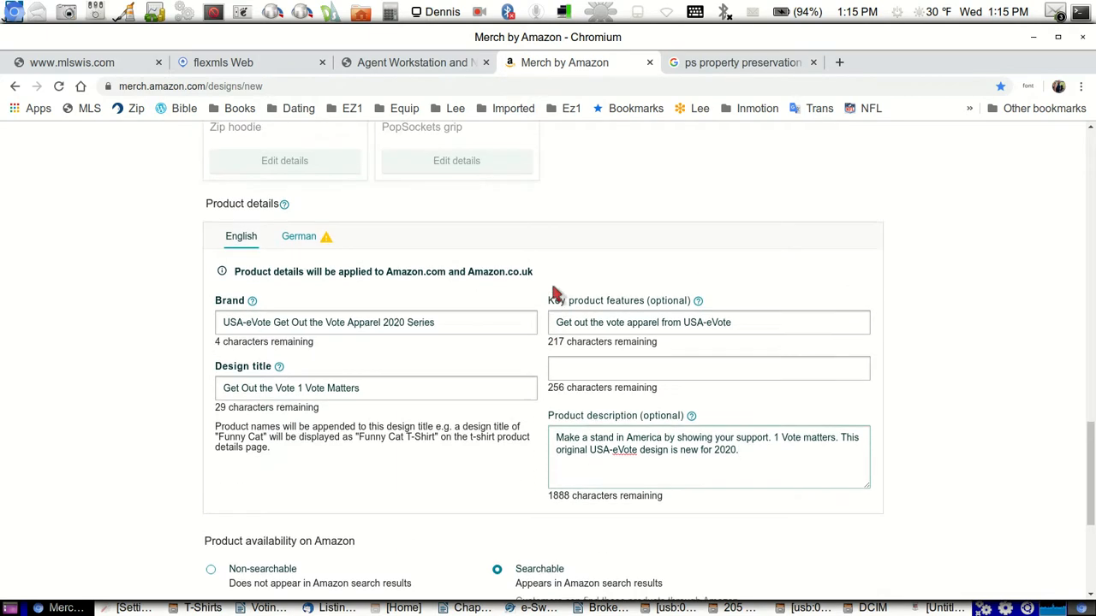
pyautogui.scroll(-3)
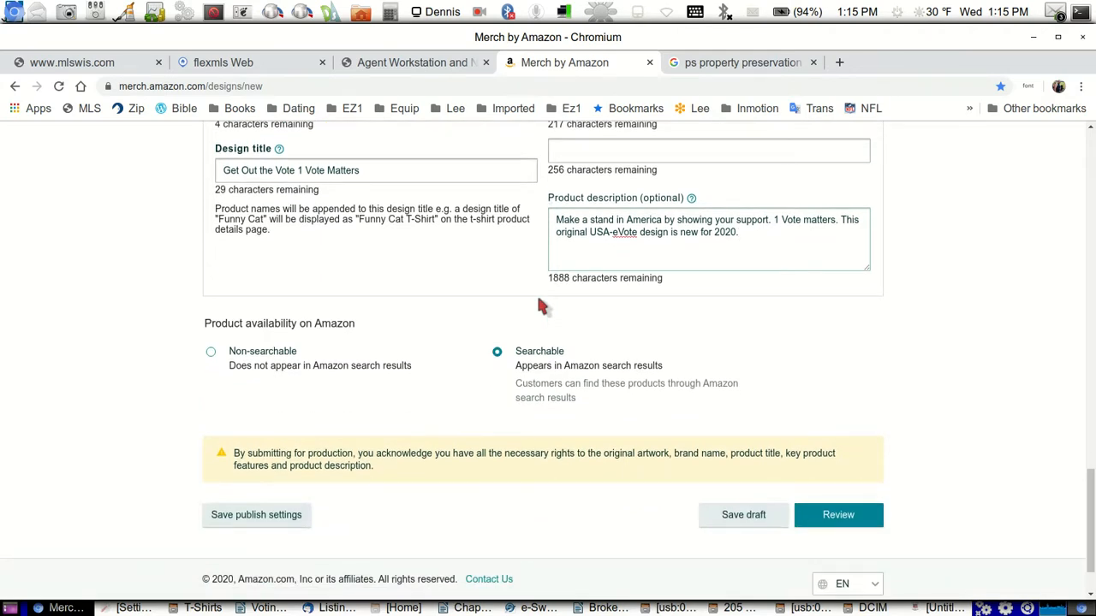
pyautogui.moveTo(846, 402)
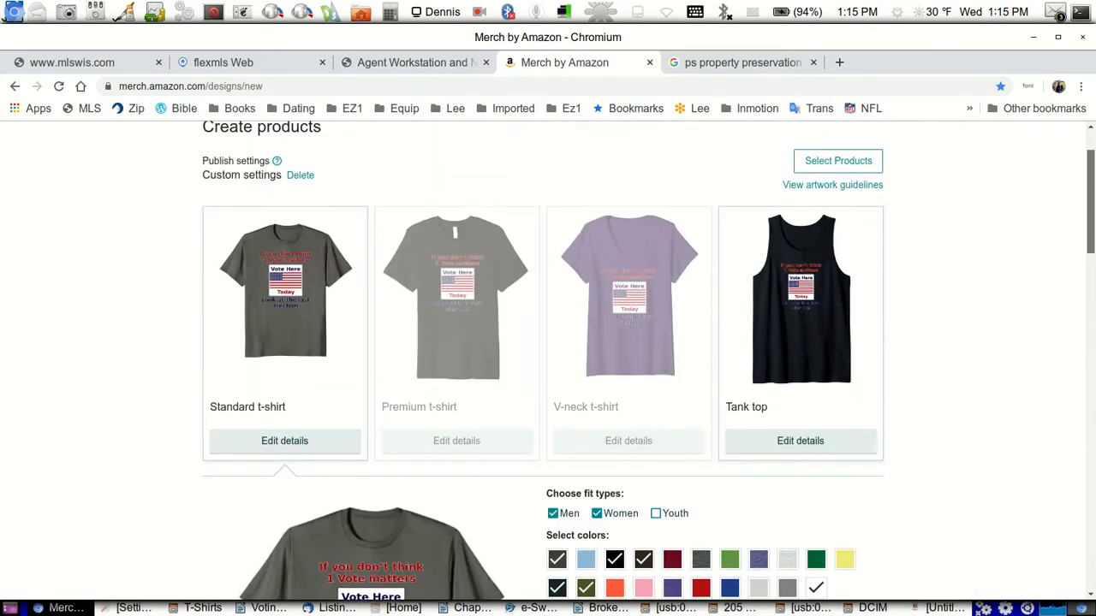
pyautogui.scroll(-3)
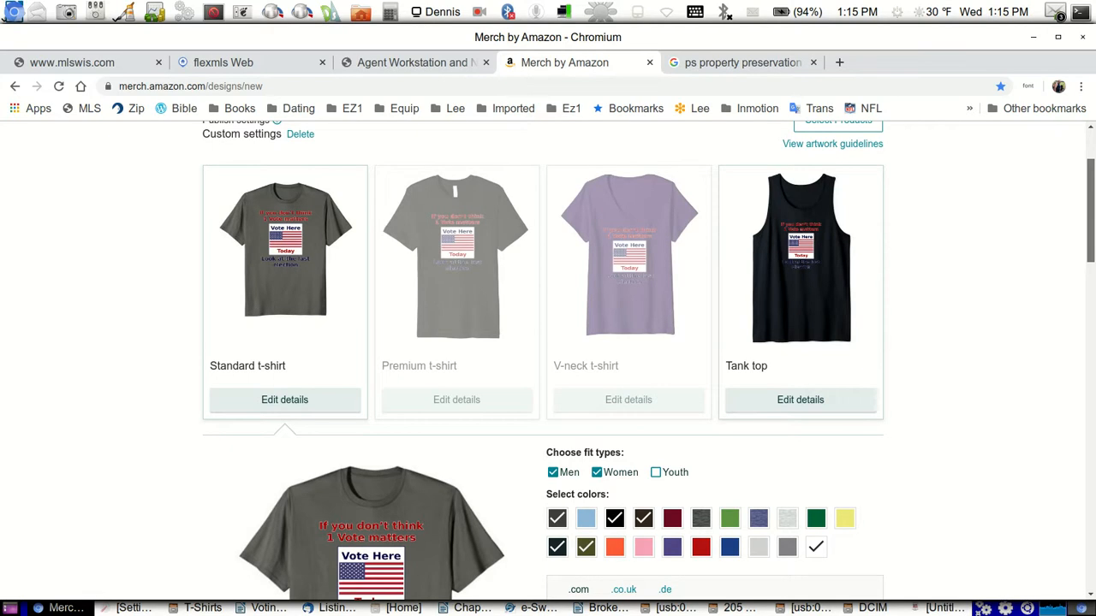
pyautogui.scroll(-3)
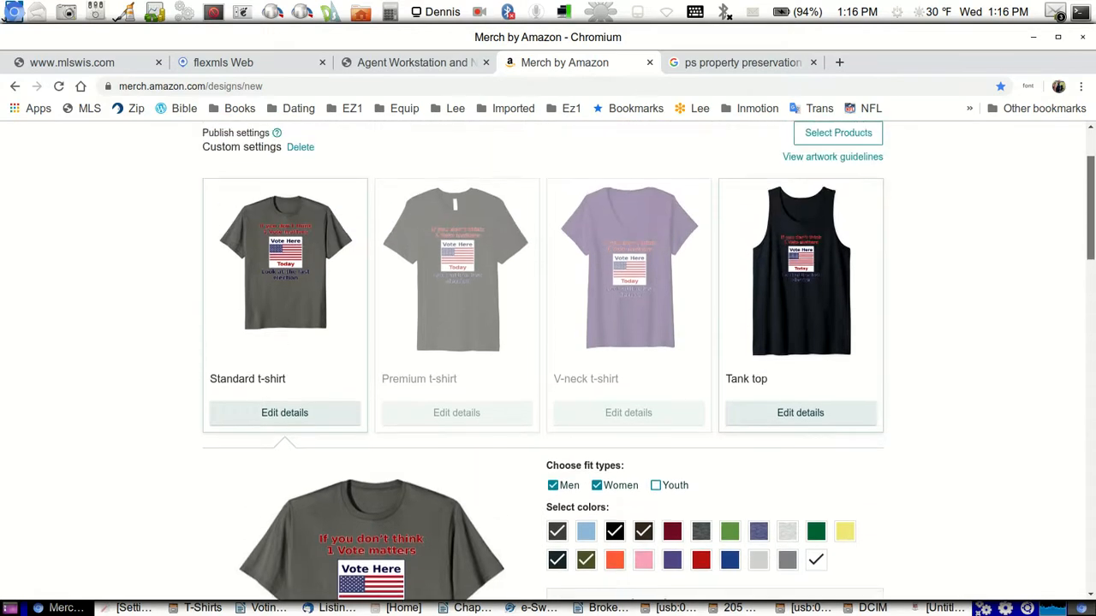
pyautogui.scroll(-3)
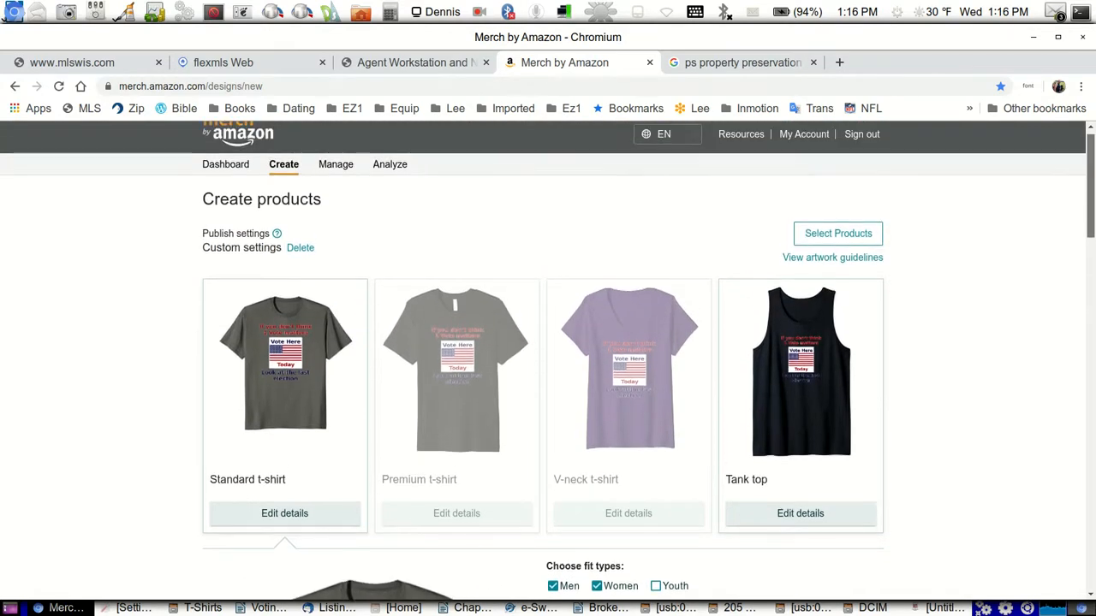
pyautogui.scroll(-3)
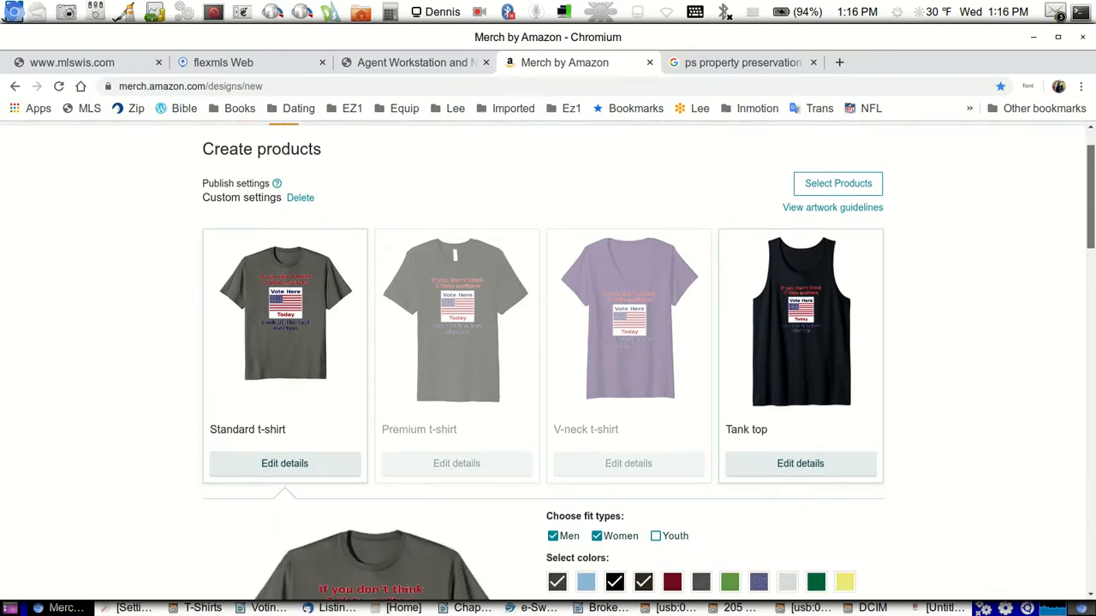
pyautogui.moveTo(860, 298)
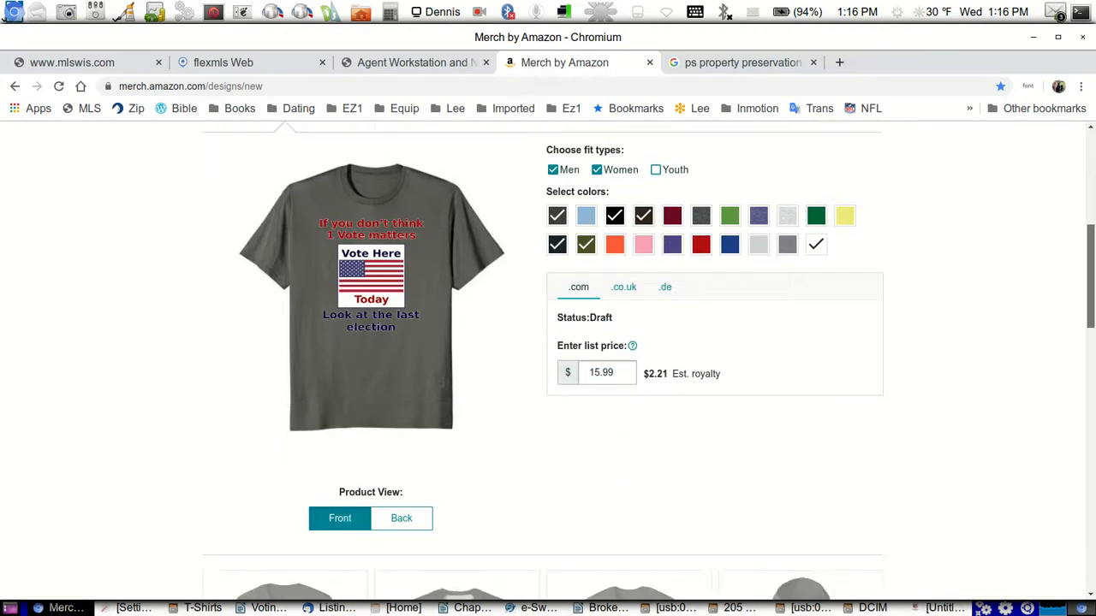
pyautogui.scroll(-3)
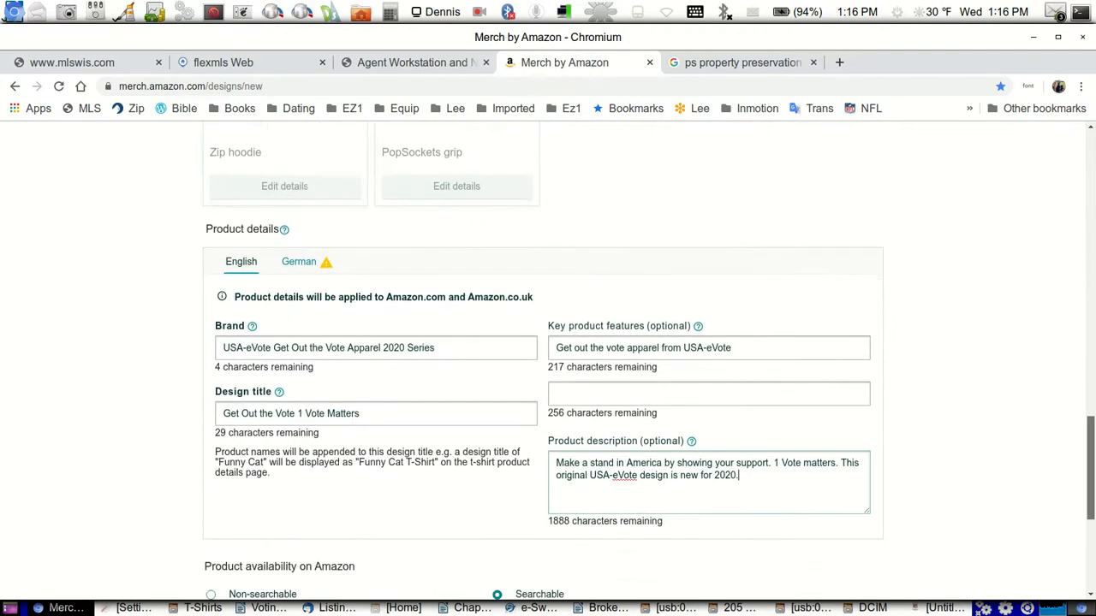
pyautogui.scroll(-3)
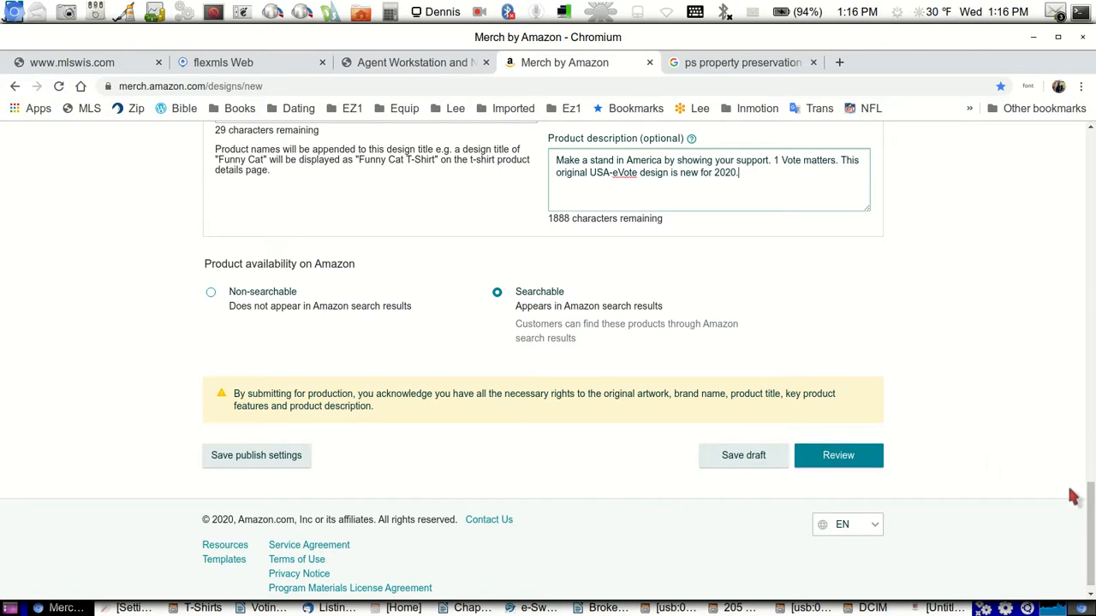
pyautogui.moveTo(1028, 466)
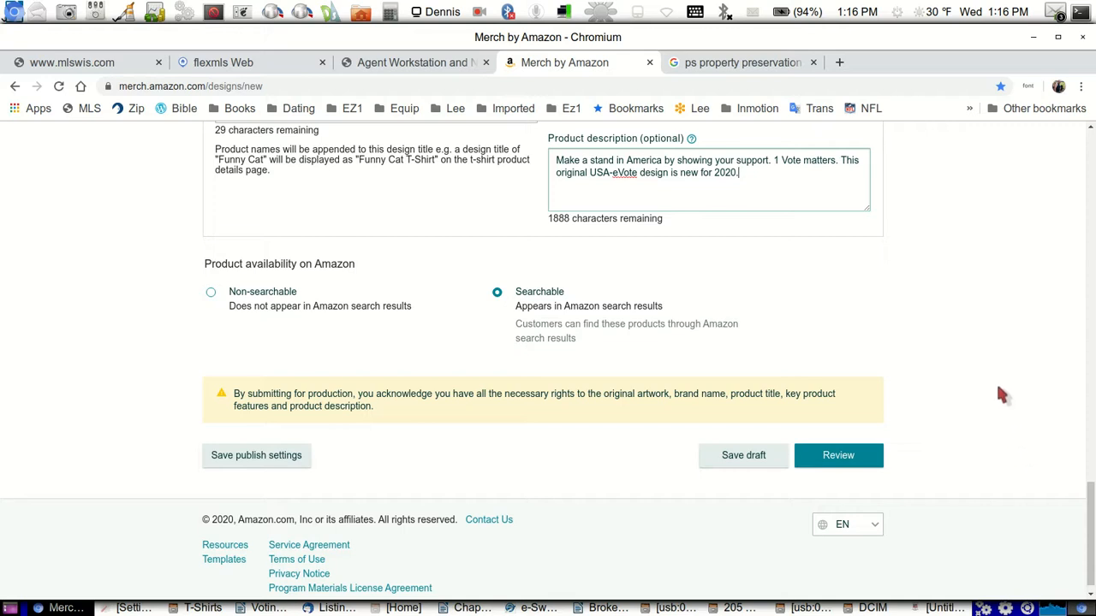
pyautogui.moveTo(516, 310)
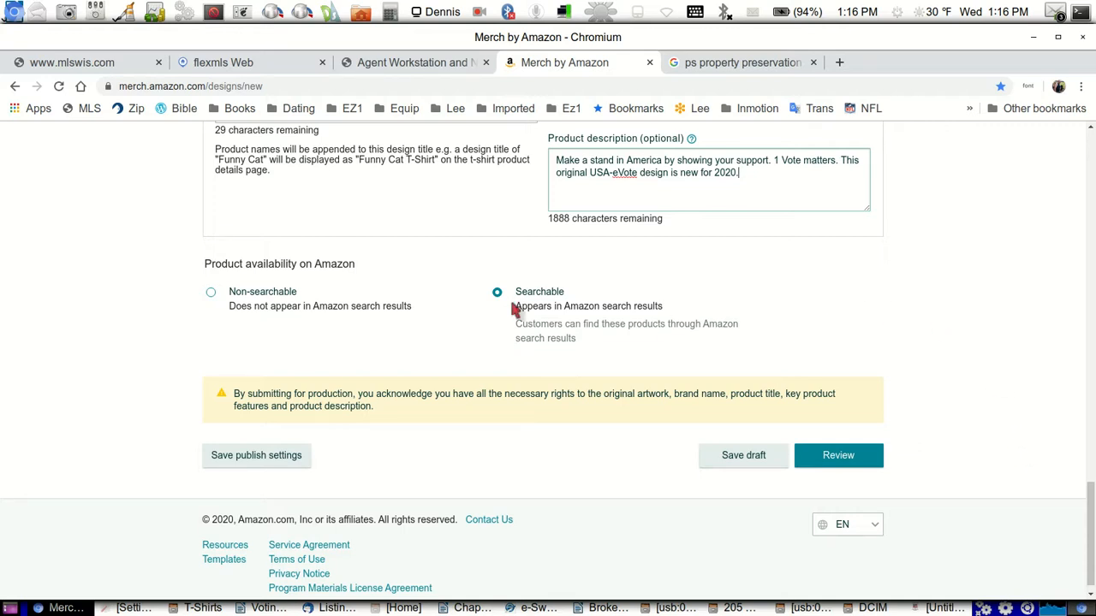
pyautogui.moveTo(483, 408)
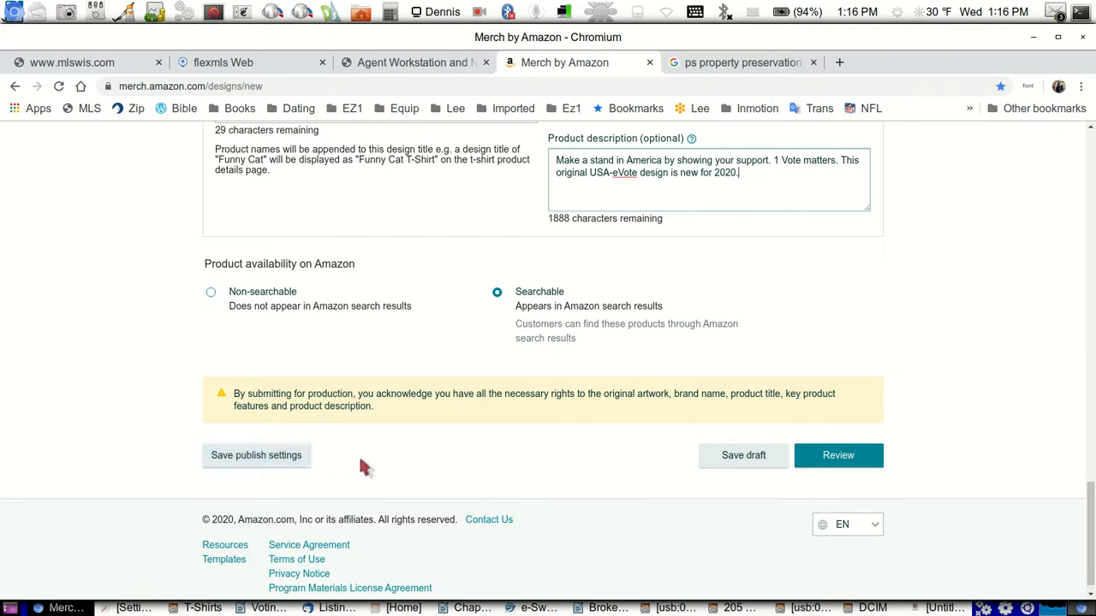
pyautogui.moveTo(583, 448)
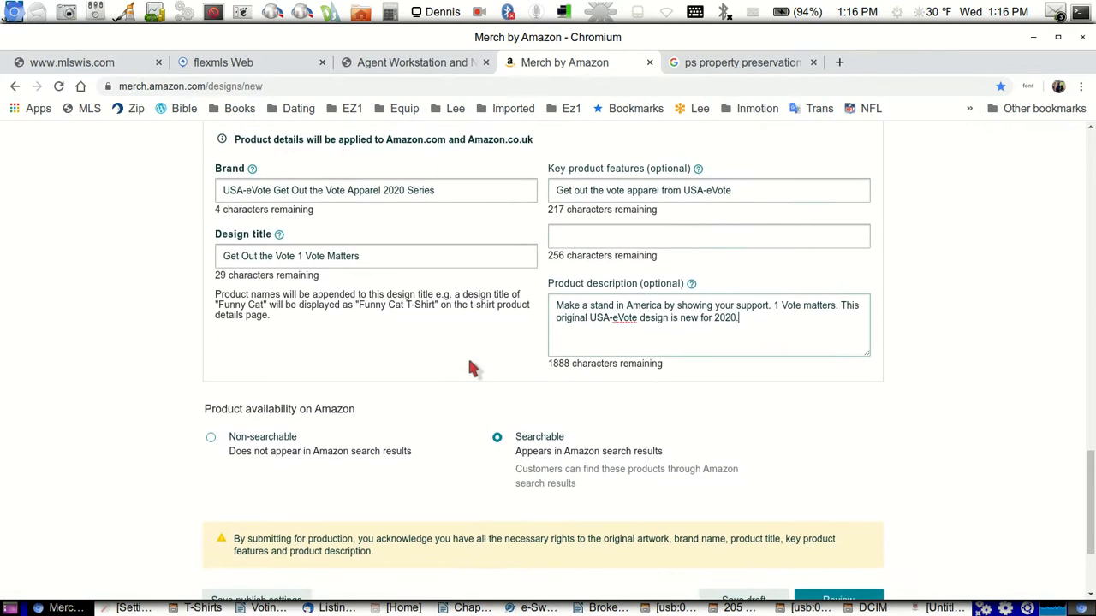
pyautogui.scroll(-3)
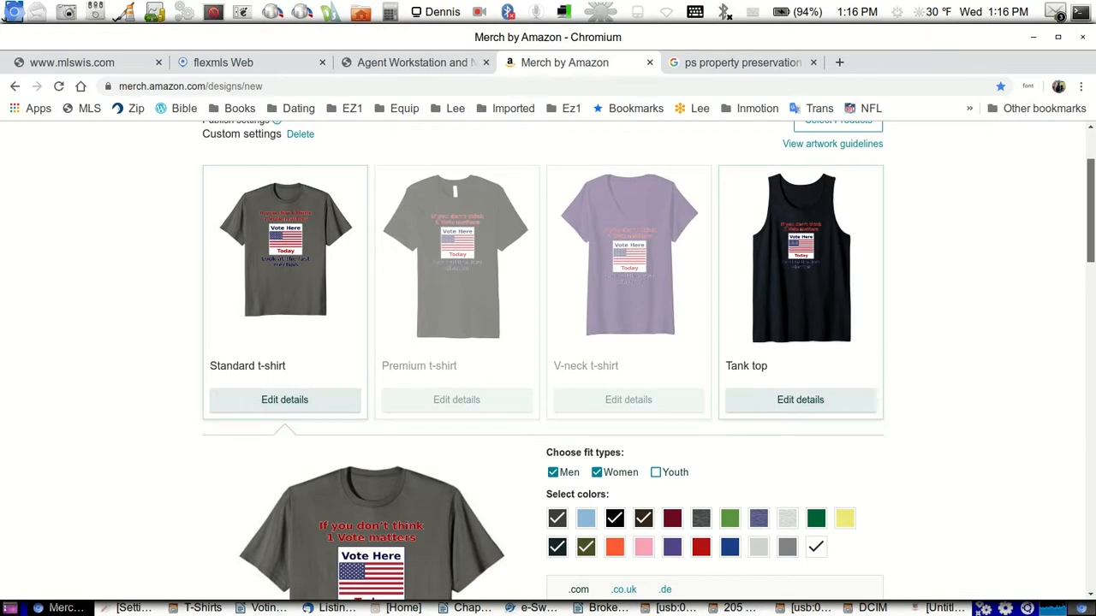
pyautogui.scroll(-3)
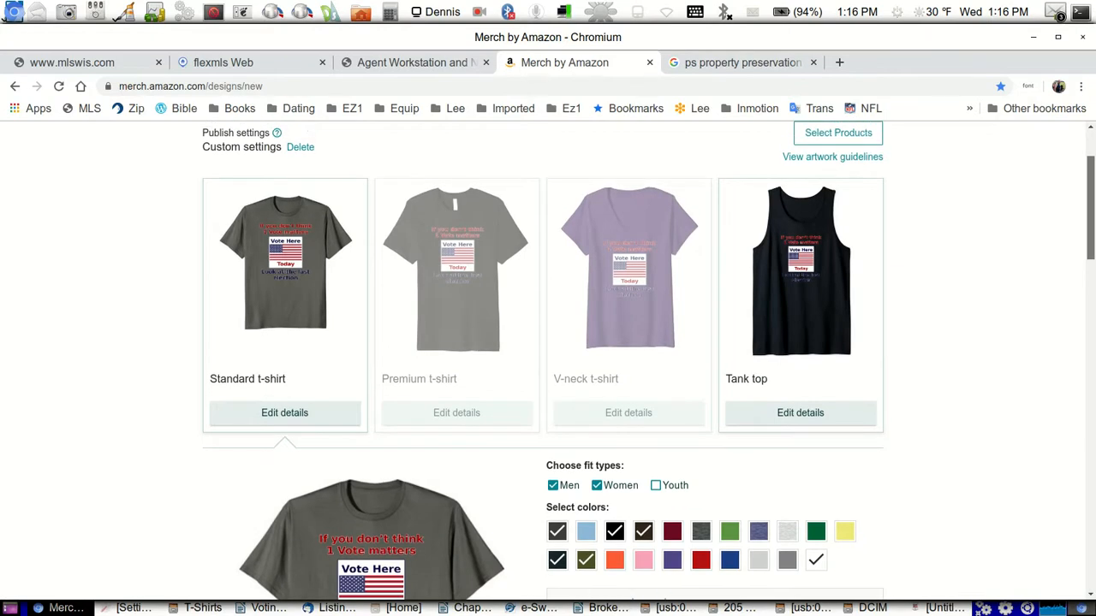
pyautogui.moveTo(253, 264)
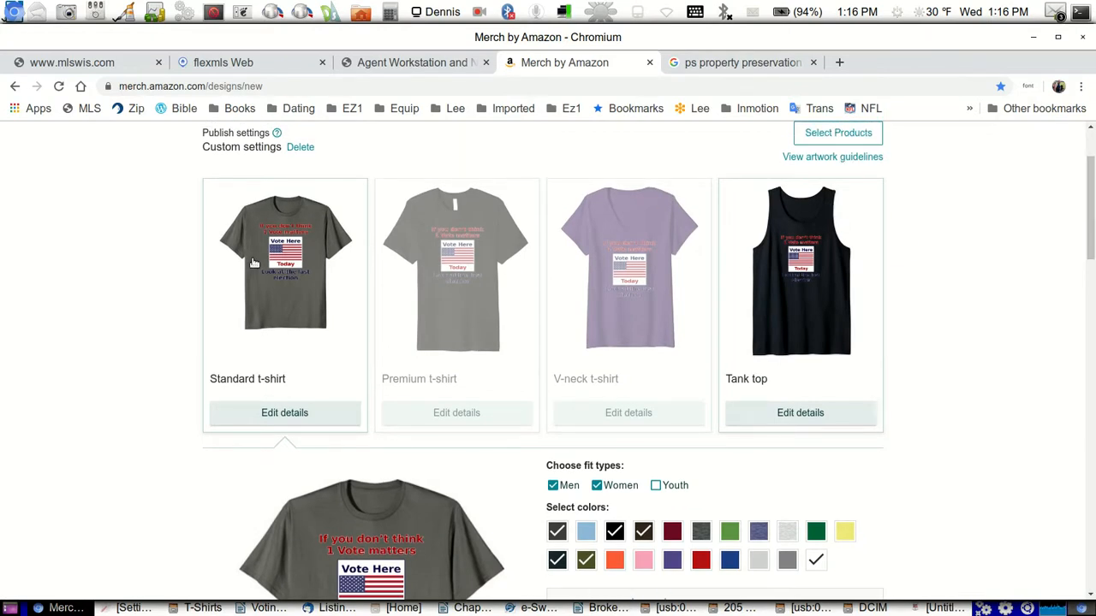
pyautogui.moveTo(848, 270)
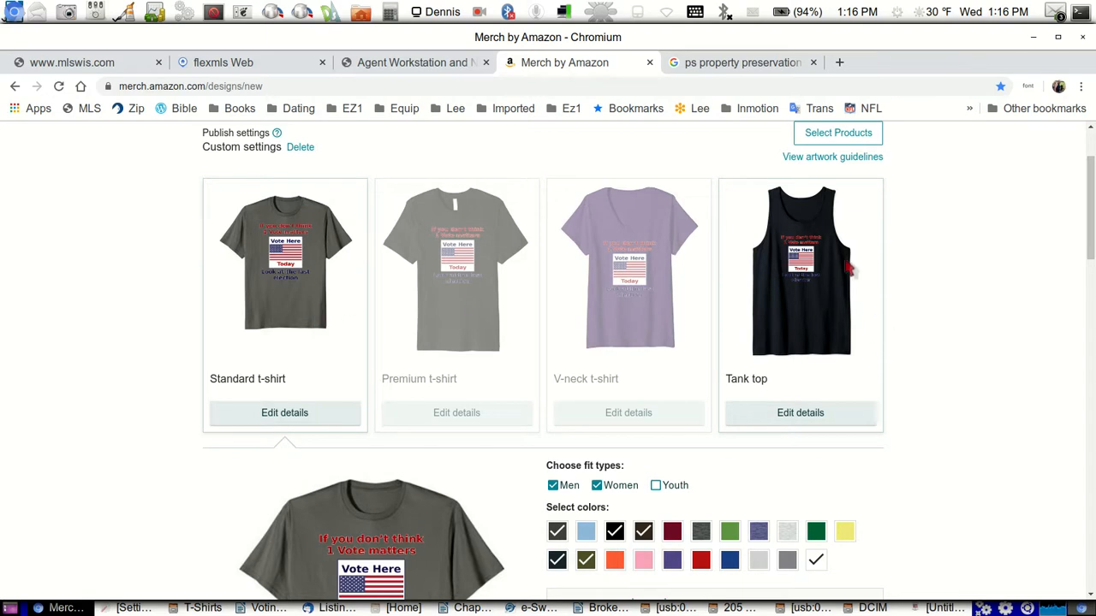
pyautogui.scroll(-3)
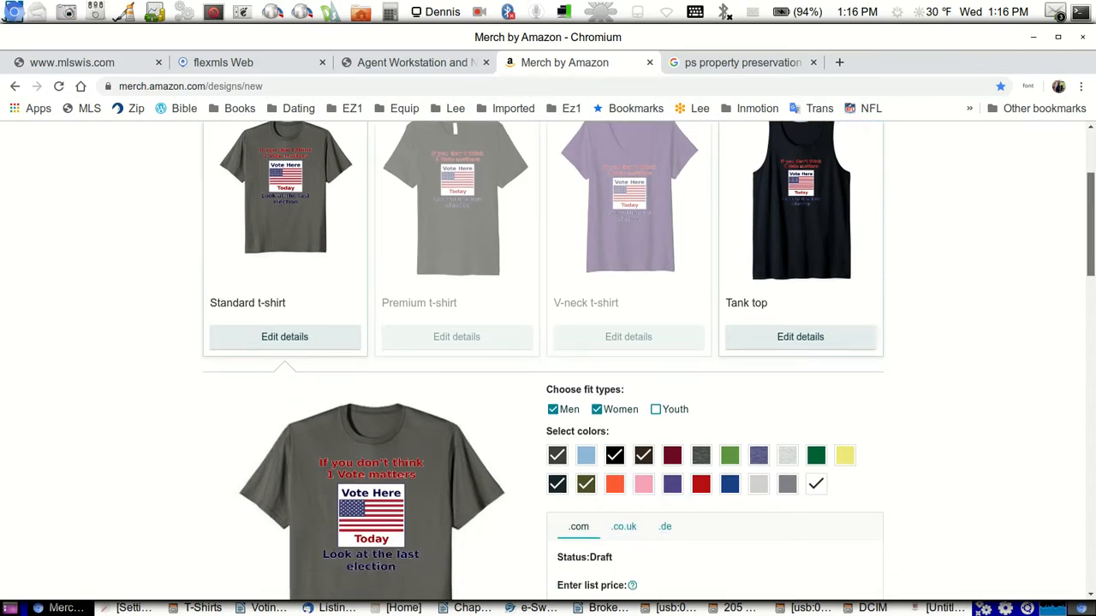
pyautogui.scroll(-3)
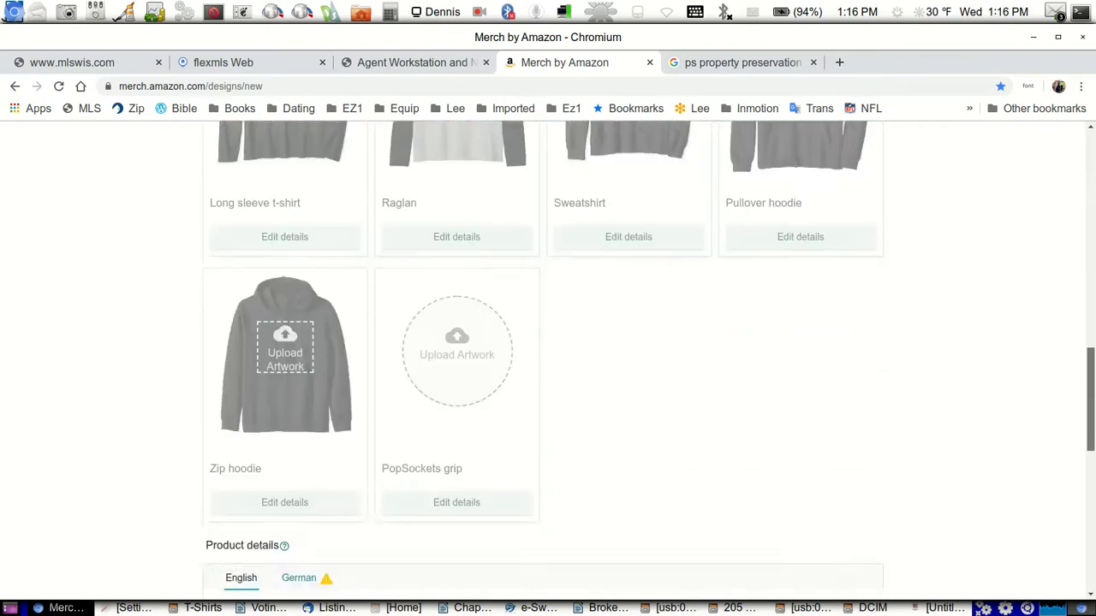
pyautogui.scroll(-3)
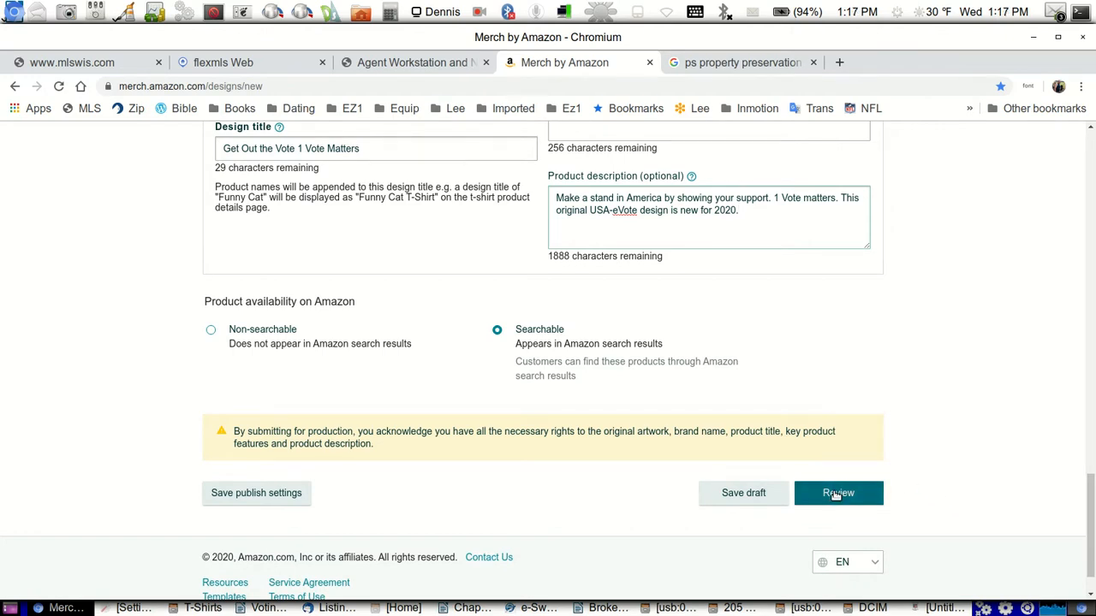
# Submit the design for review and confirm publishing the standard t-shirt and tank top.
pyautogui.click(837, 493)
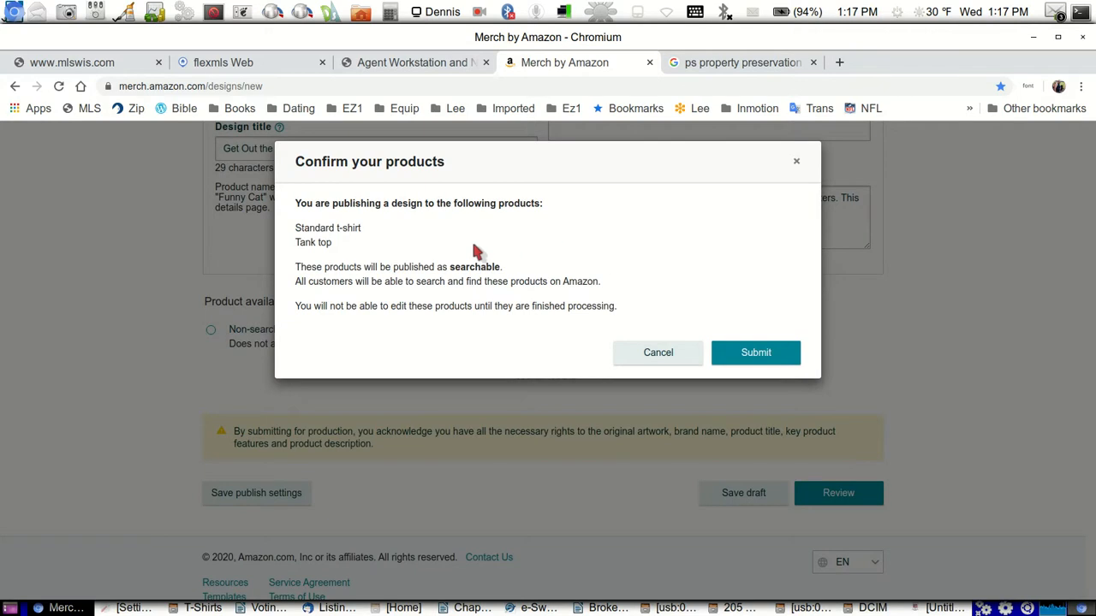
pyautogui.moveTo(418, 281)
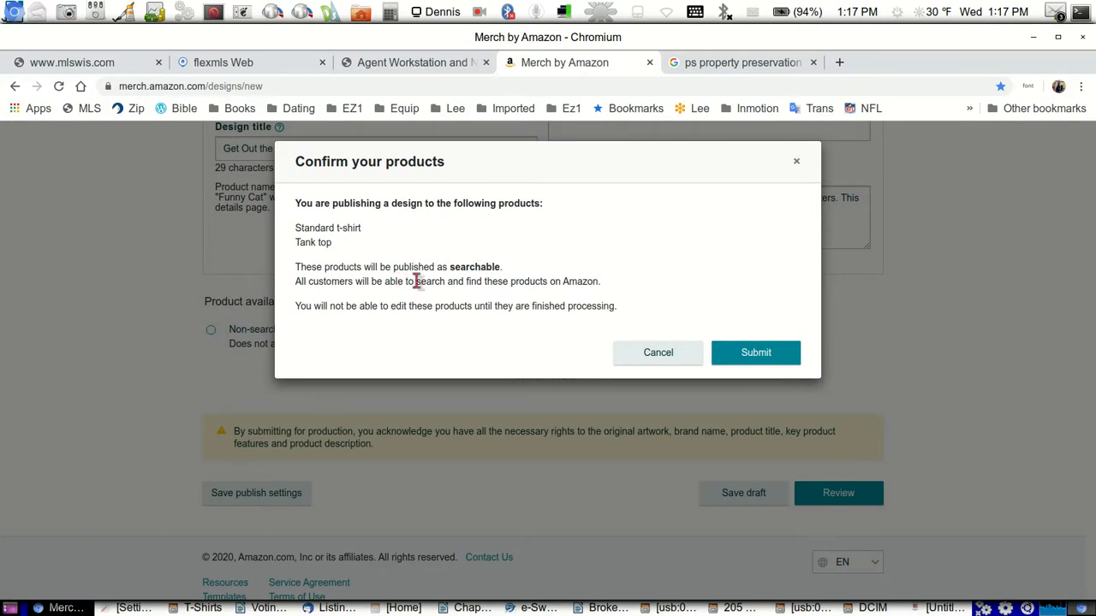
pyautogui.moveTo(637, 334)
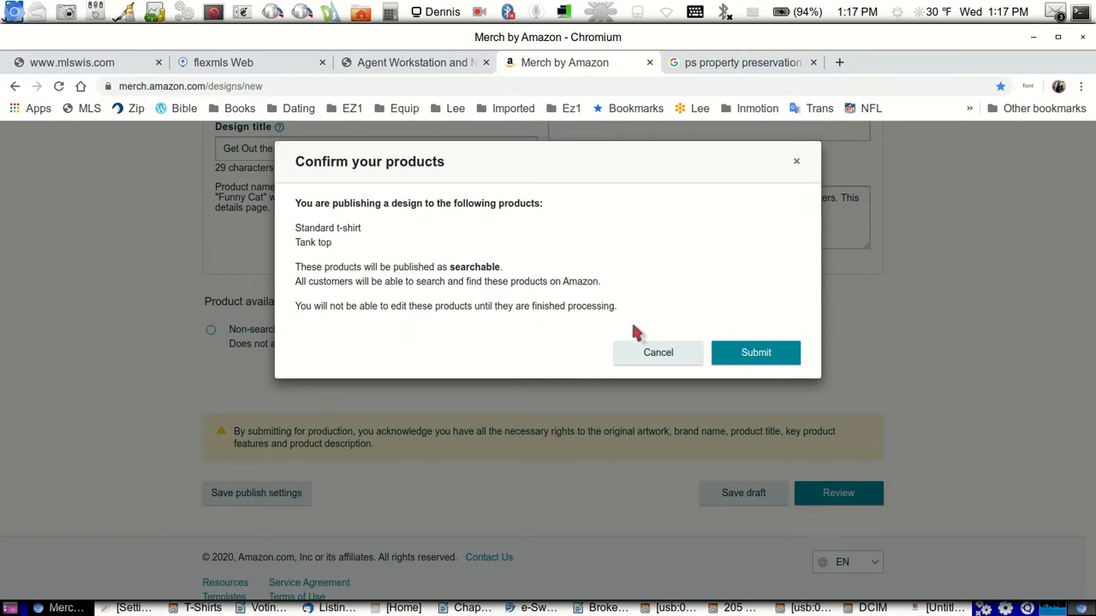
pyautogui.click(757, 353)
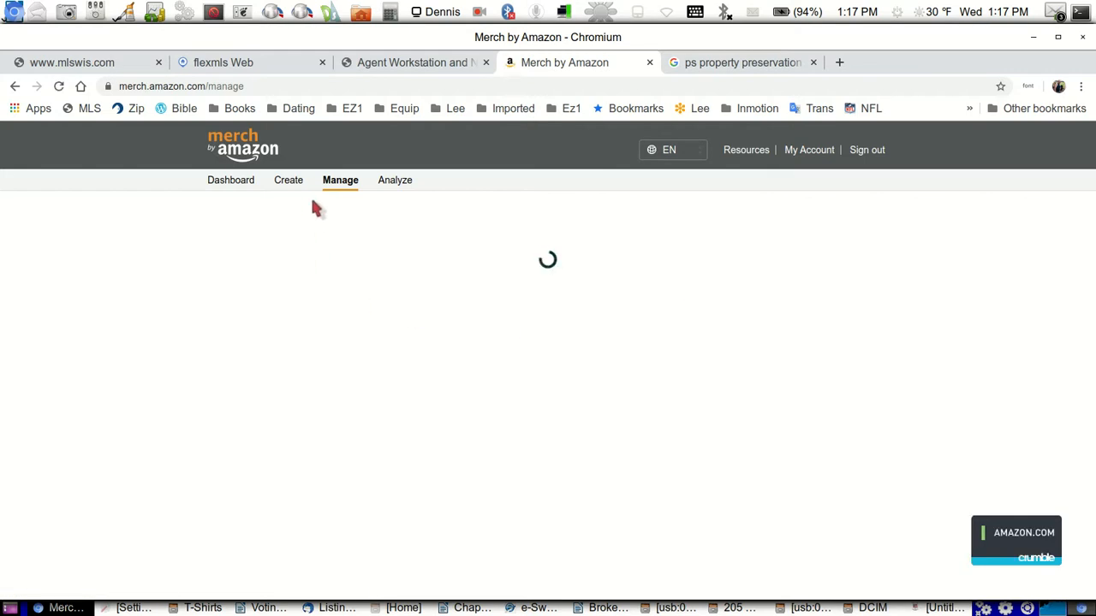
# Review the Manage products table to confirm the tank top and standard t-shirt are Under Review.
pyautogui.click(339, 180)
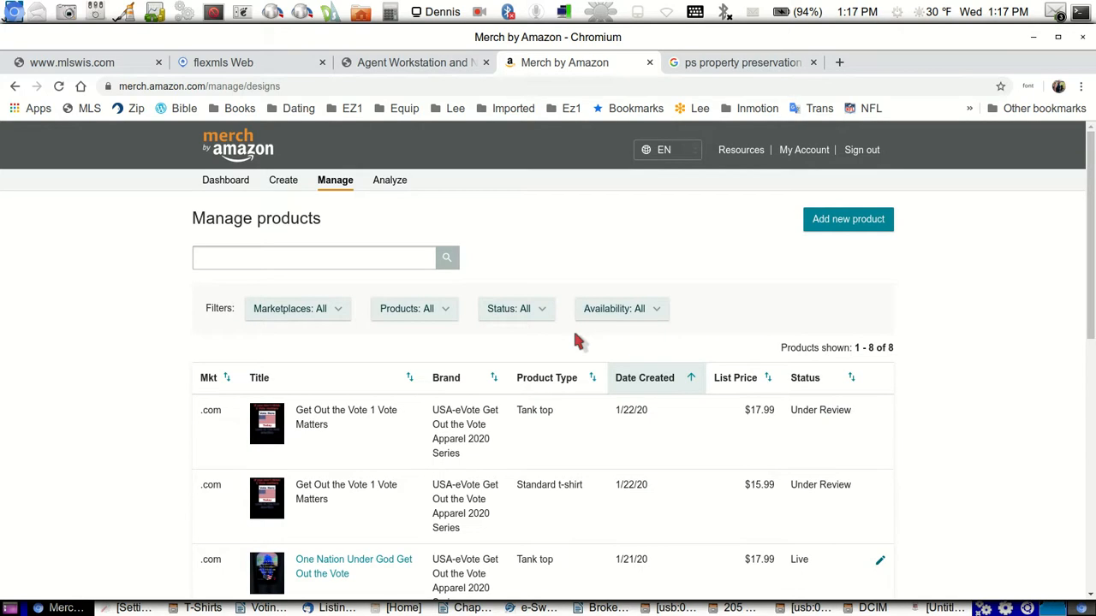
pyautogui.scroll(-3)
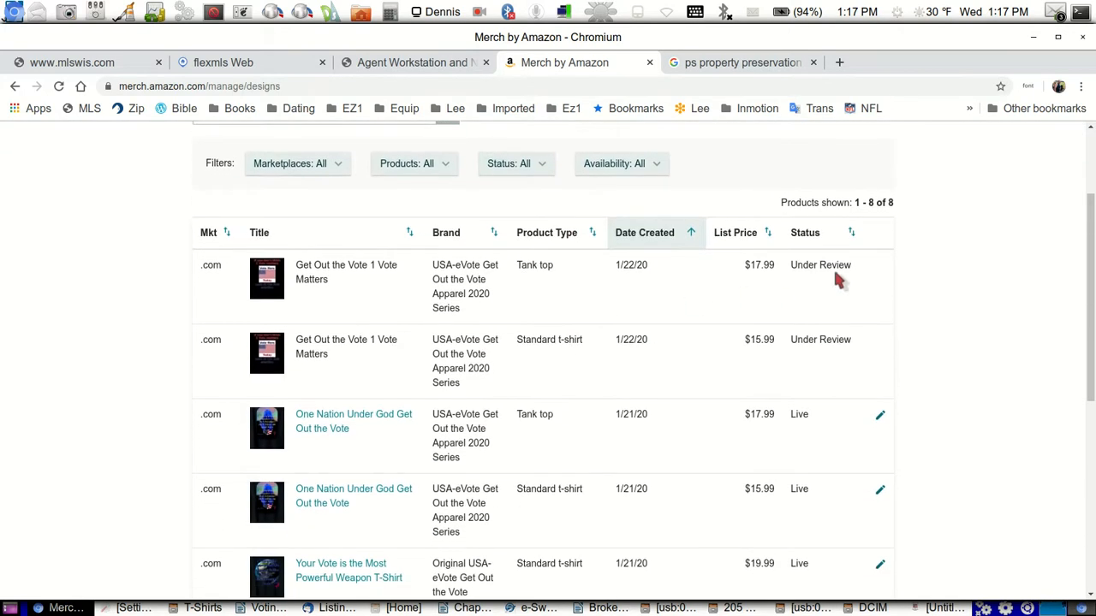
pyautogui.scroll(-3)
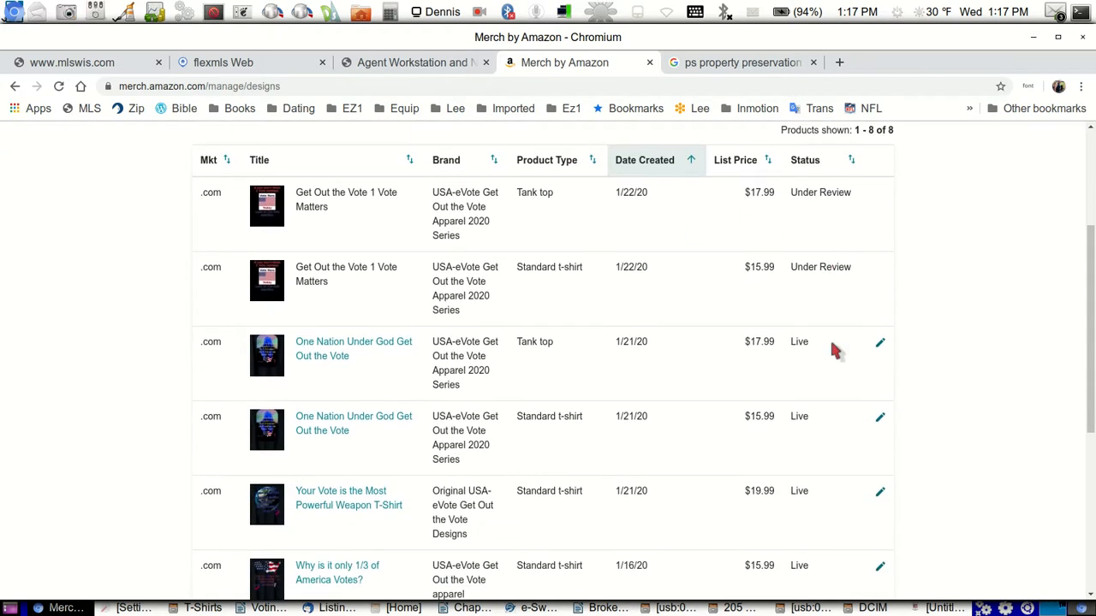
pyautogui.scroll(-3)
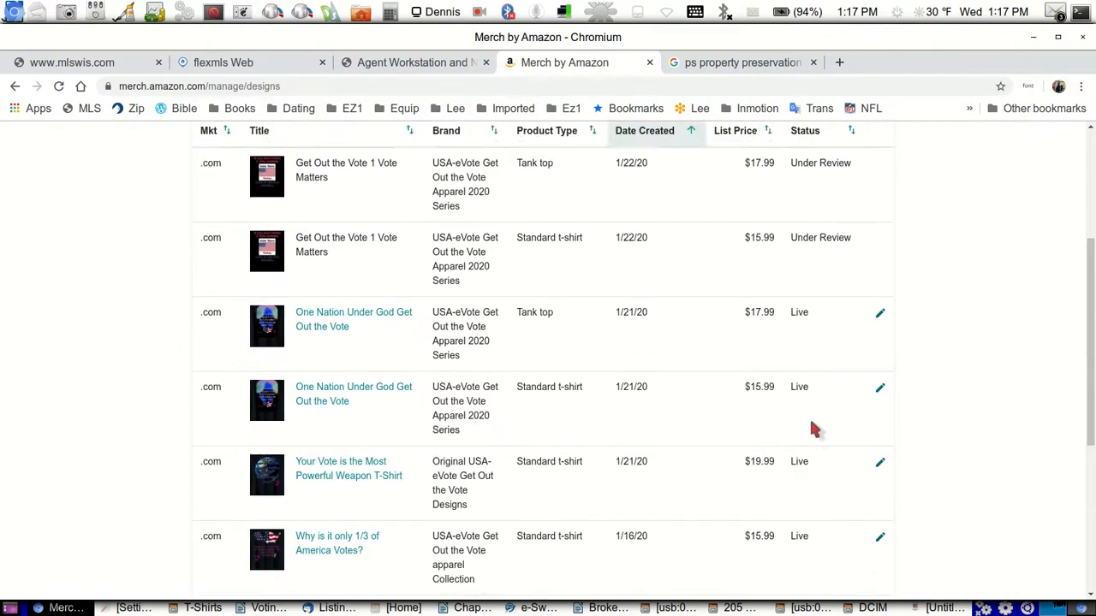
pyautogui.scroll(3)
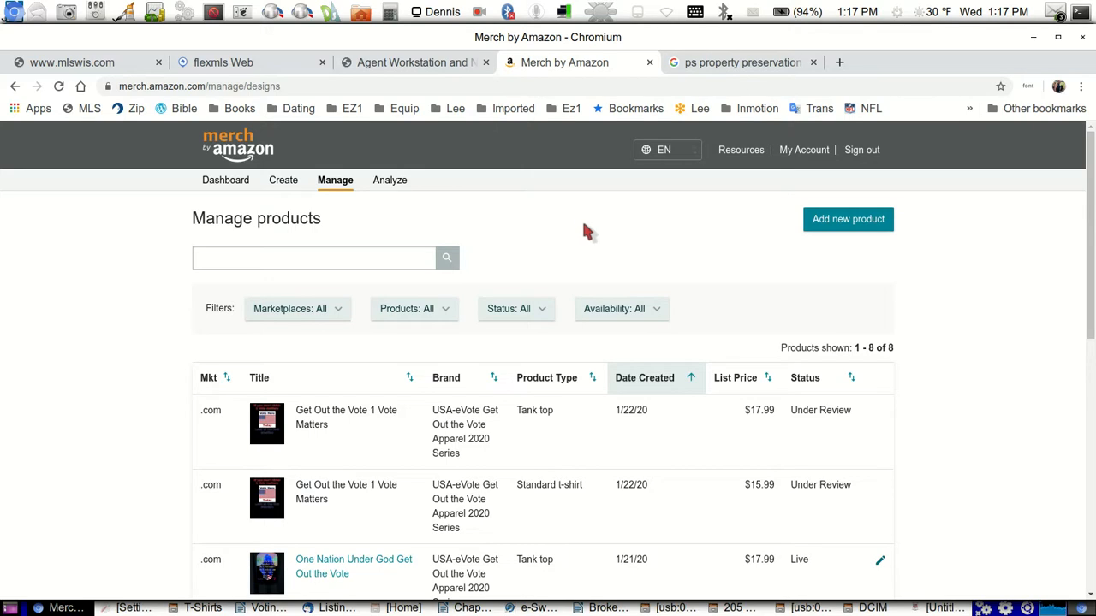
pyautogui.moveTo(534, 209)
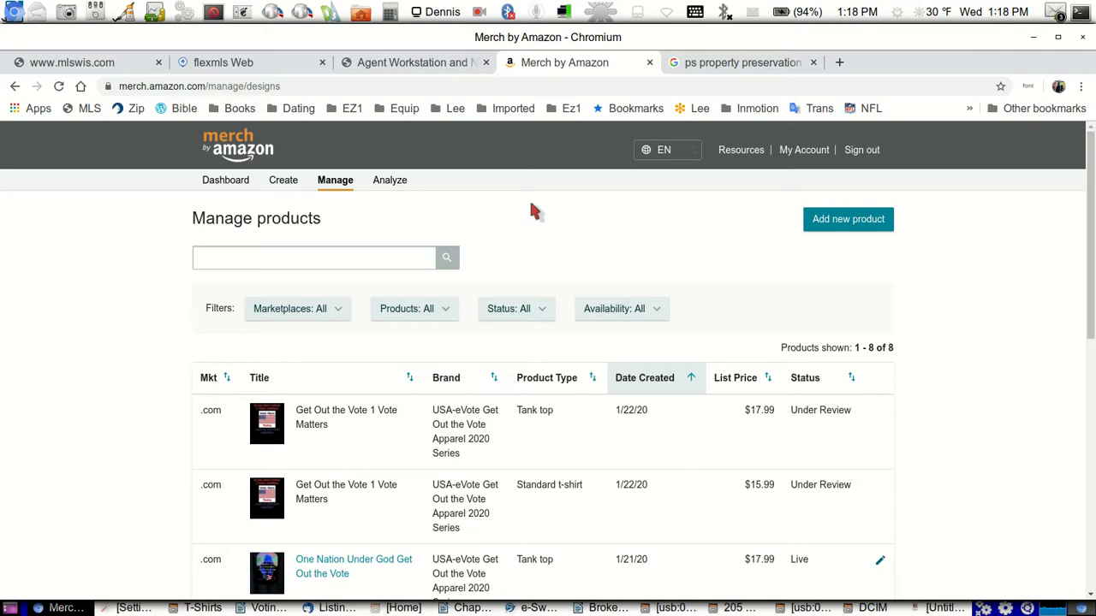
pyautogui.moveTo(278, 140)
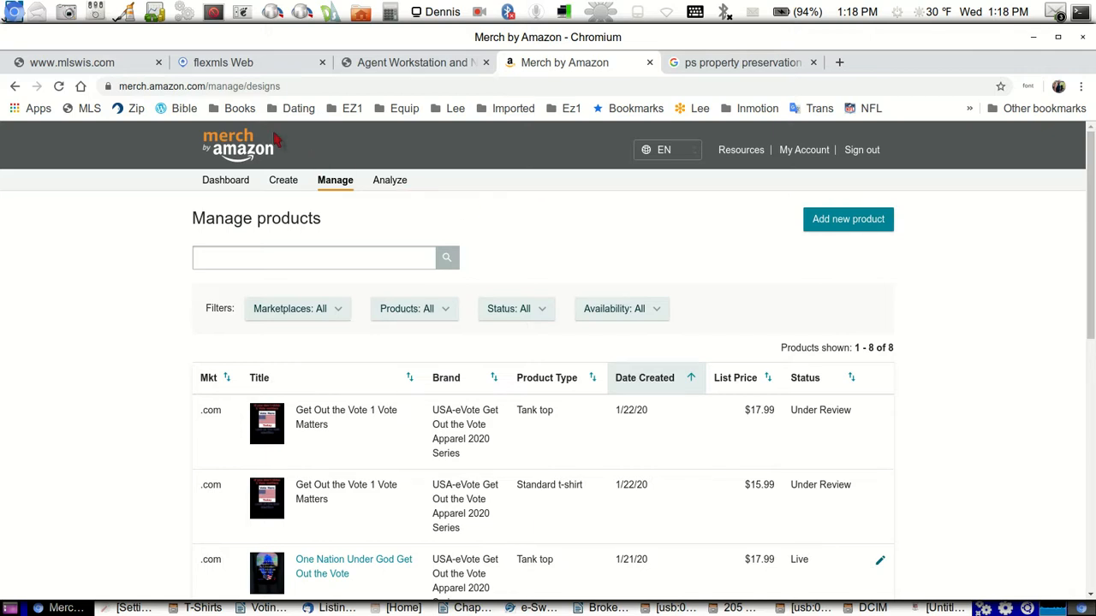
pyautogui.moveTo(514, 254)
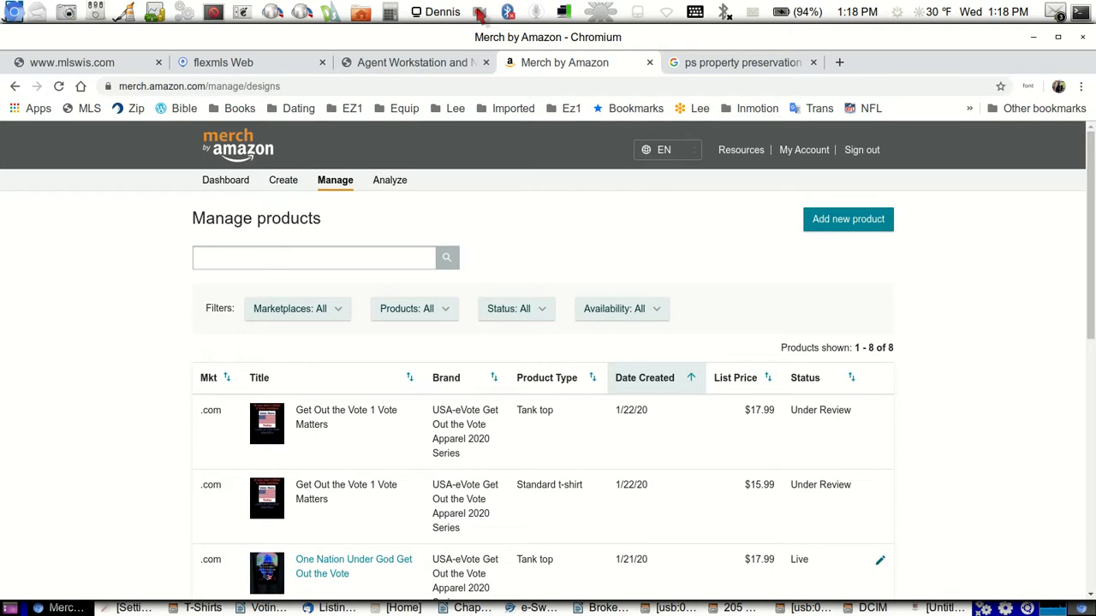
pyautogui.click(480, 11)
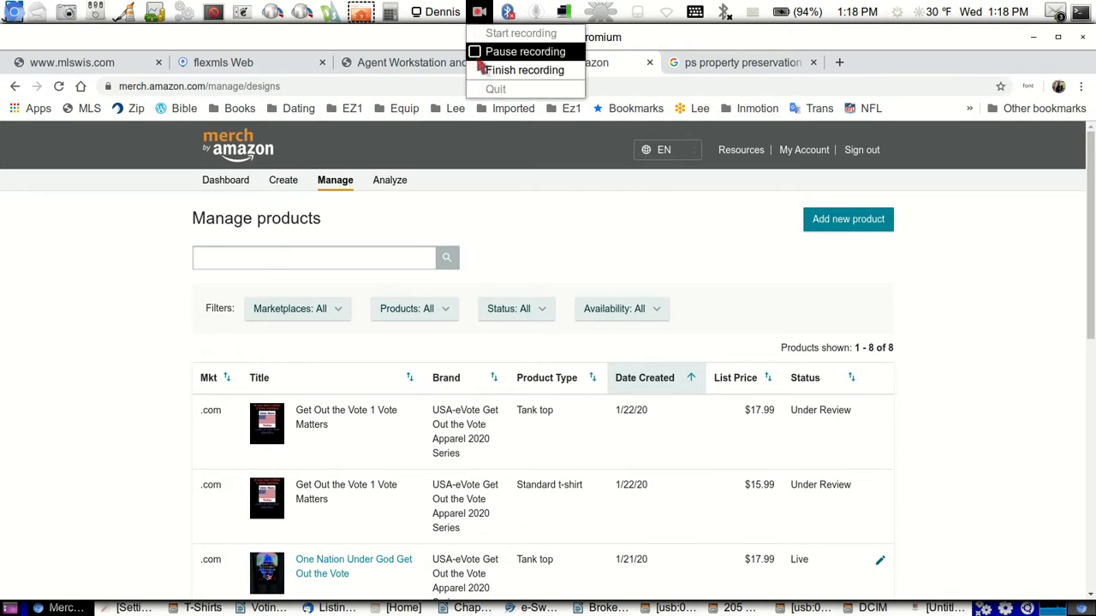